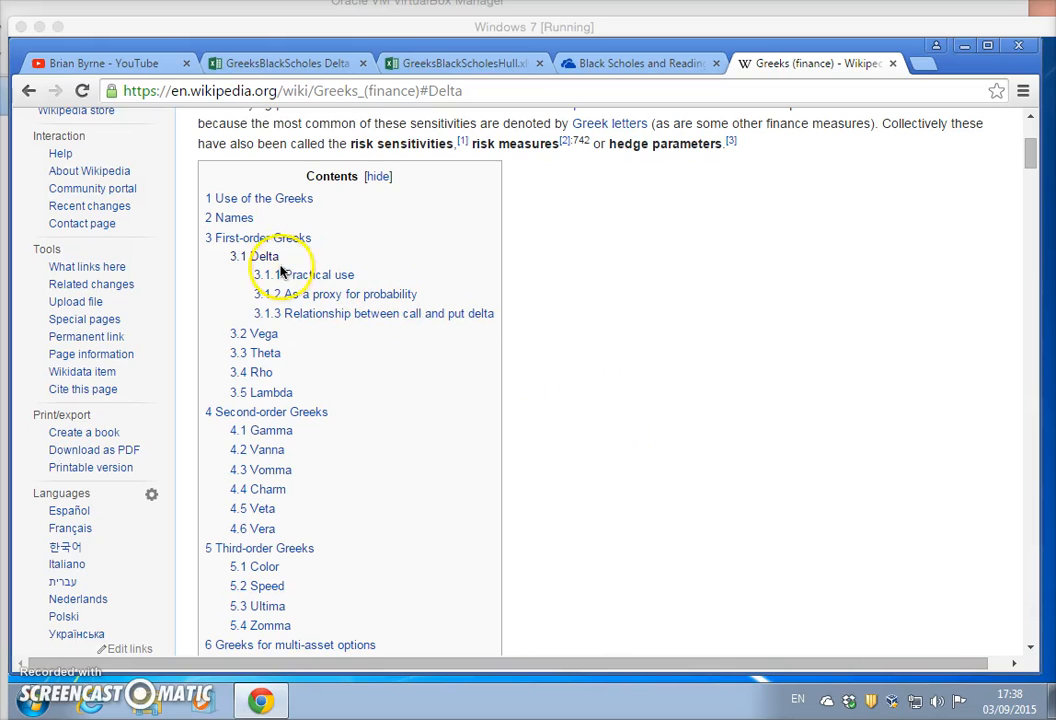
{"action": "mouse_move", "coordinate": [372, 268]}
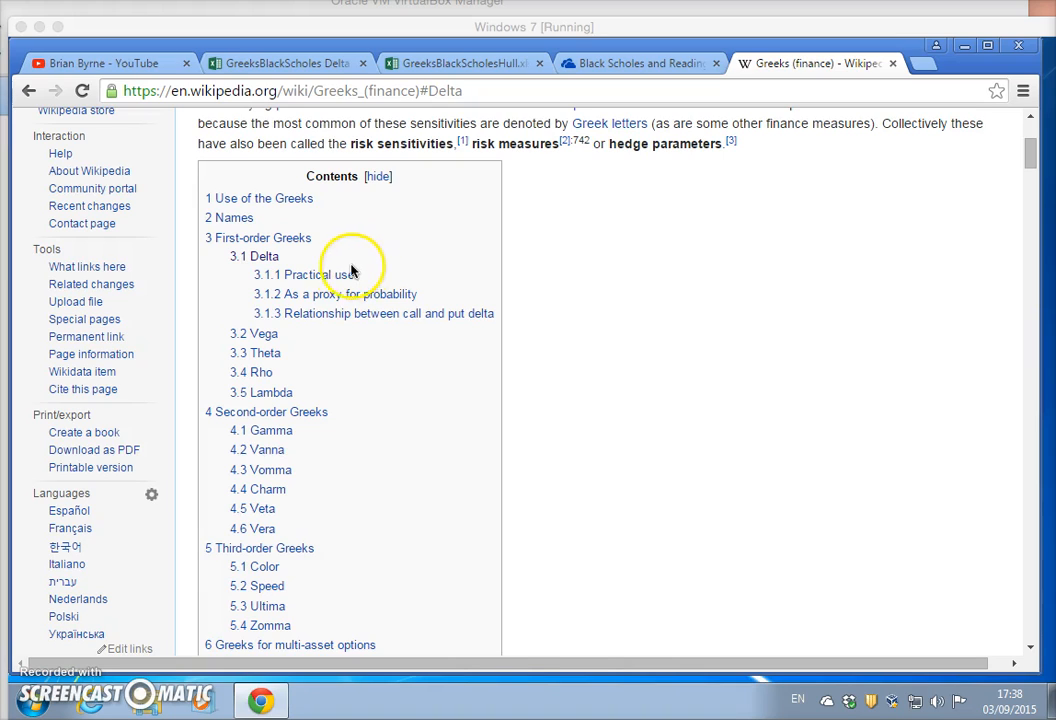
{"action": "mouse_move", "coordinate": [264, 256]}
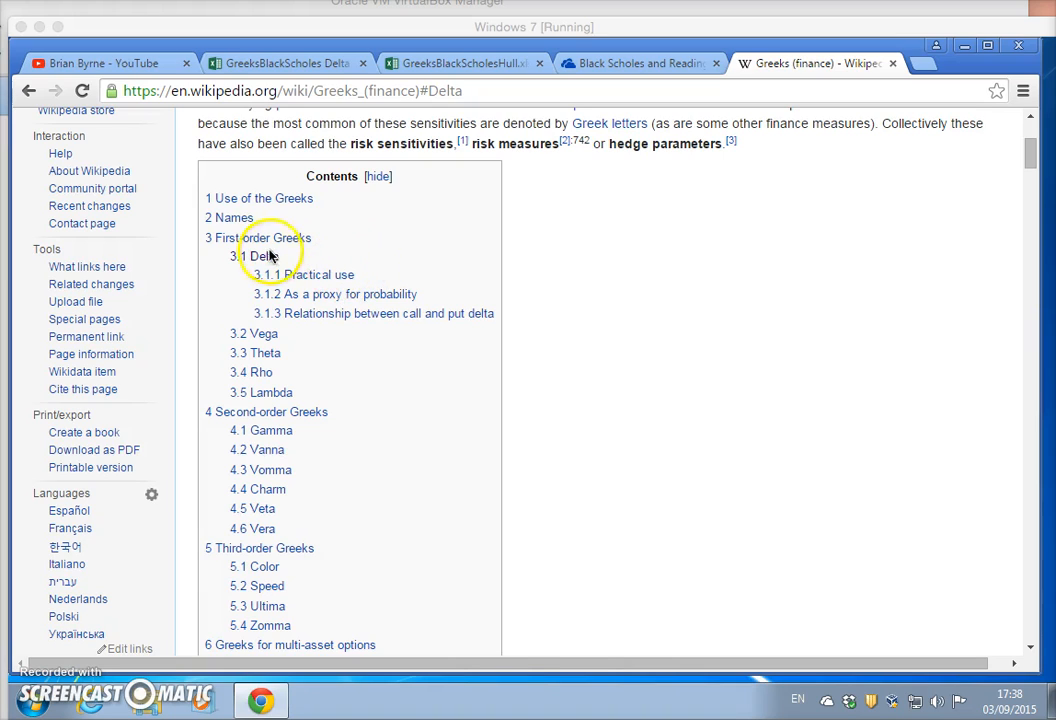
{"action": "mouse_move", "coordinate": [284, 344]}
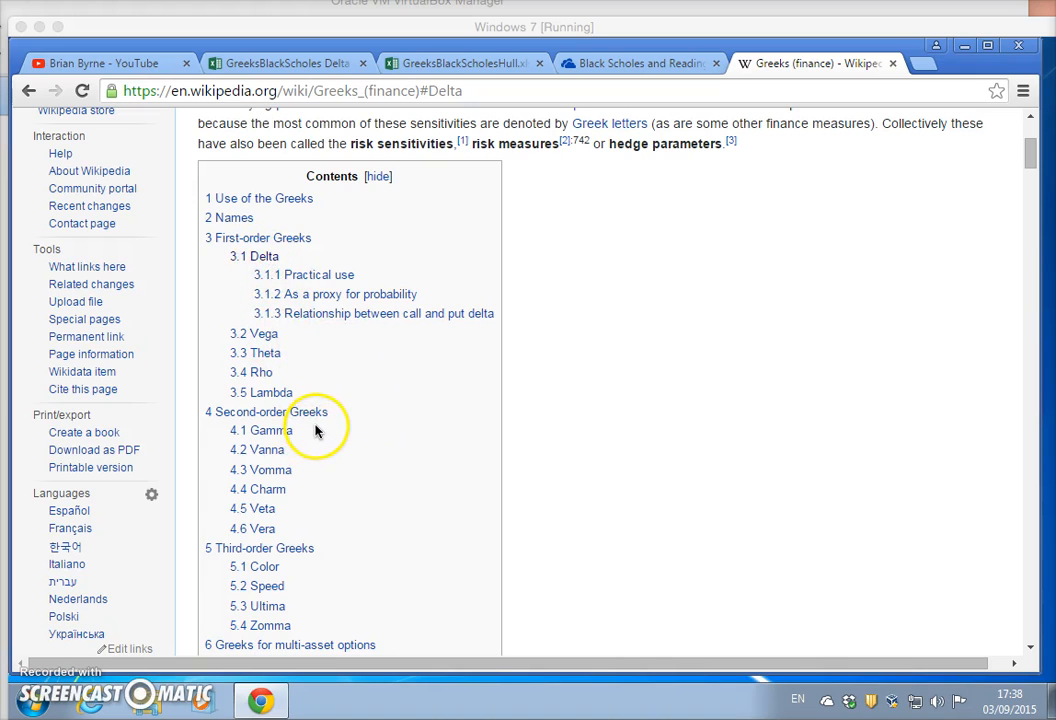
- Jump to the Gamma section of the Greeks article via the Contents link
{"action": "left_click", "coordinate": [264, 430]}
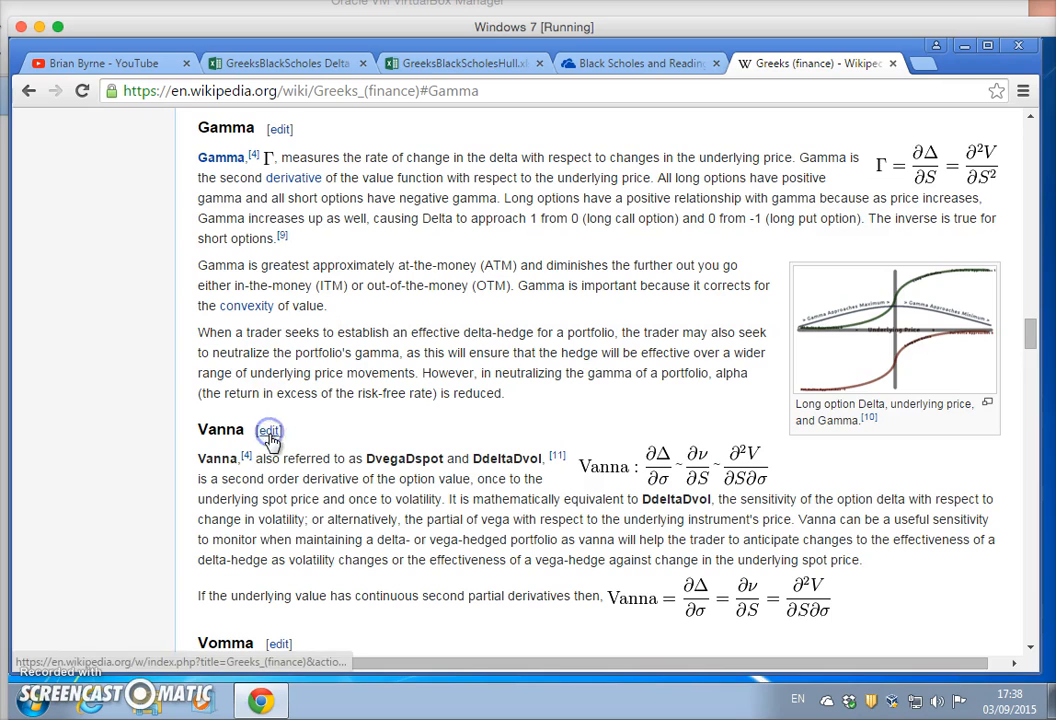
{"action": "mouse_move", "coordinate": [284, 164]}
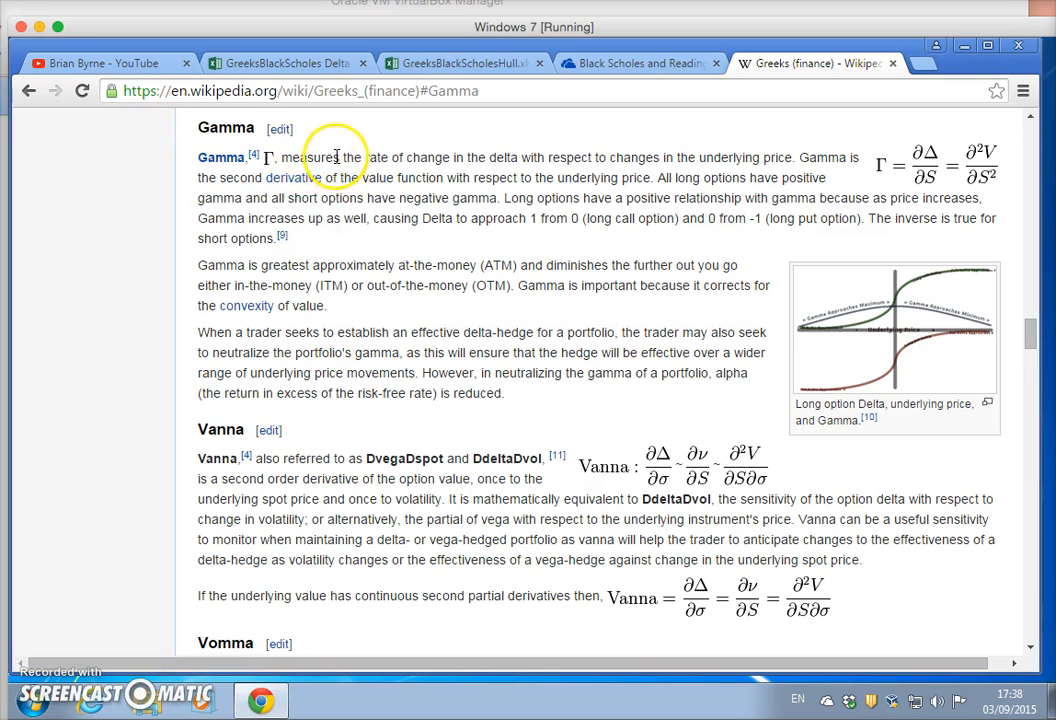
{"action": "mouse_move", "coordinate": [424, 160]}
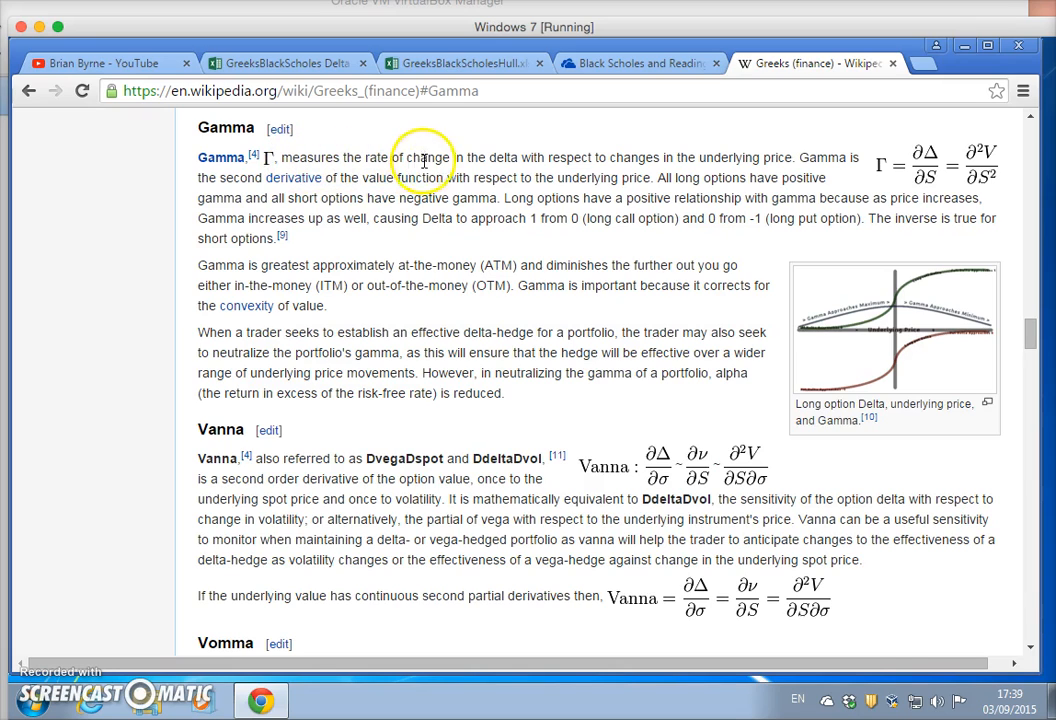
{"action": "mouse_move", "coordinate": [604, 160]}
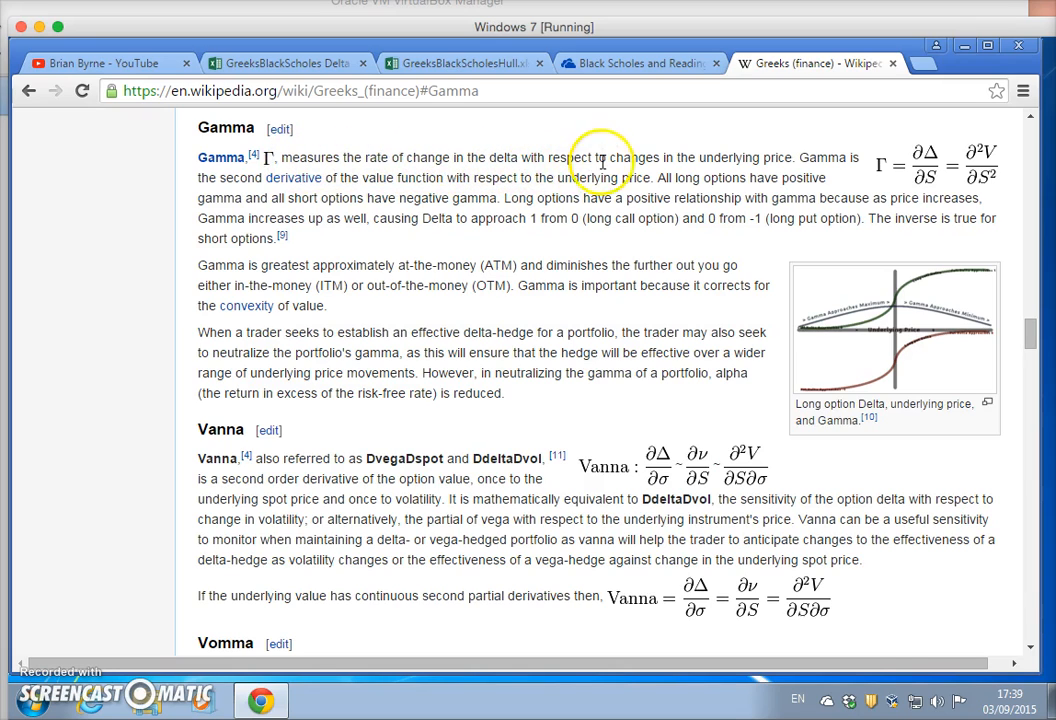
{"action": "mouse_move", "coordinate": [760, 164]}
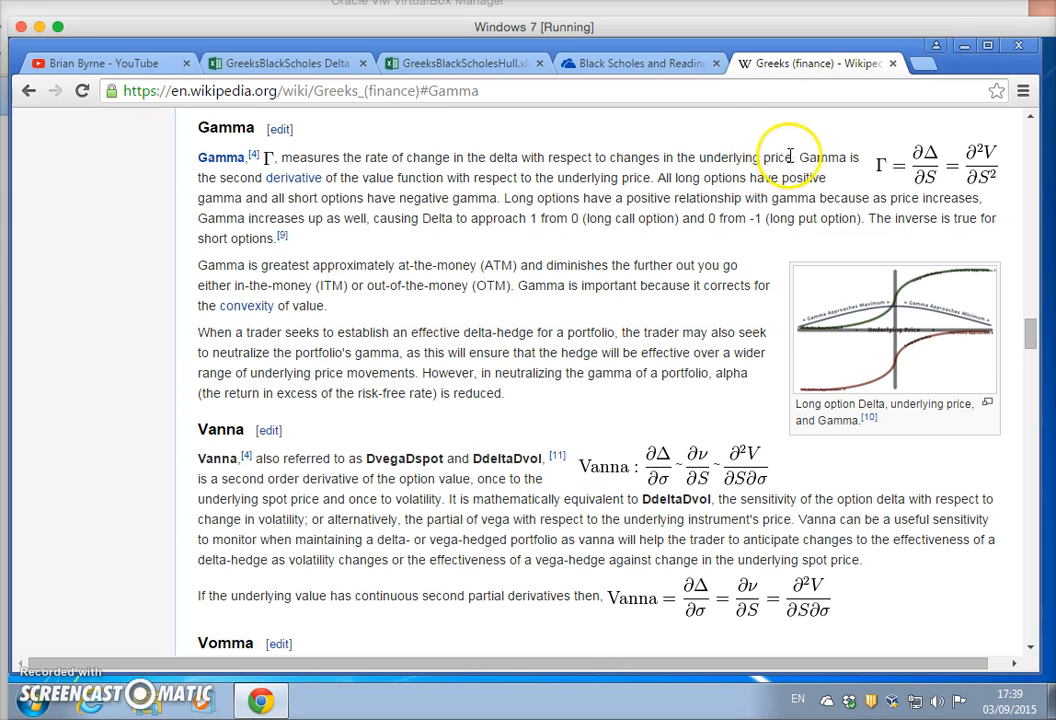
{"action": "mouse_move", "coordinate": [292, 178]}
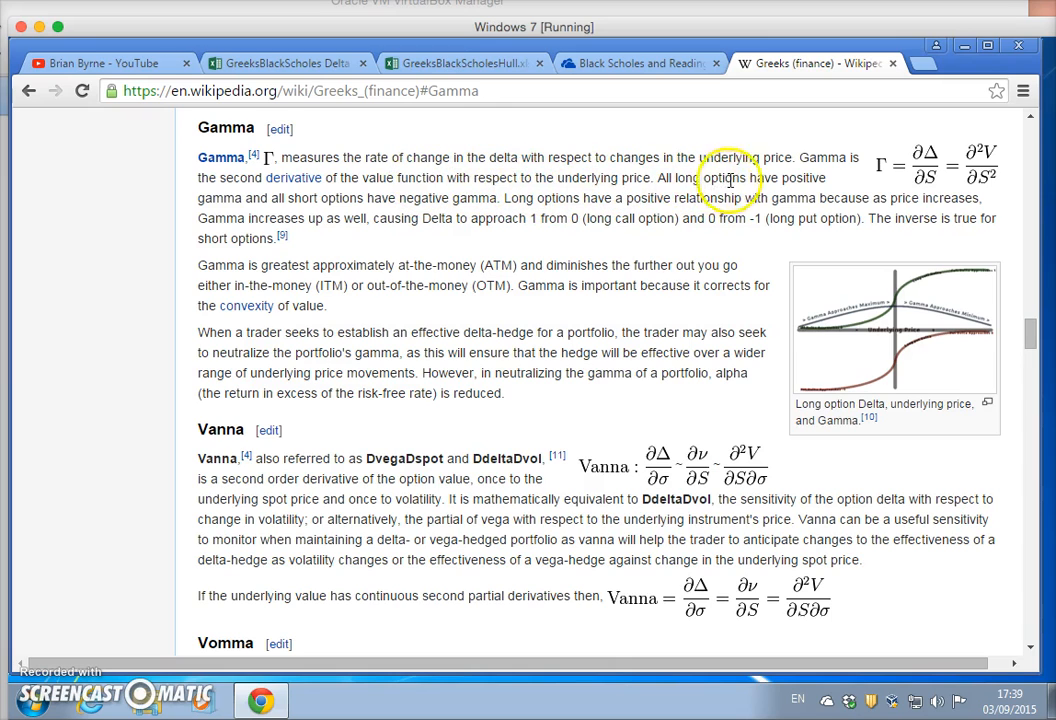
{"action": "mouse_move", "coordinate": [278, 198]}
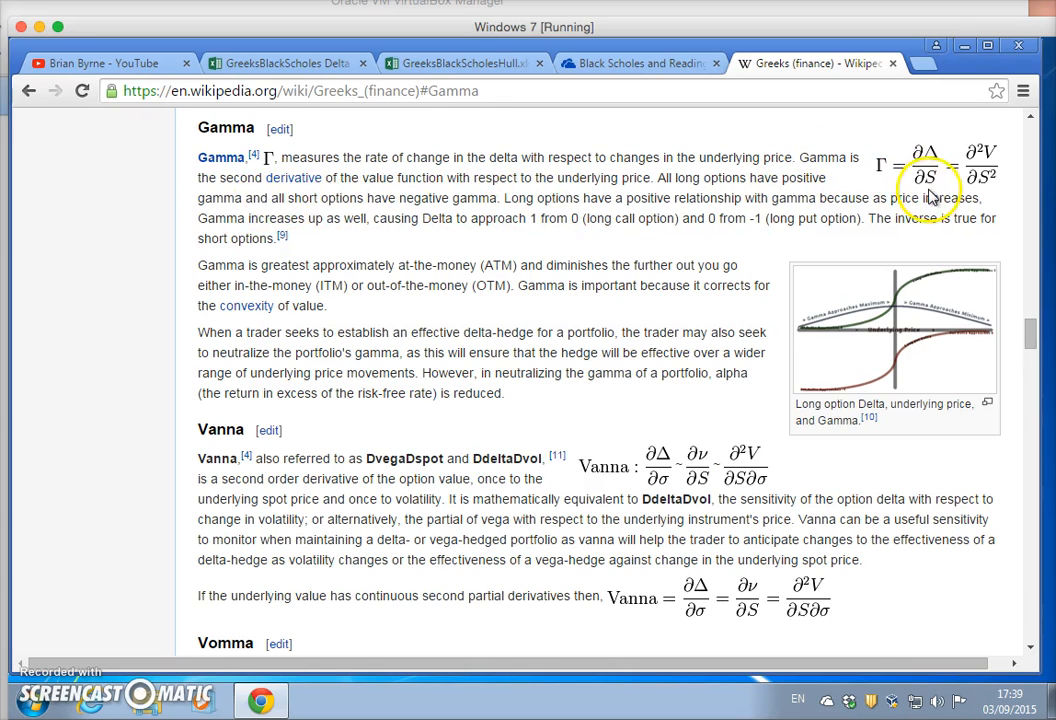
{"action": "mouse_move", "coordinate": [932, 156]}
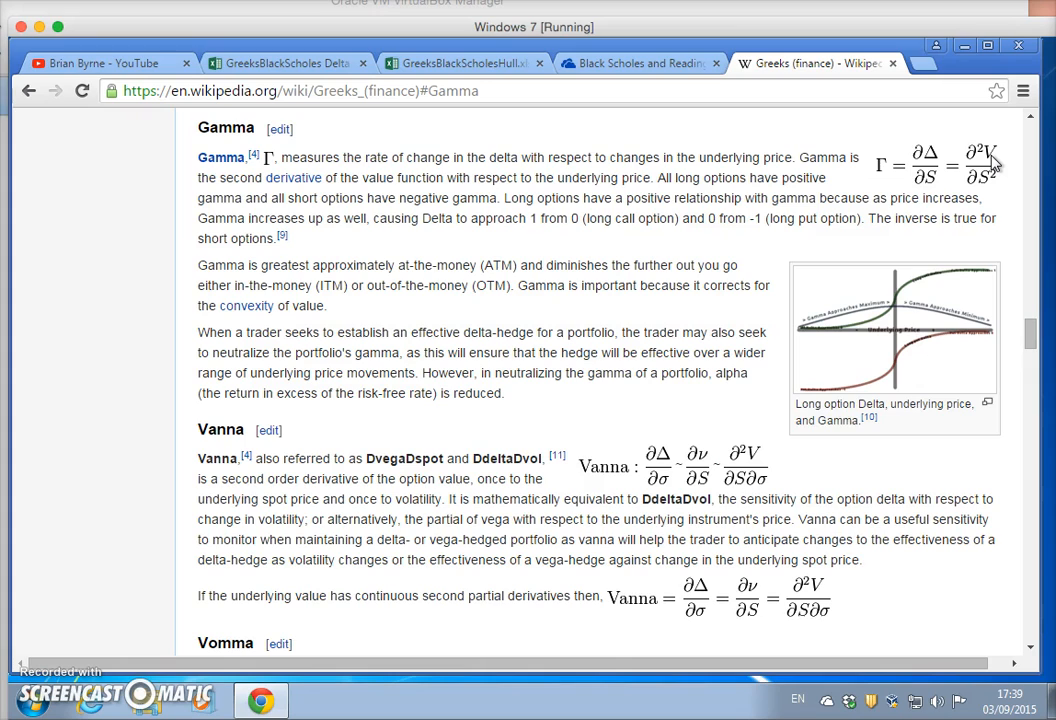
{"action": "mouse_move", "coordinate": [982, 178]}
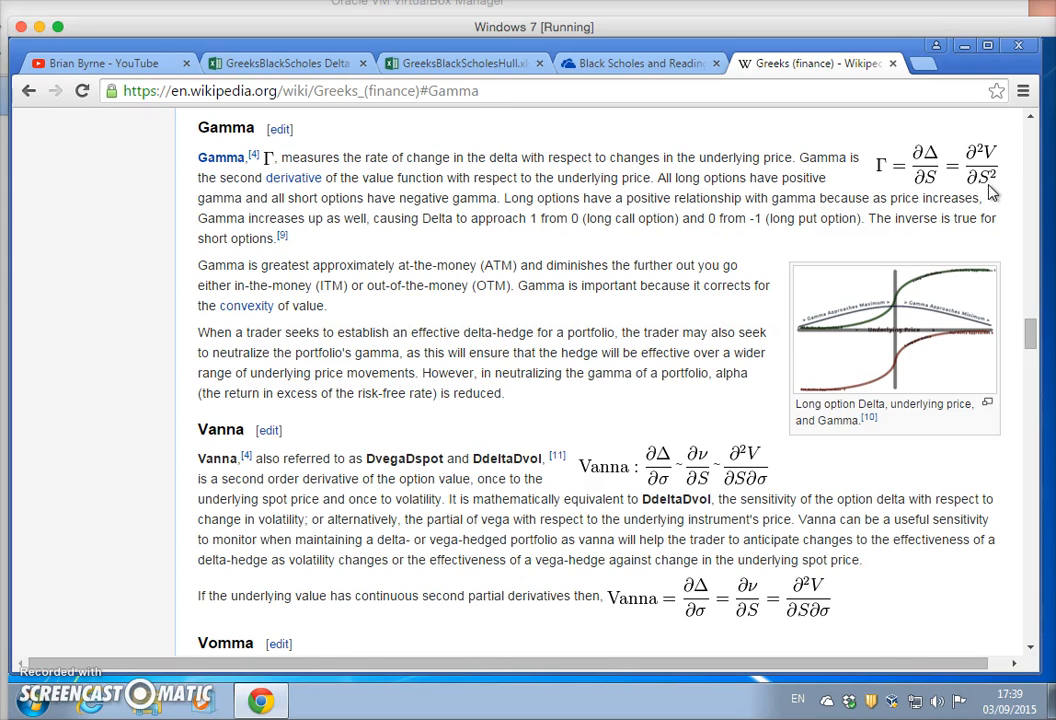
{"action": "mouse_move", "coordinate": [920, 170]}
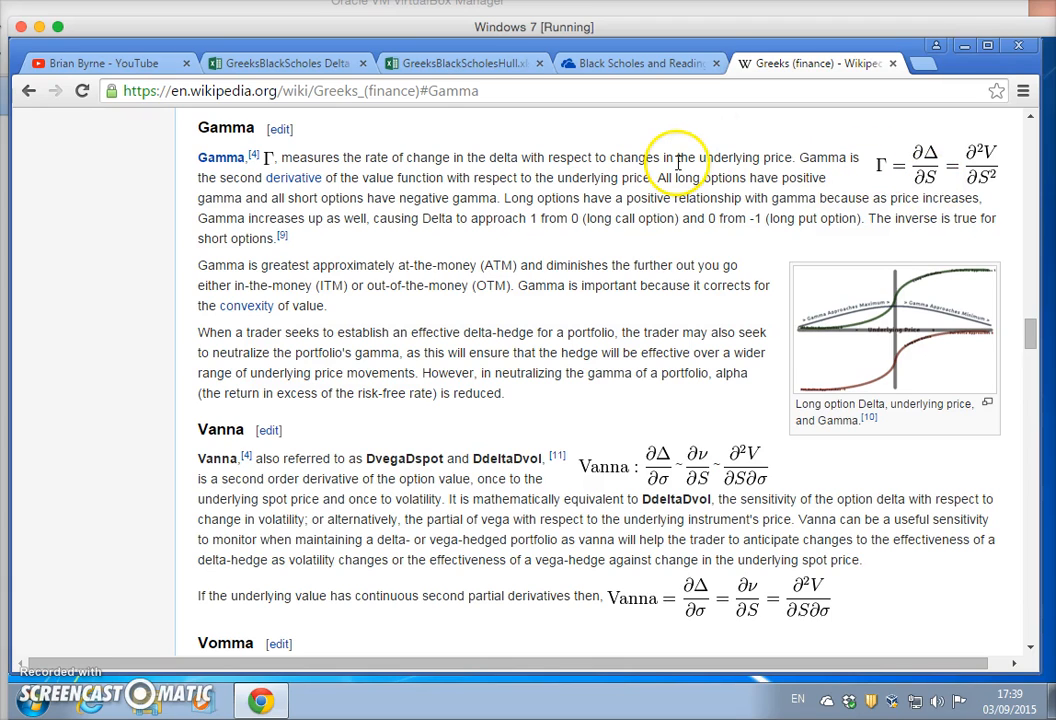
- Follow the Excel file link under the Option Greeks: Delta 2 video post
{"action": "left_click", "coordinate": [110, 60]}
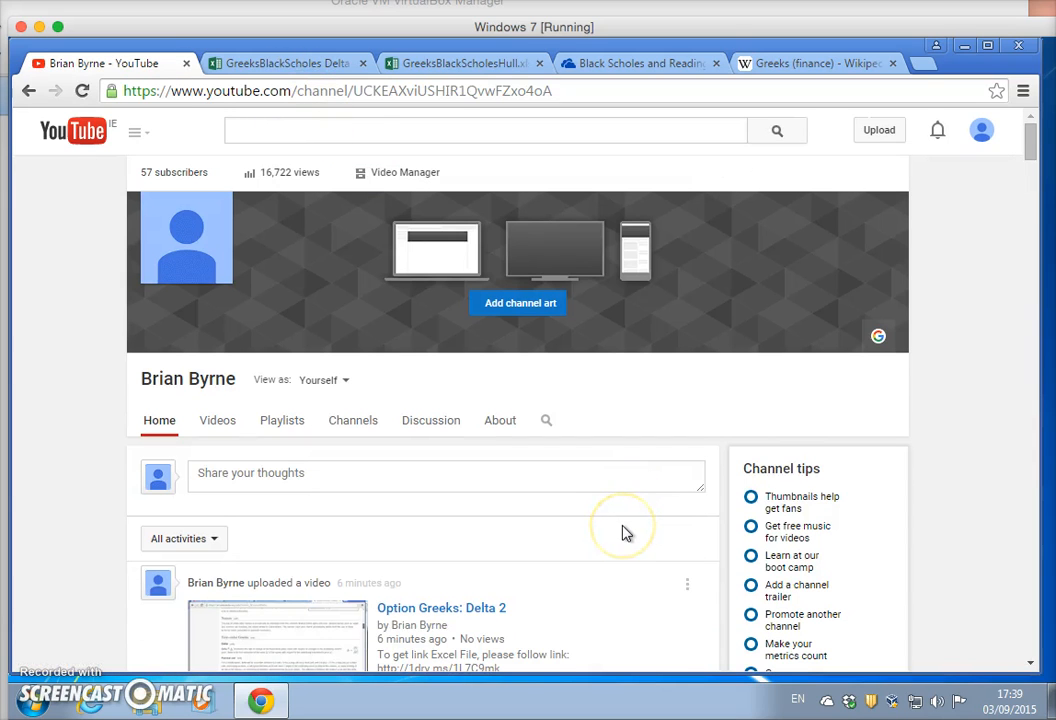
{"action": "scroll", "scroll_direction": "down", "scroll_amount": 3}
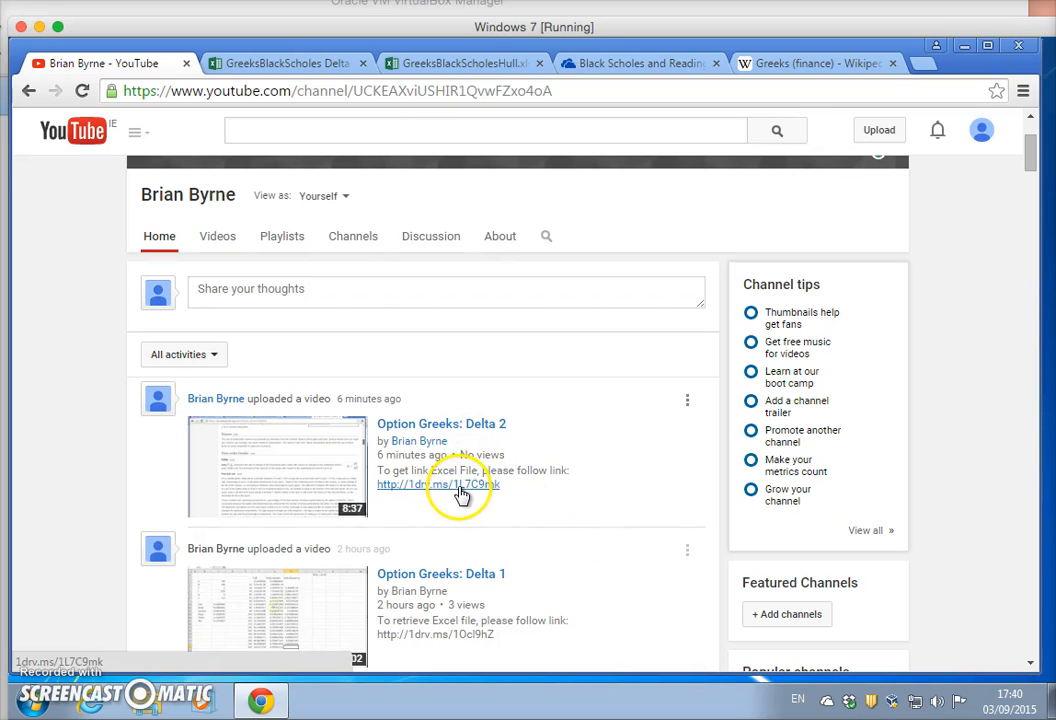
{"action": "left_click", "coordinate": [436, 484]}
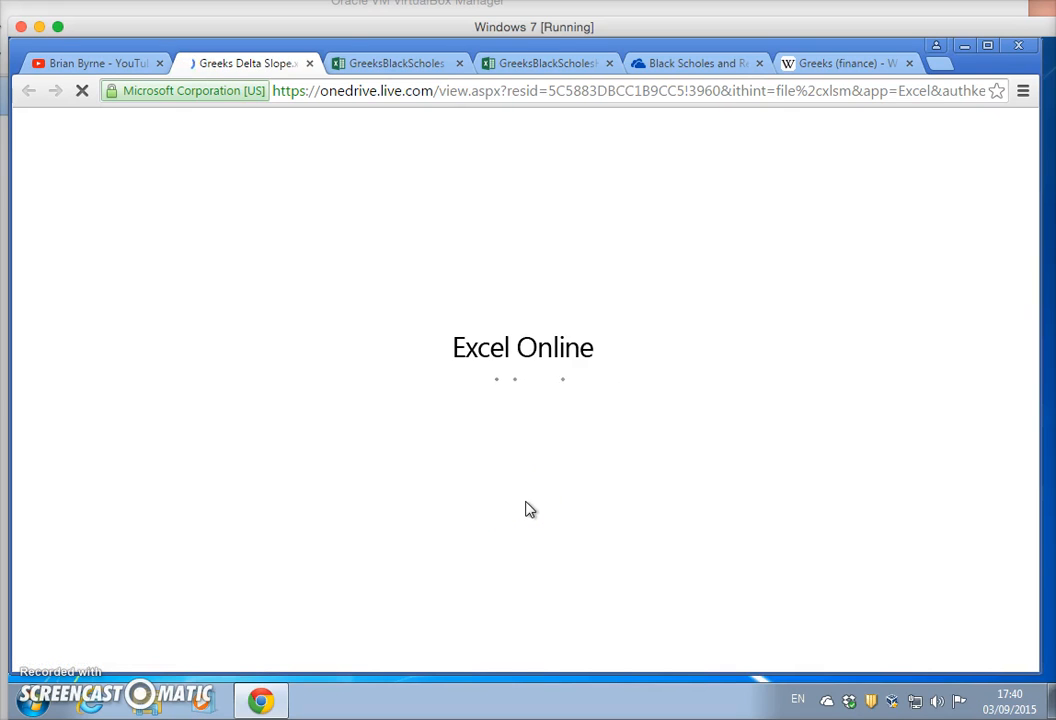
{"action": "mouse_move", "coordinate": [588, 430]}
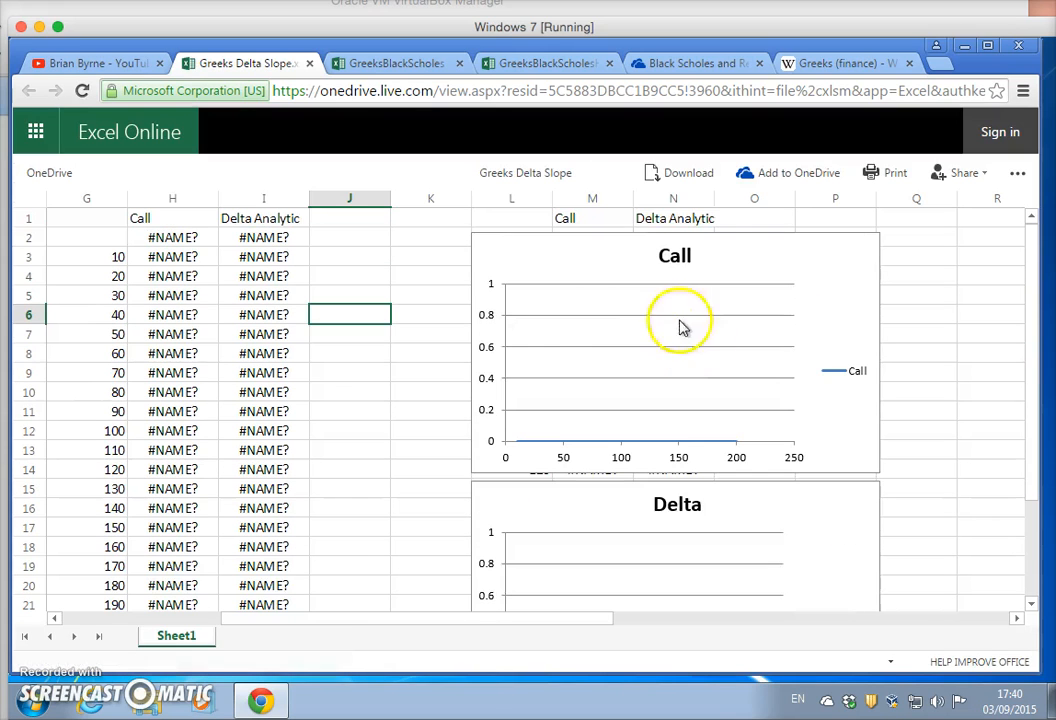
{"action": "mouse_move", "coordinate": [240, 288]}
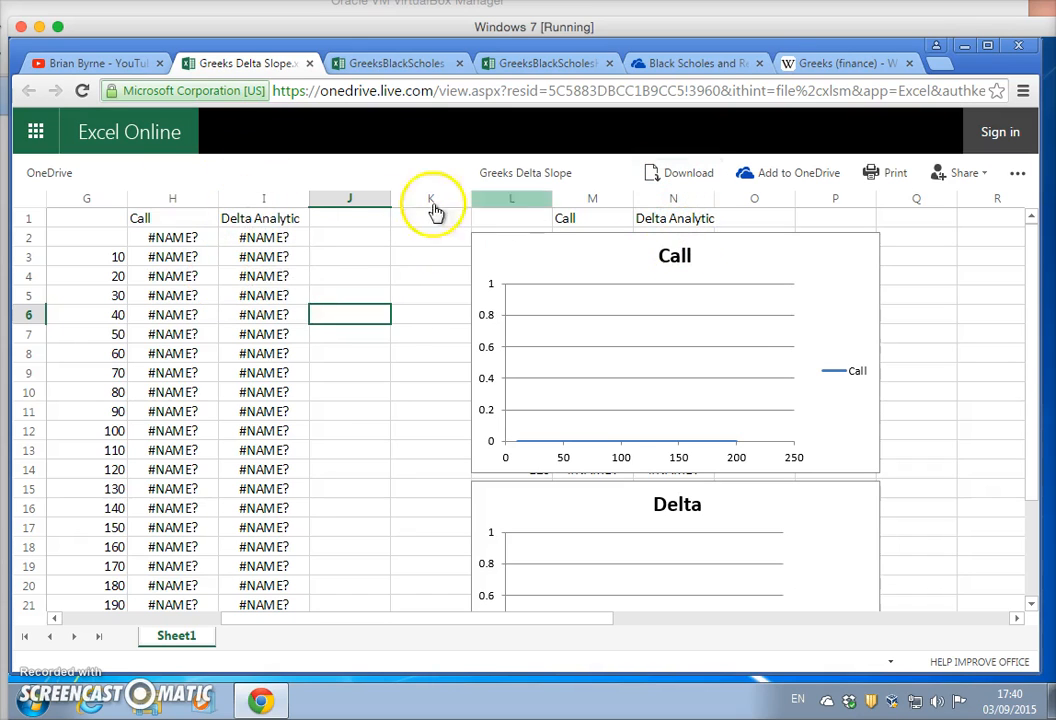
{"action": "mouse_move", "coordinate": [654, 222]}
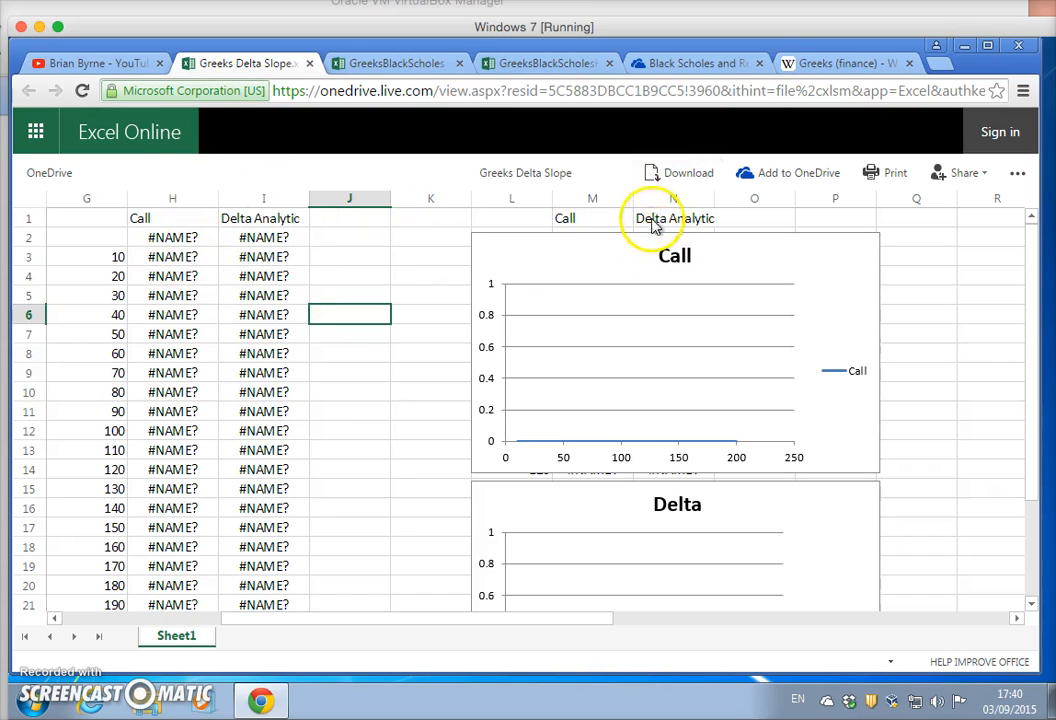
- Download the Greeks Delta Slope .xlsm and open it in desktop Excel with editing and macros enabled
{"action": "left_click", "coordinate": [678, 172]}
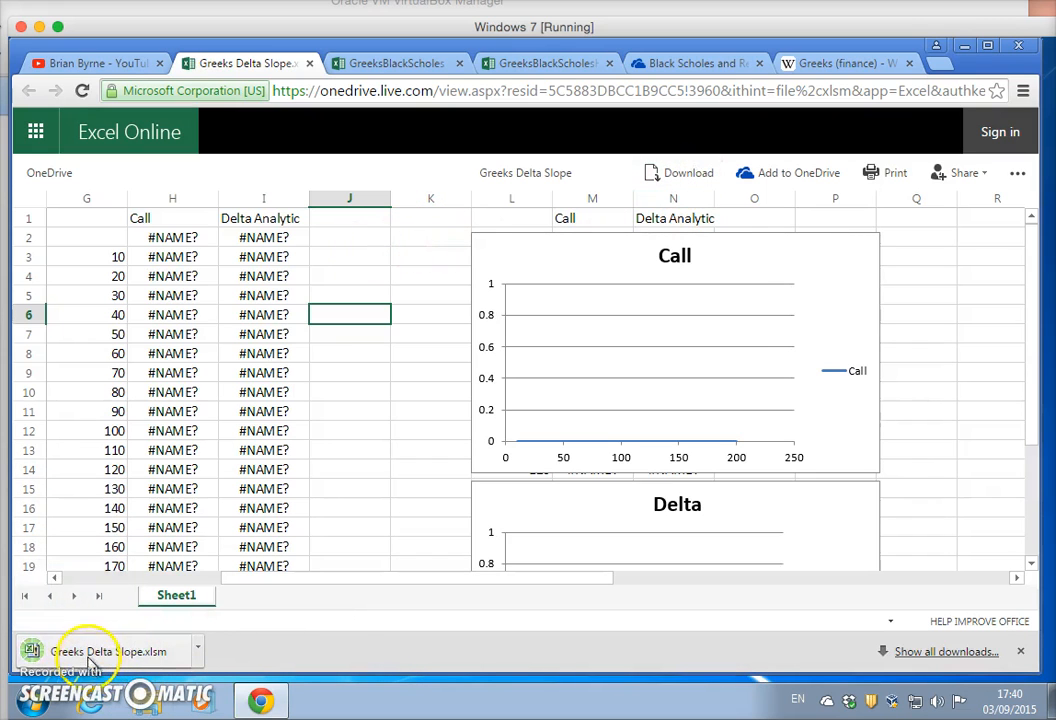
{"action": "left_click", "coordinate": [104, 648]}
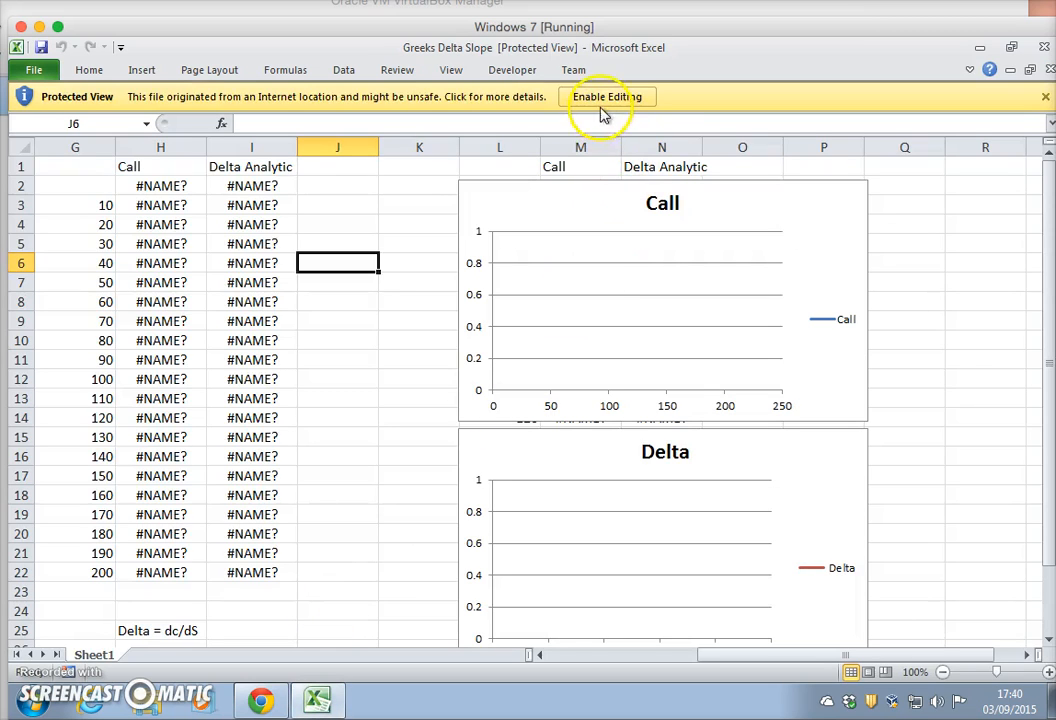
{"action": "left_click", "coordinate": [606, 96]}
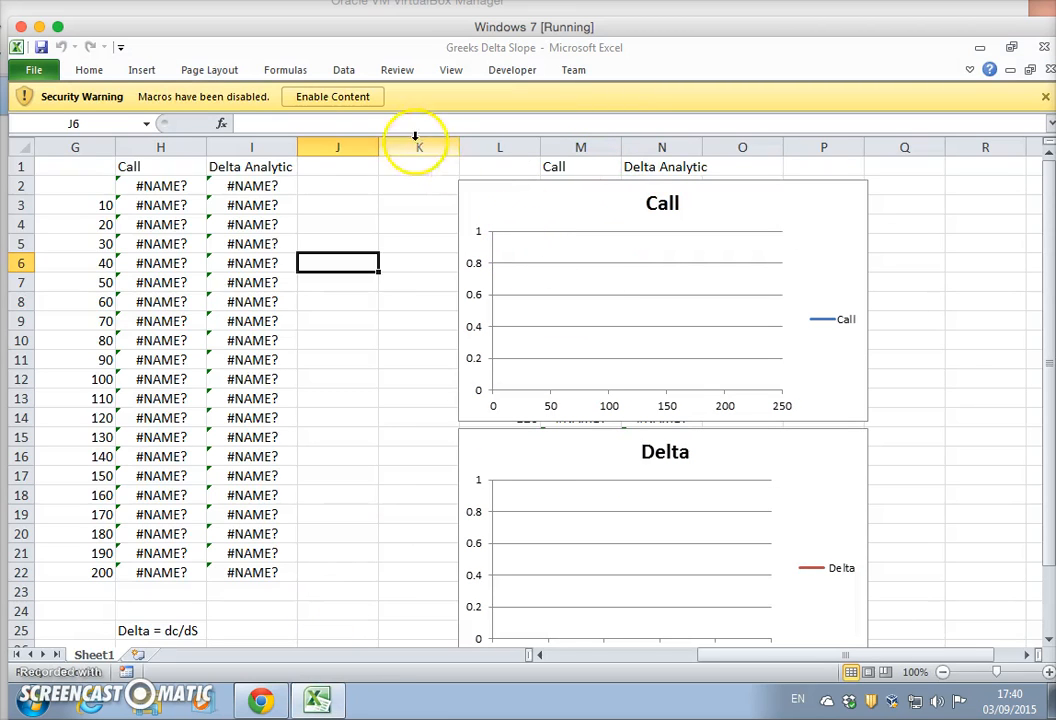
{"action": "left_click", "coordinate": [332, 96]}
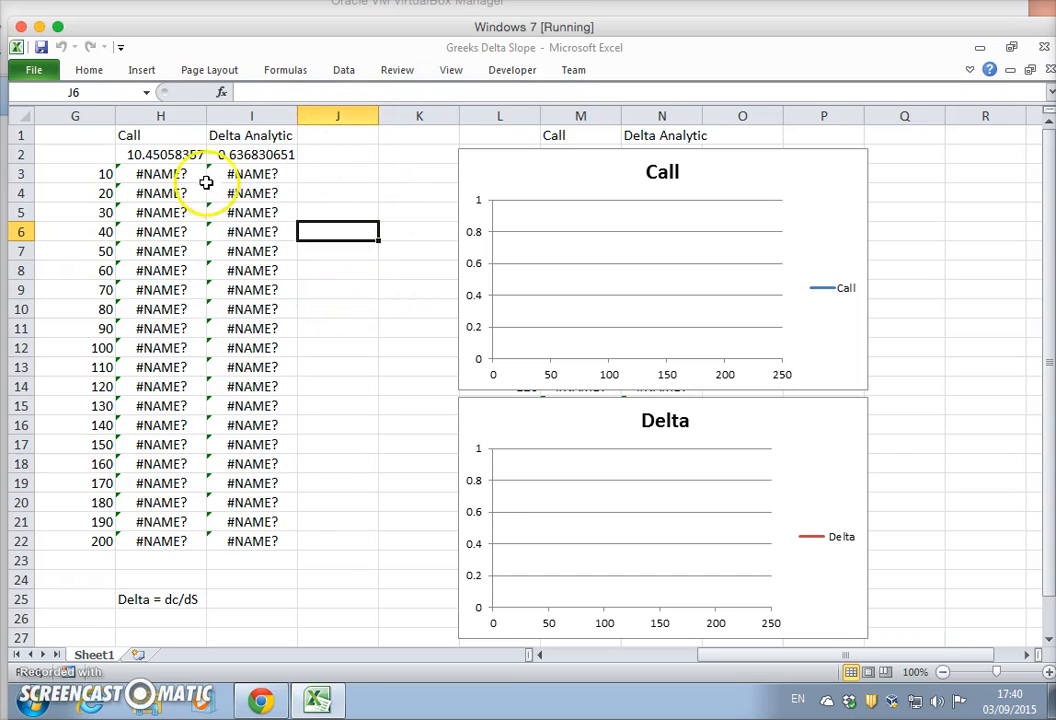
{"action": "left_click", "coordinate": [160, 172]}
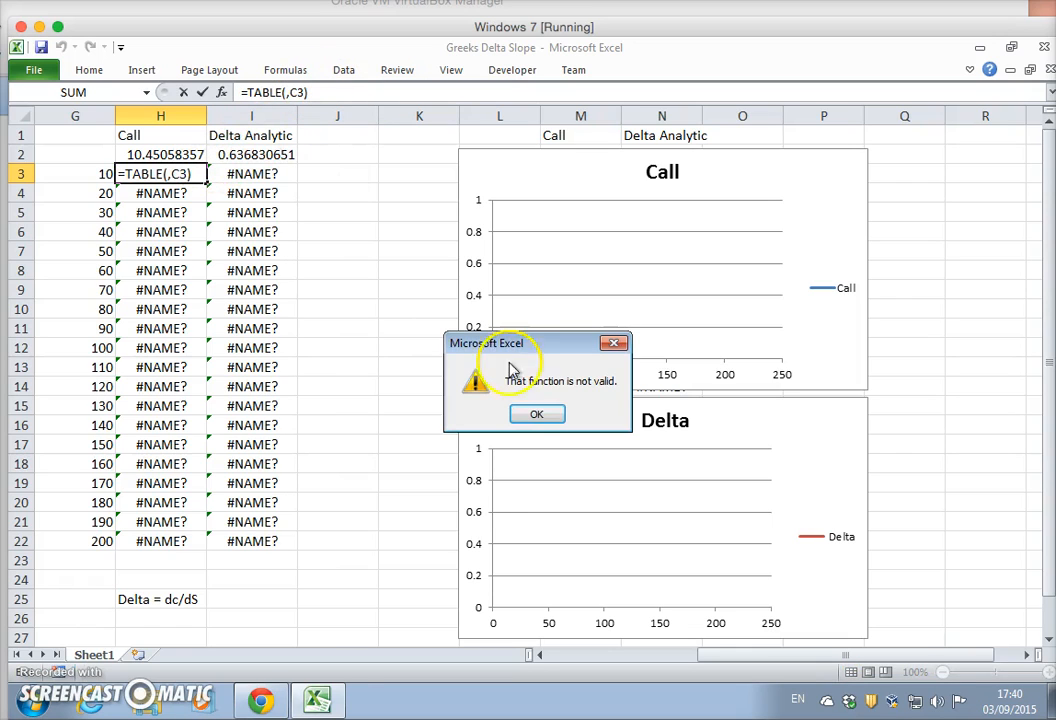
{"action": "left_click", "coordinate": [536, 414]}
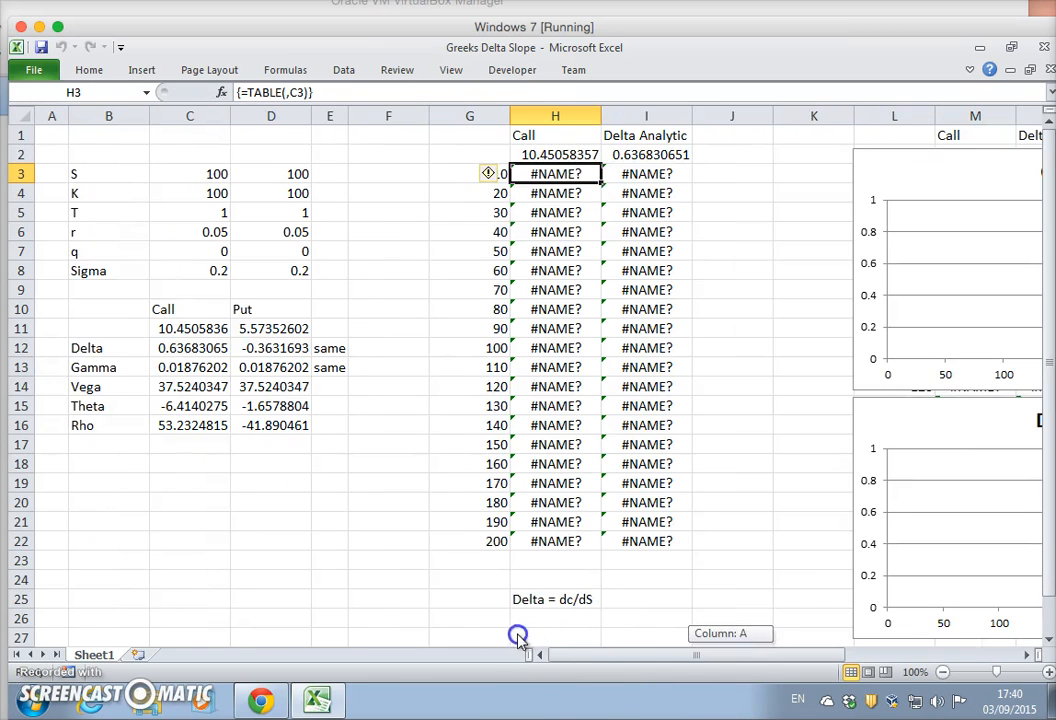
{"action": "left_click", "coordinate": [188, 328]}
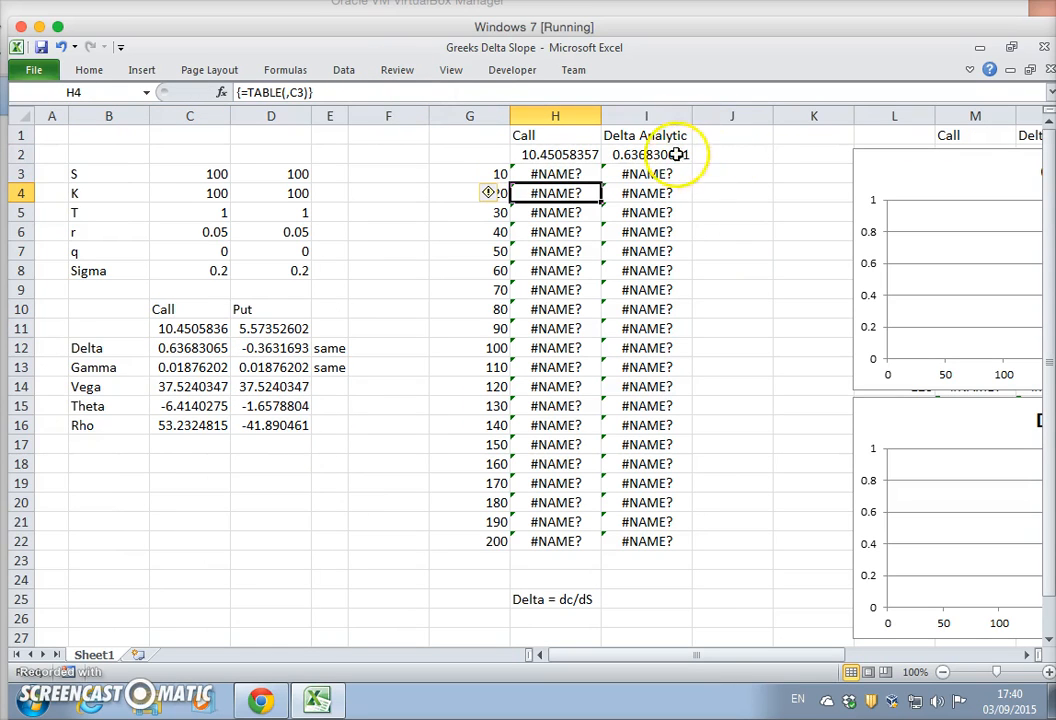
{"action": "left_click", "coordinate": [646, 154]}
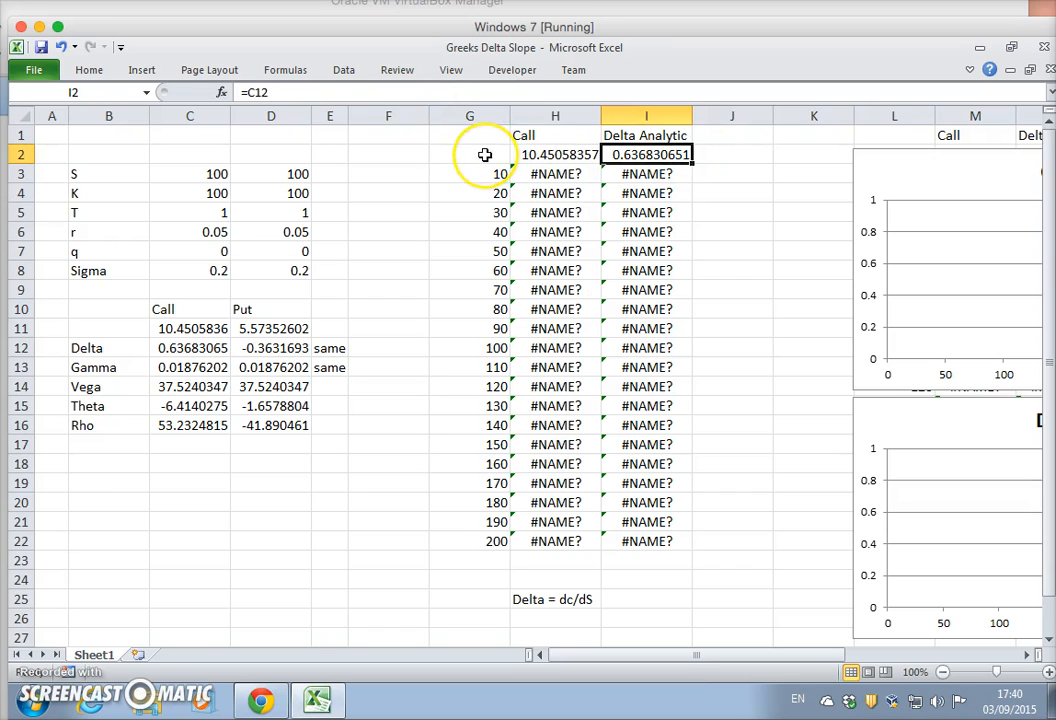
{"action": "mouse_move", "coordinate": [668, 246]}
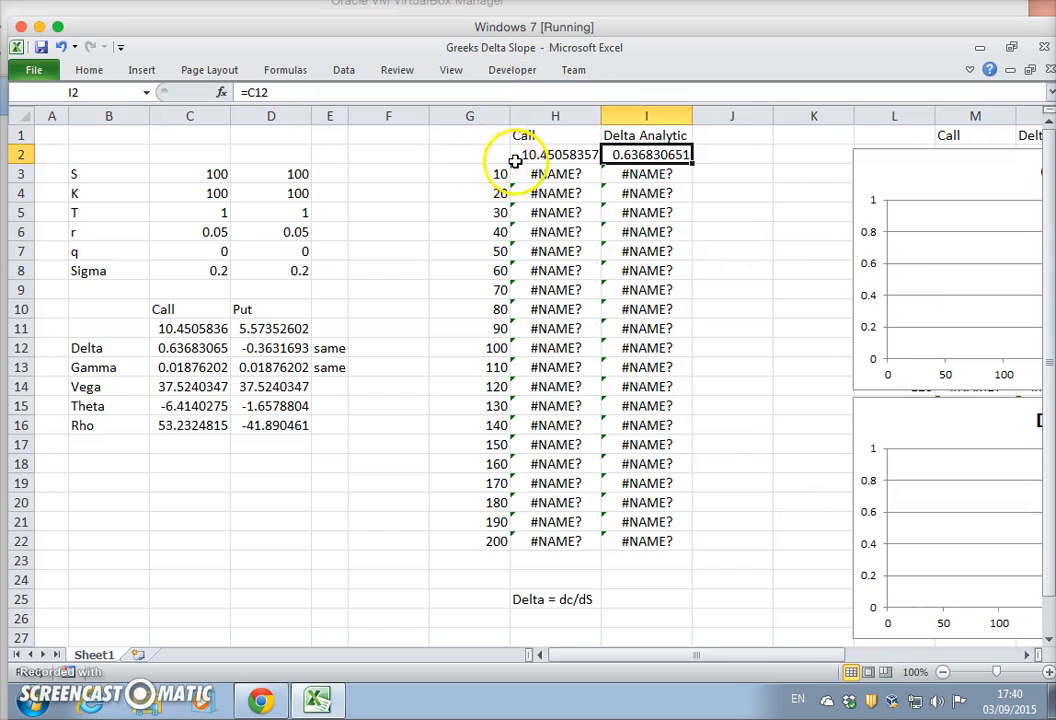
- Build a data table over G2:I22 with column input cell C3 to fill Call and Delta for prices 10–200
{"action": "left_click_drag", "start_coordinate": [556, 172], "coordinate": [646, 540]}
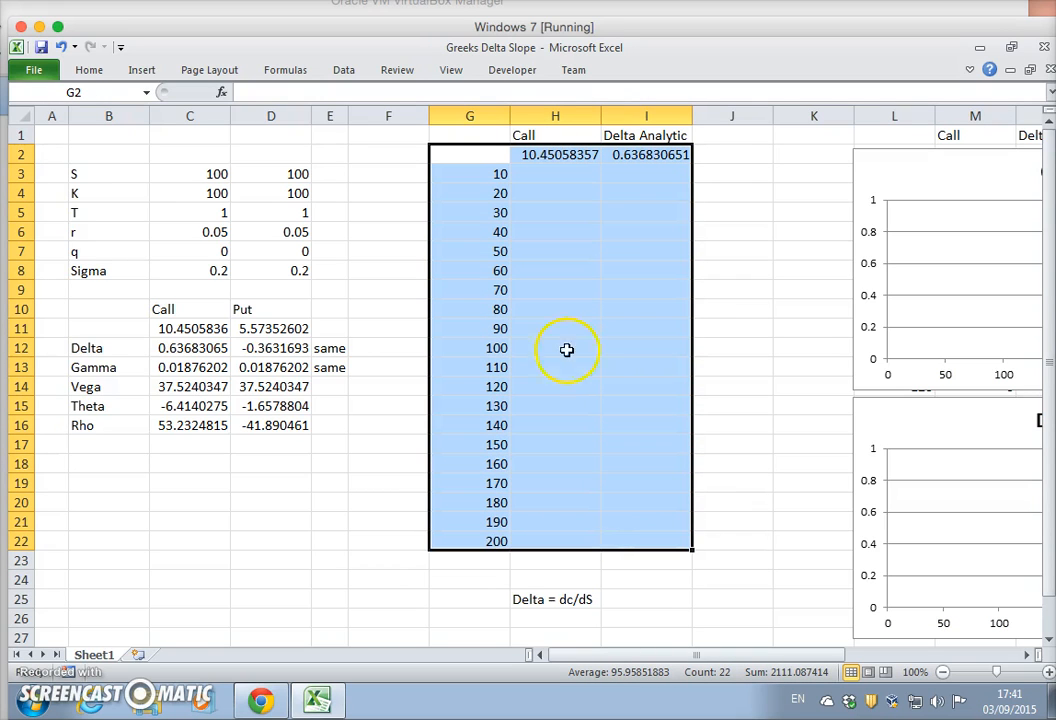
{"action": "left_click", "coordinate": [344, 68]}
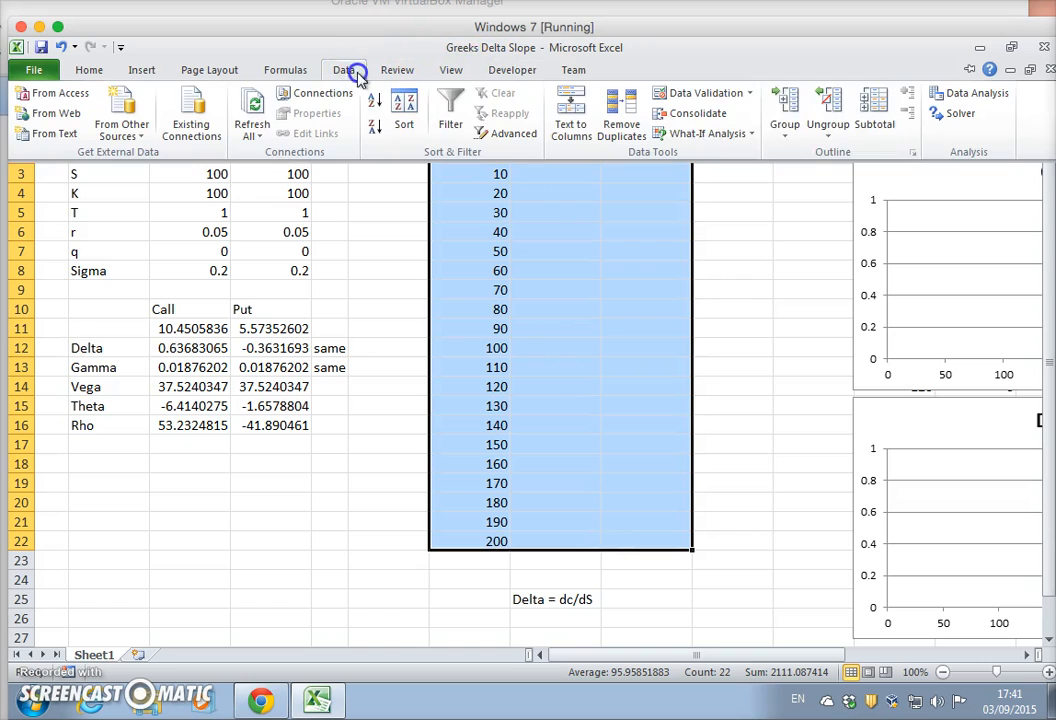
{"action": "left_click", "coordinate": [704, 132]}
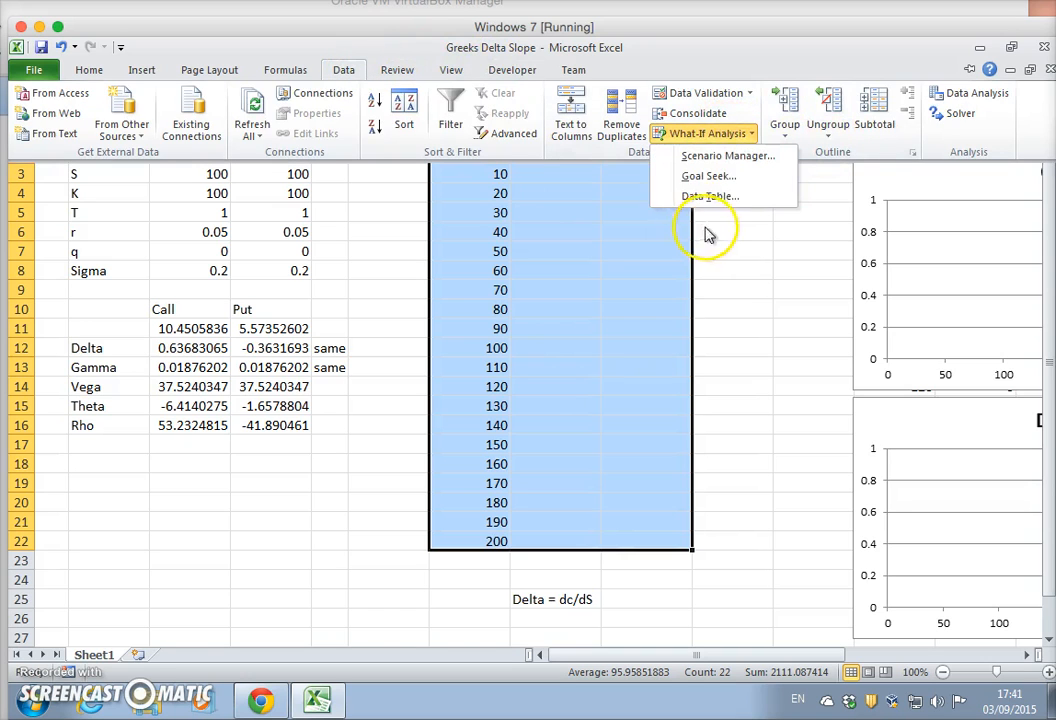
{"action": "left_click", "coordinate": [708, 196]}
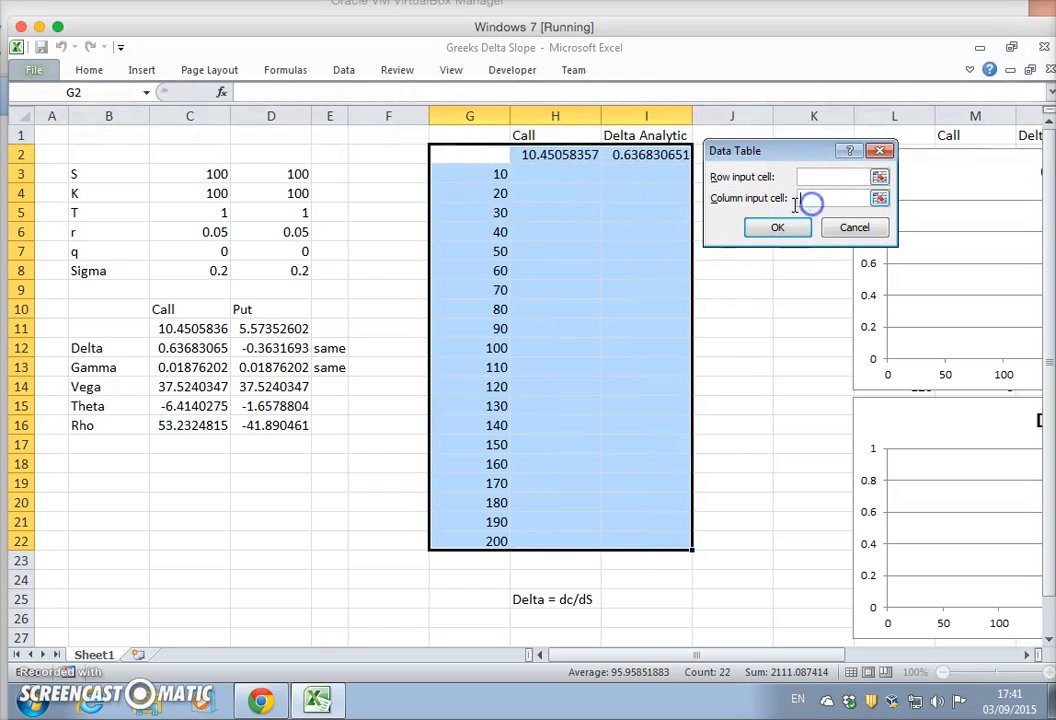
{"action": "left_click", "coordinate": [208, 172]}
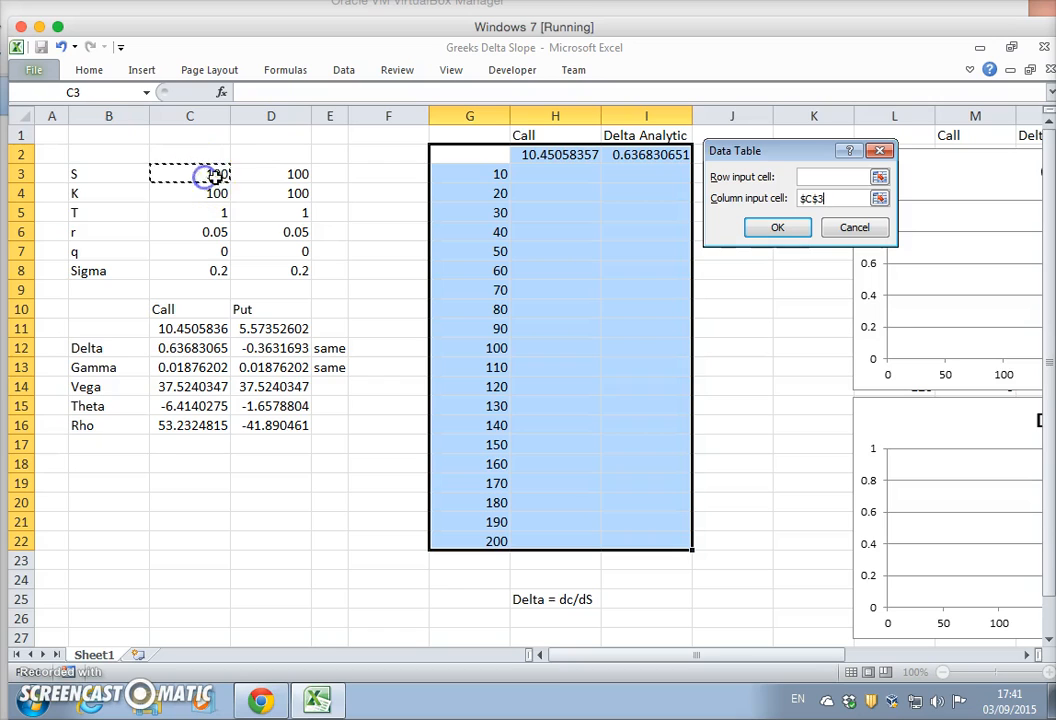
{"action": "mouse_move", "coordinate": [572, 188]}
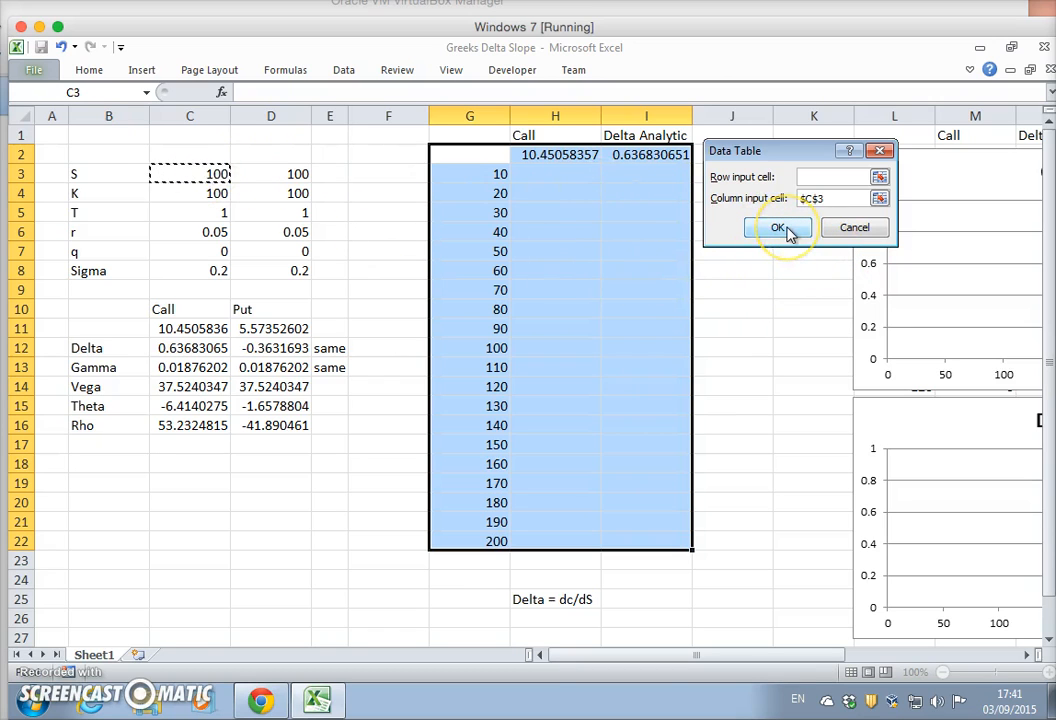
{"action": "left_click", "coordinate": [780, 228]}
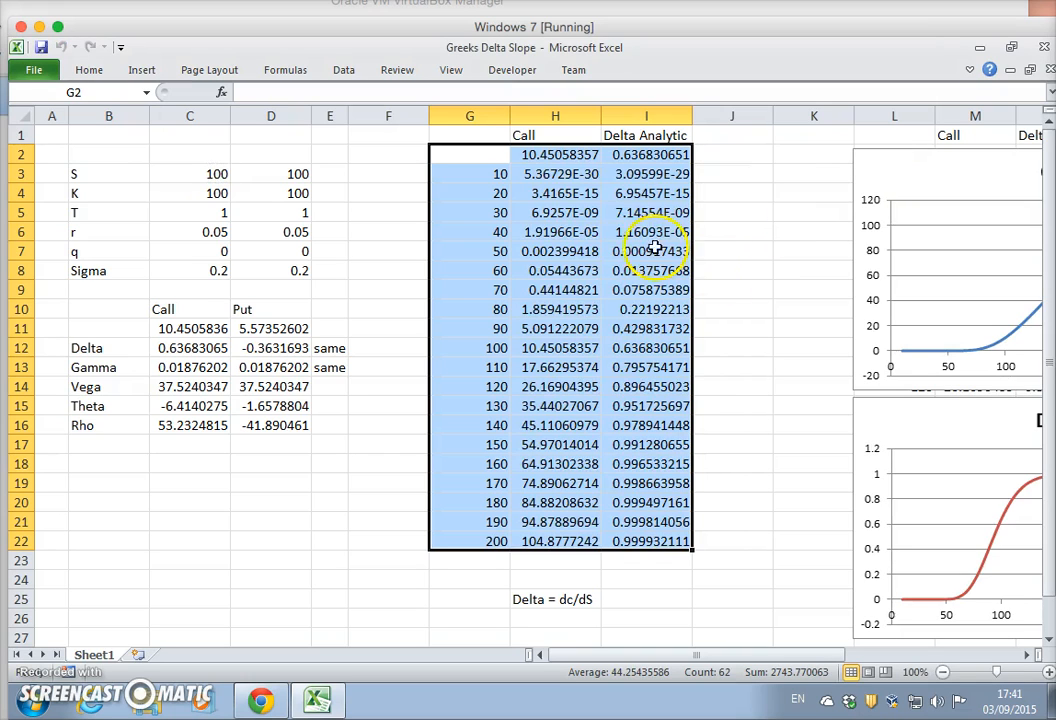
{"action": "mouse_move", "coordinate": [774, 550]}
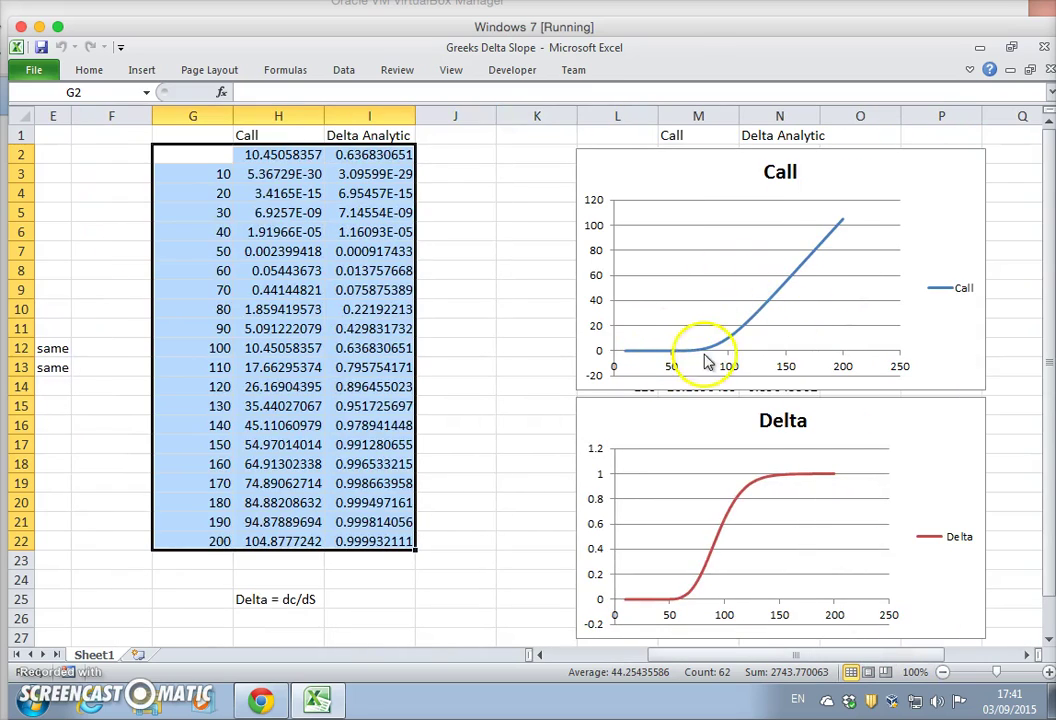
{"action": "mouse_move", "coordinate": [108, 652]}
{"action": "type", "text": "Delta"}
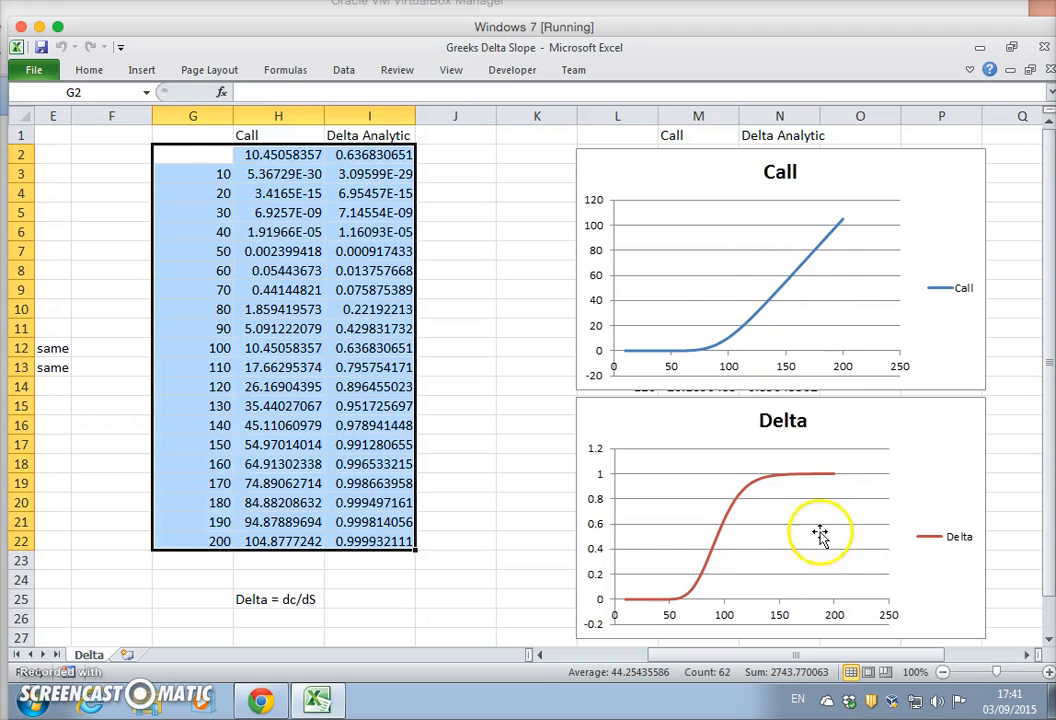
{"action": "mouse_move", "coordinate": [812, 420]}
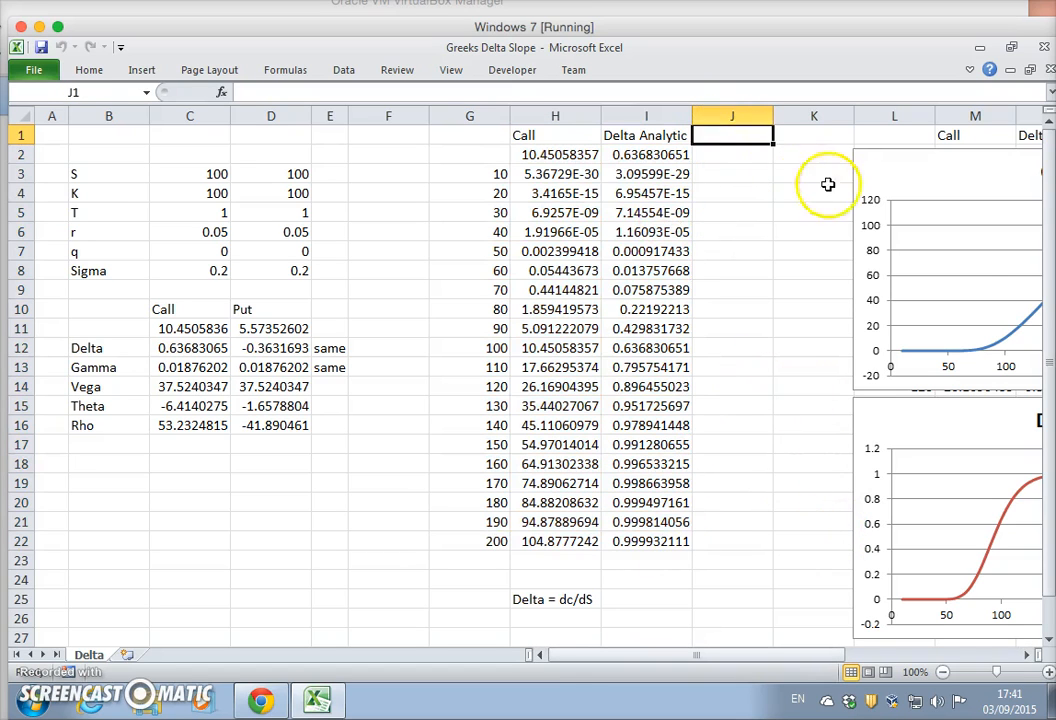
- Add a Gamma heading in J1 and link J2 to the Gamma cell, extending the table to G2:J22
{"action": "type", "text": "G"}
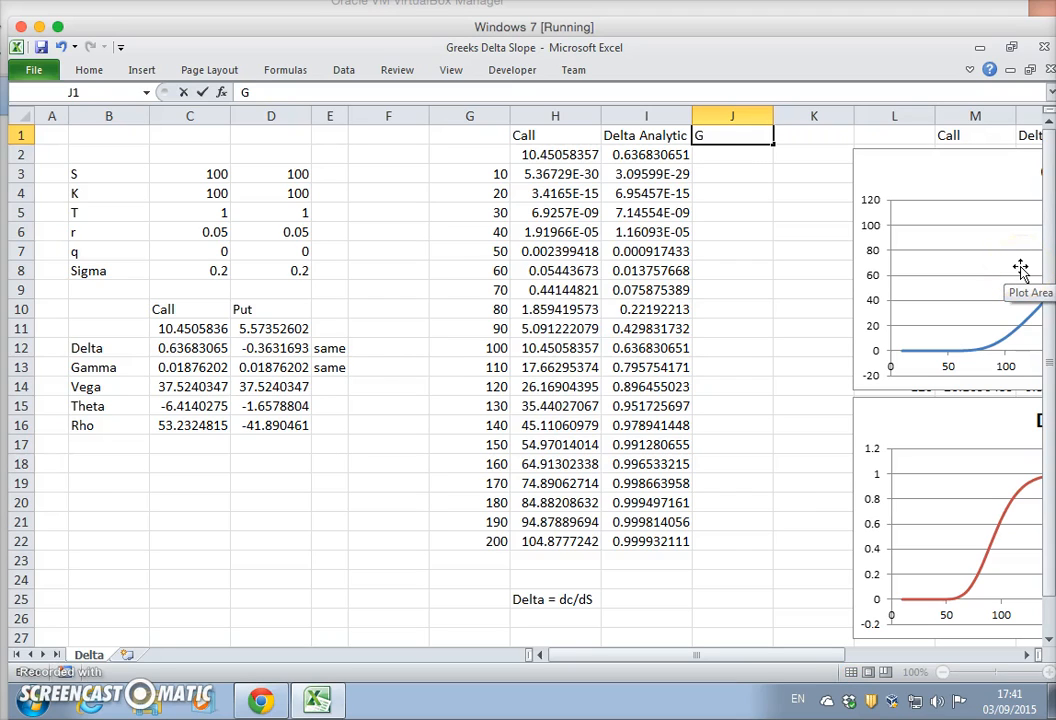
{"action": "type", "text": "amma"}
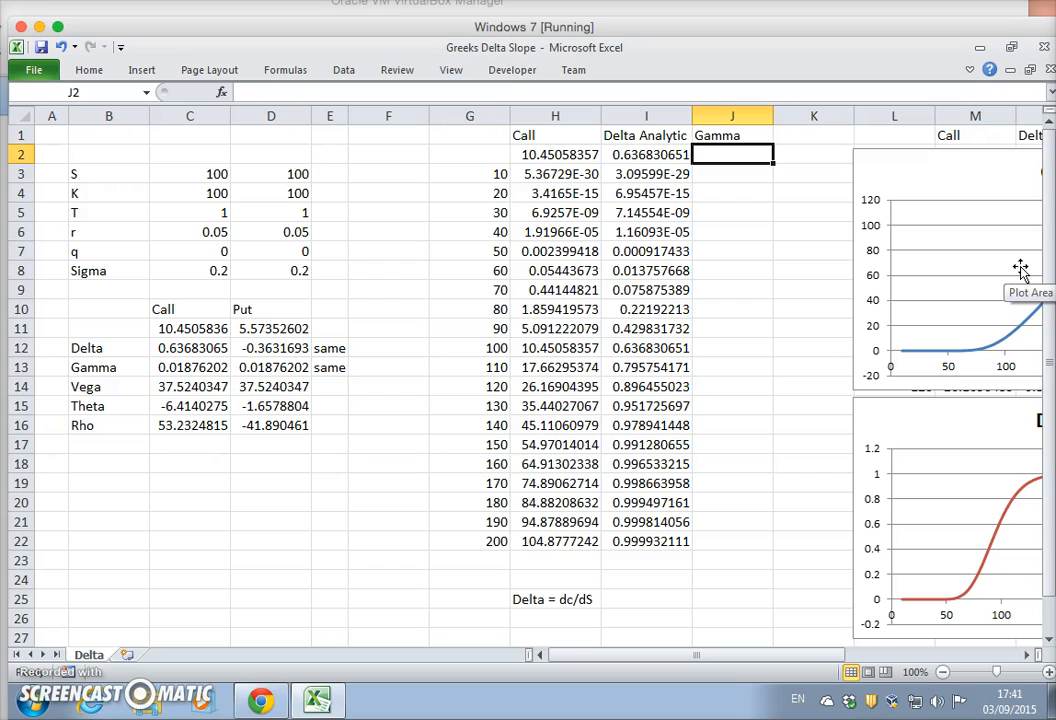
{"action": "type", "text": "="}
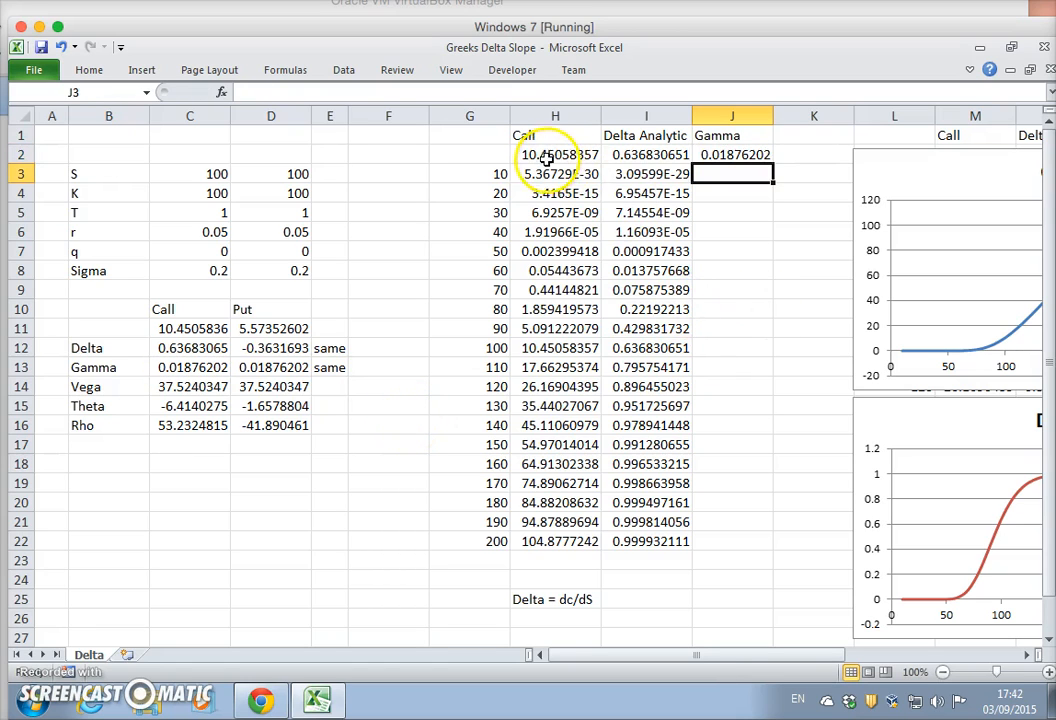
{"action": "left_click_drag", "start_coordinate": [556, 172], "coordinate": [646, 540]}
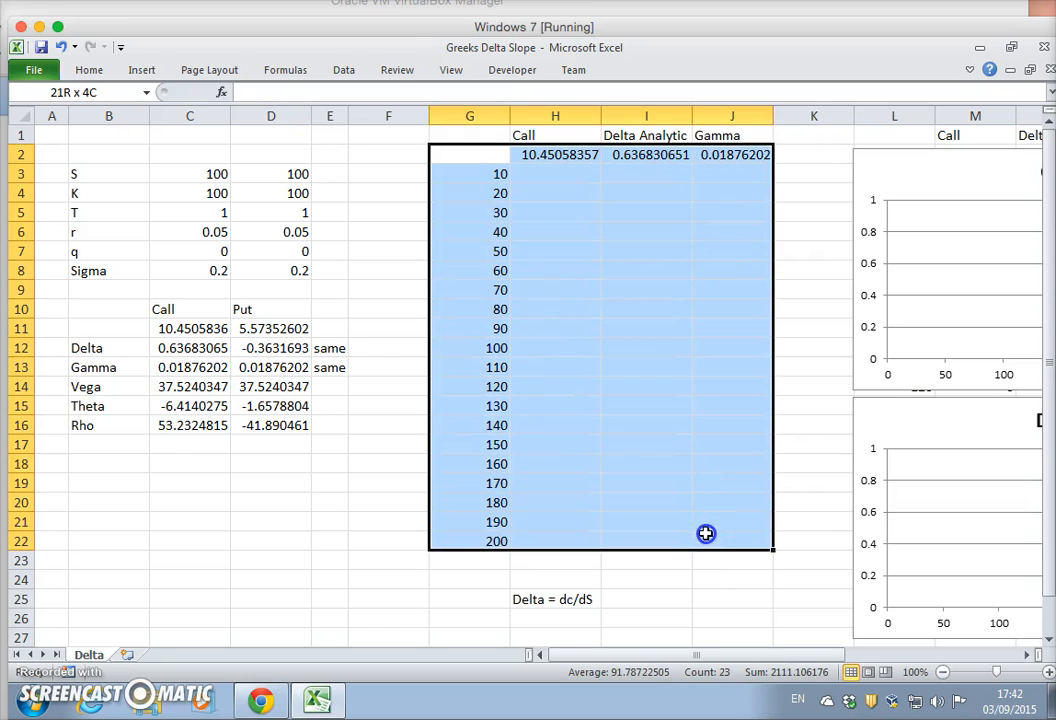
{"action": "left_click", "coordinate": [552, 156]}
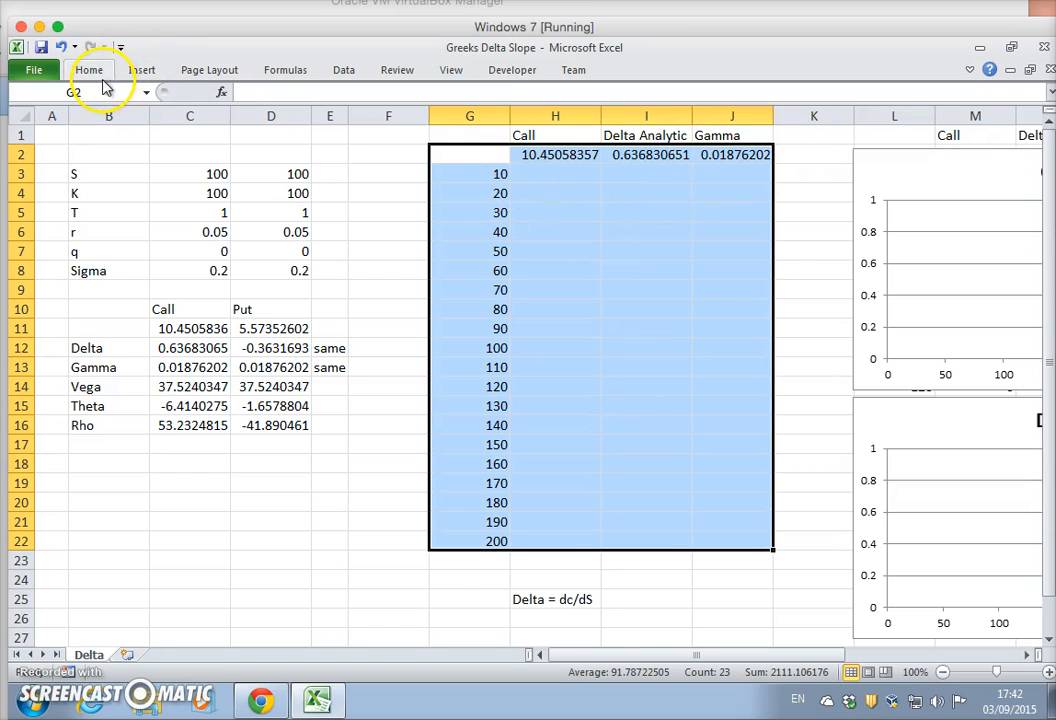
- Recompute the data table with column input C3 so Gamma fills for every stock price
{"action": "left_click", "coordinate": [344, 70]}
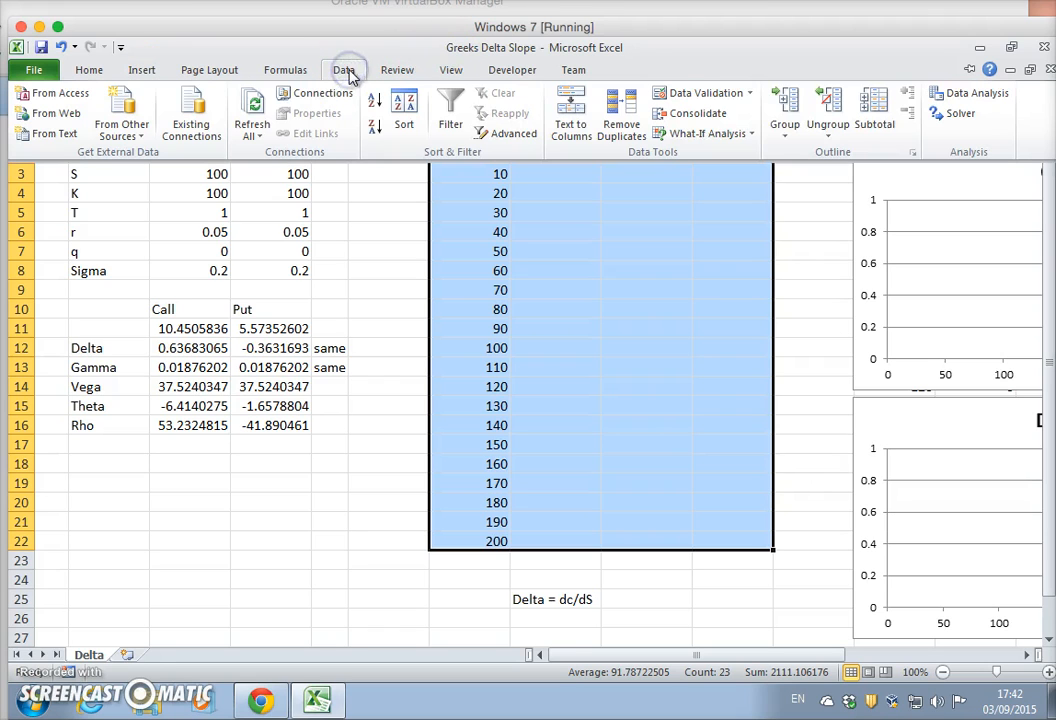
{"action": "left_click", "coordinate": [704, 132]}
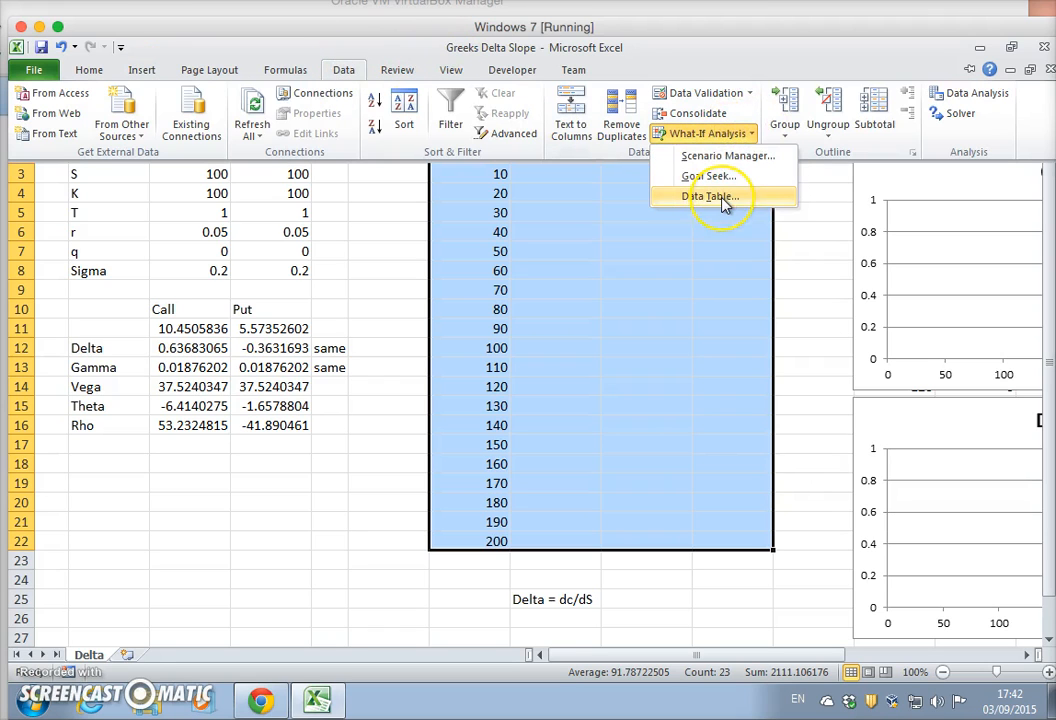
{"action": "left_click", "coordinate": [712, 196]}
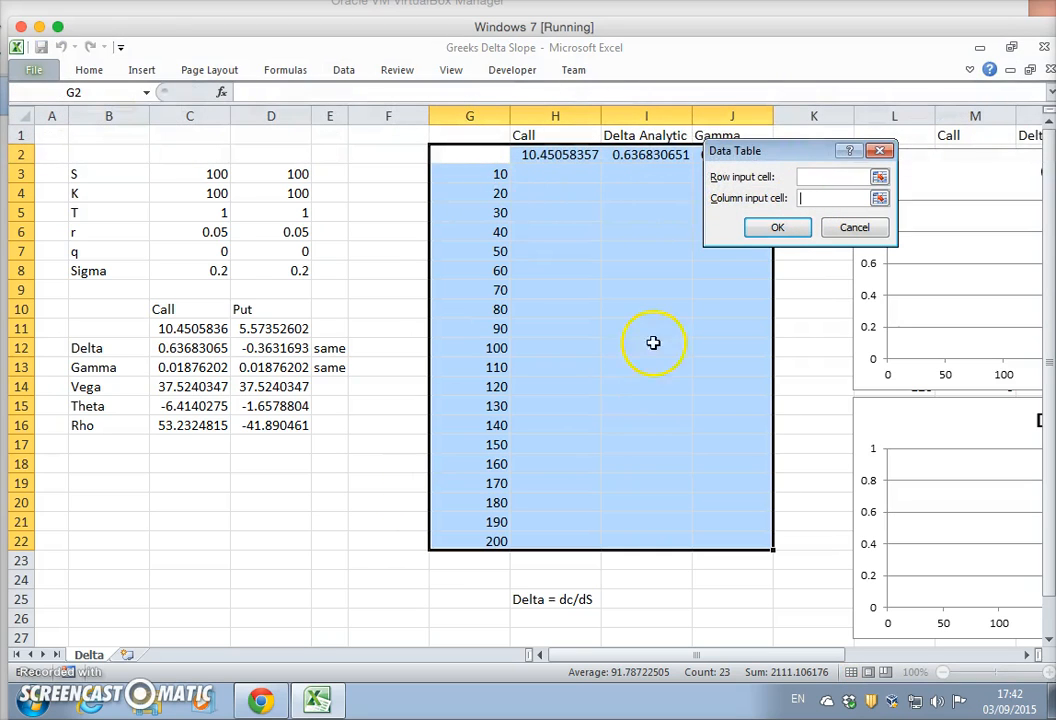
{"action": "left_click", "coordinate": [188, 172]}
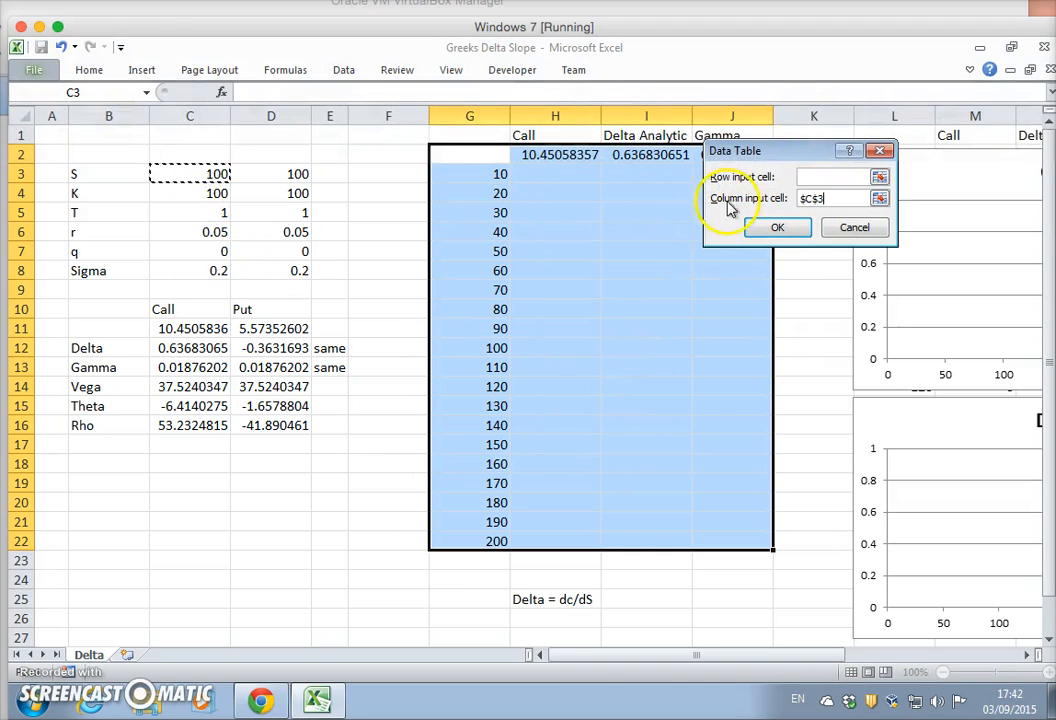
{"action": "left_click", "coordinate": [776, 228]}
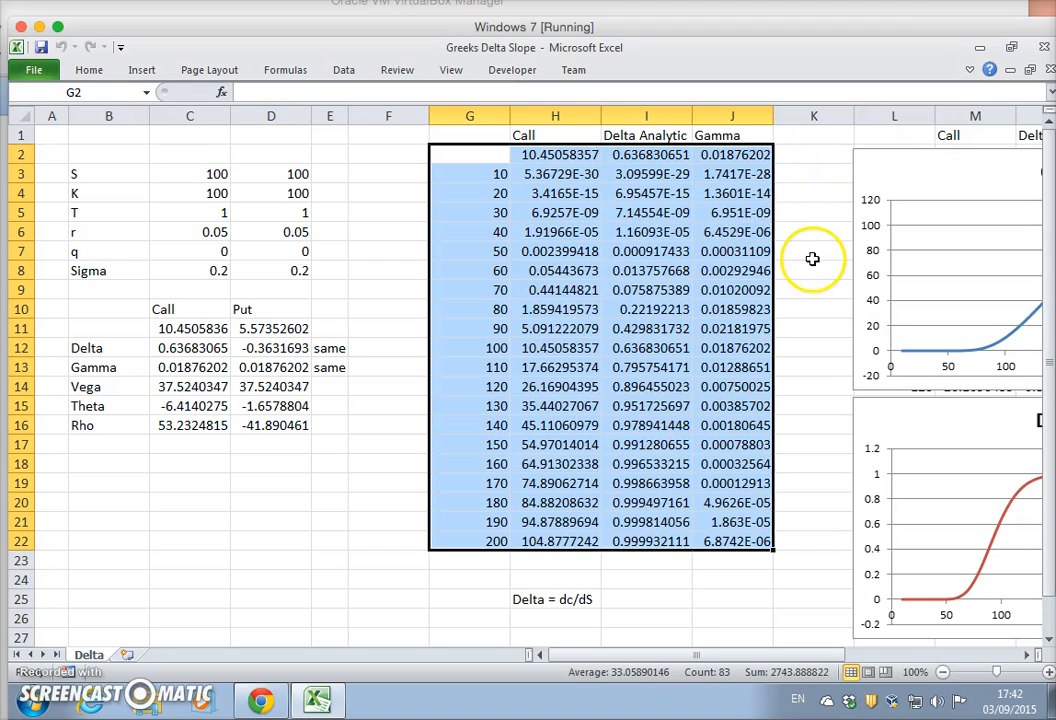
{"action": "scroll", "scroll_direction": "right", "scroll_amount": 3}
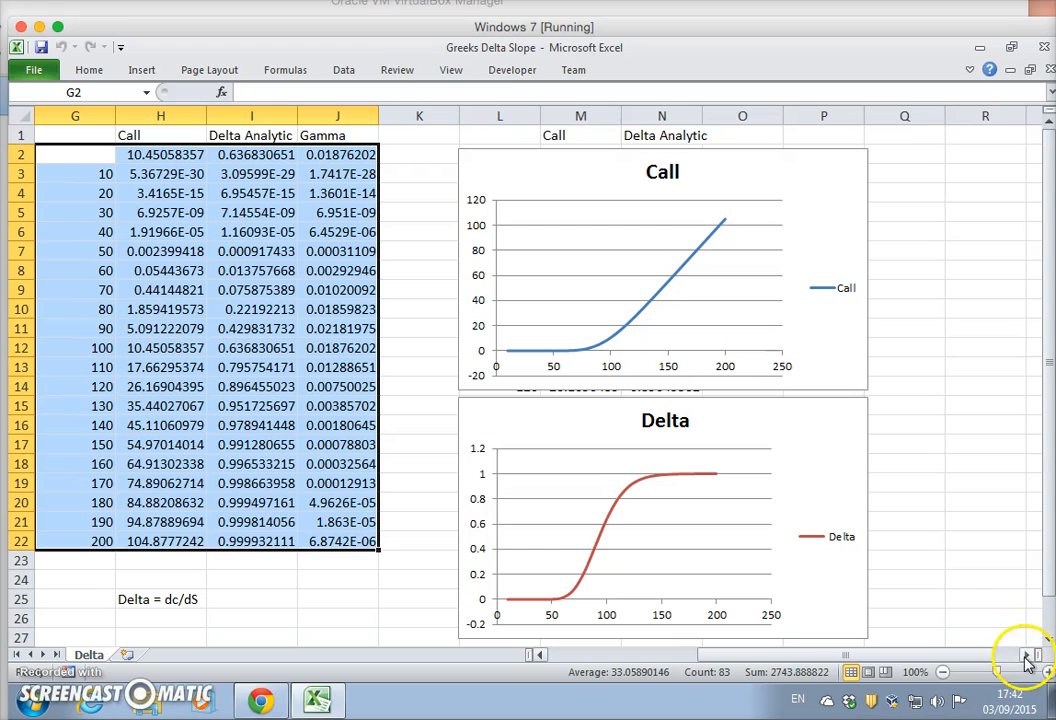
- Rename the sheet Delta Gamma and build linked Call, Delta and Gamma columns in L–O beside the charts
{"action": "scroll", "scroll_direction": "right", "scroll_amount": 3}
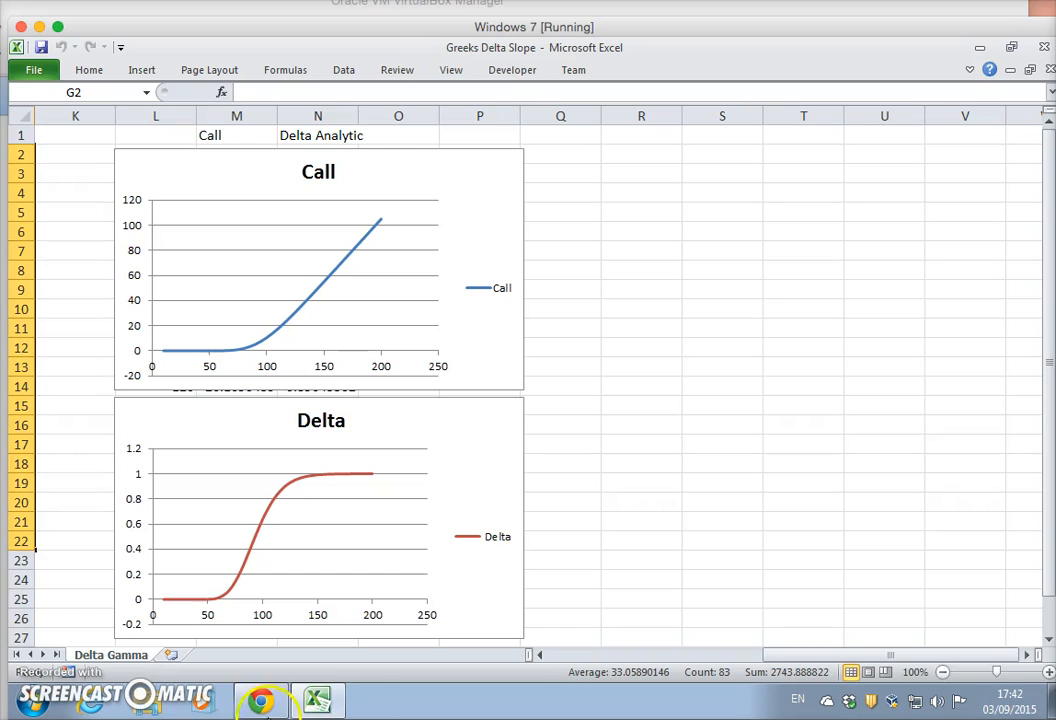
{"action": "left_click", "coordinate": [320, 270]}
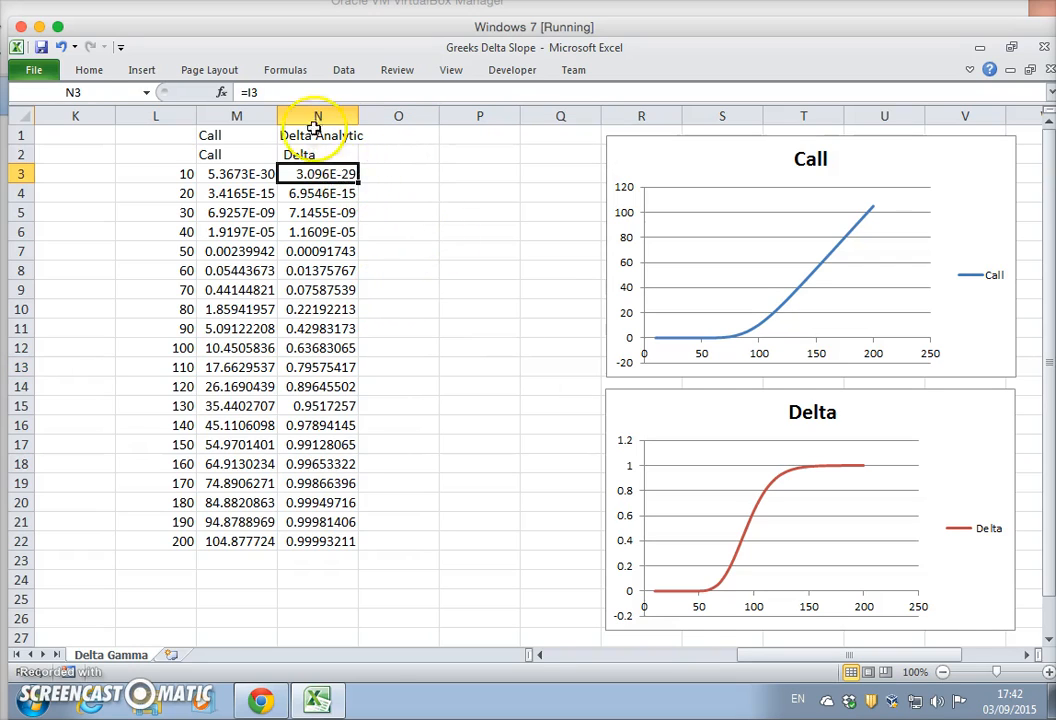
{"action": "scroll", "scroll_direction": "left", "scroll_amount": 3}
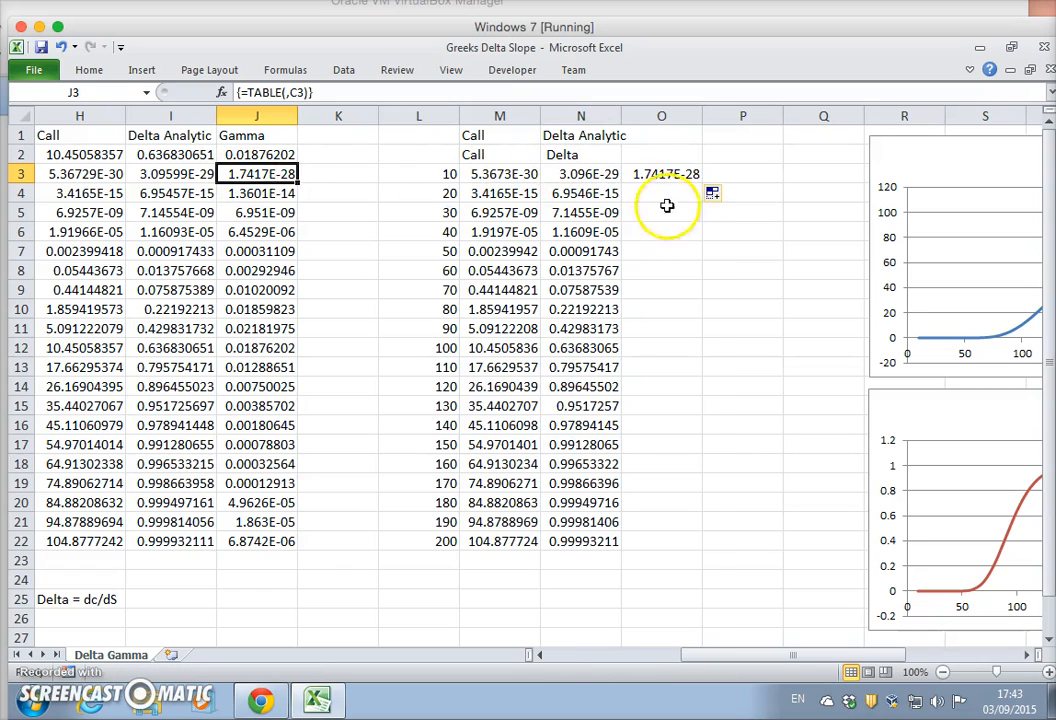
{"action": "left_click", "coordinate": [660, 172]}
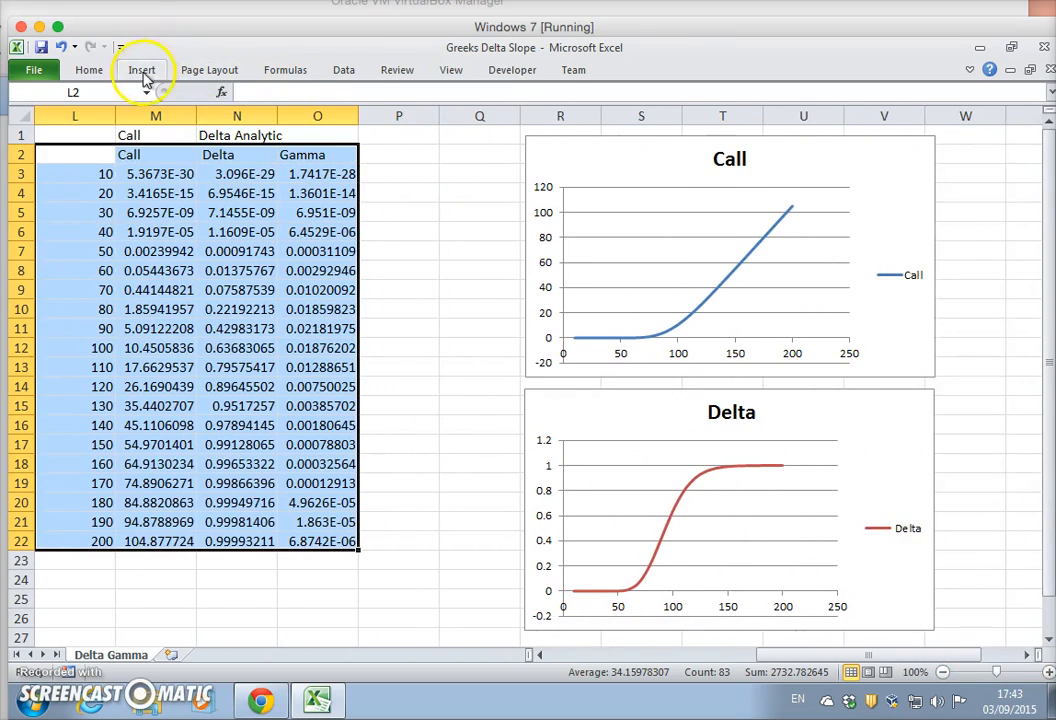
- Insert a smooth-line scatter of L2:O22 and remove the Call and Delta series, leaving a Gamma chart
{"action": "left_click", "coordinate": [156, 68]}
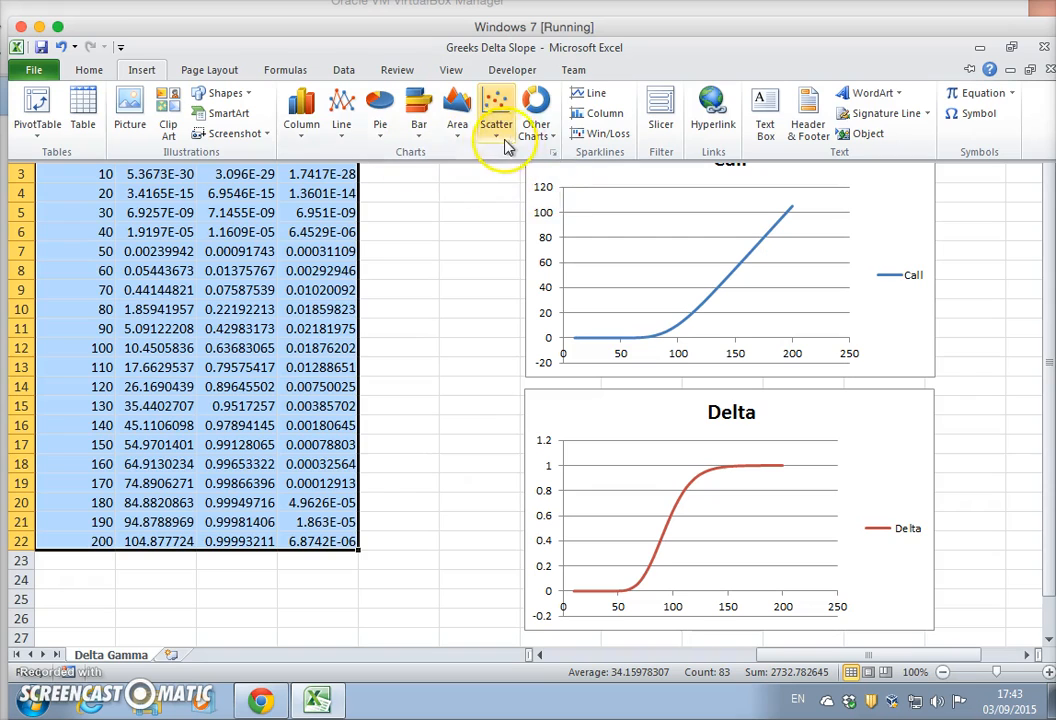
{"action": "left_click", "coordinate": [496, 110]}
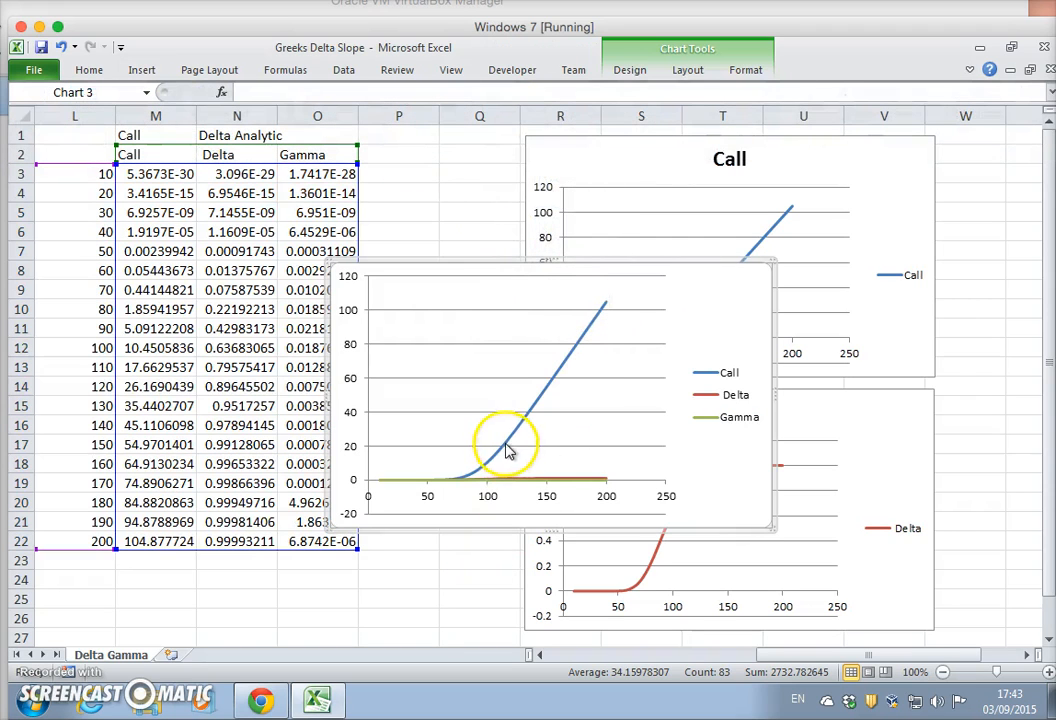
{"action": "mouse_move", "coordinate": [524, 428]}
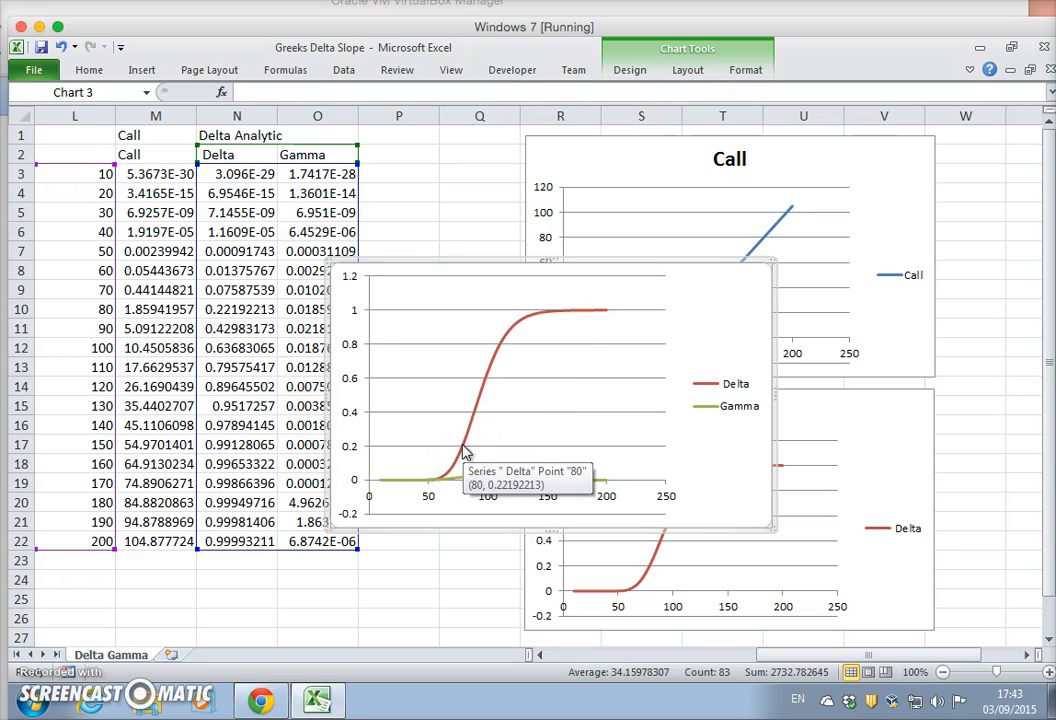
{"action": "left_click", "coordinate": [462, 448]}
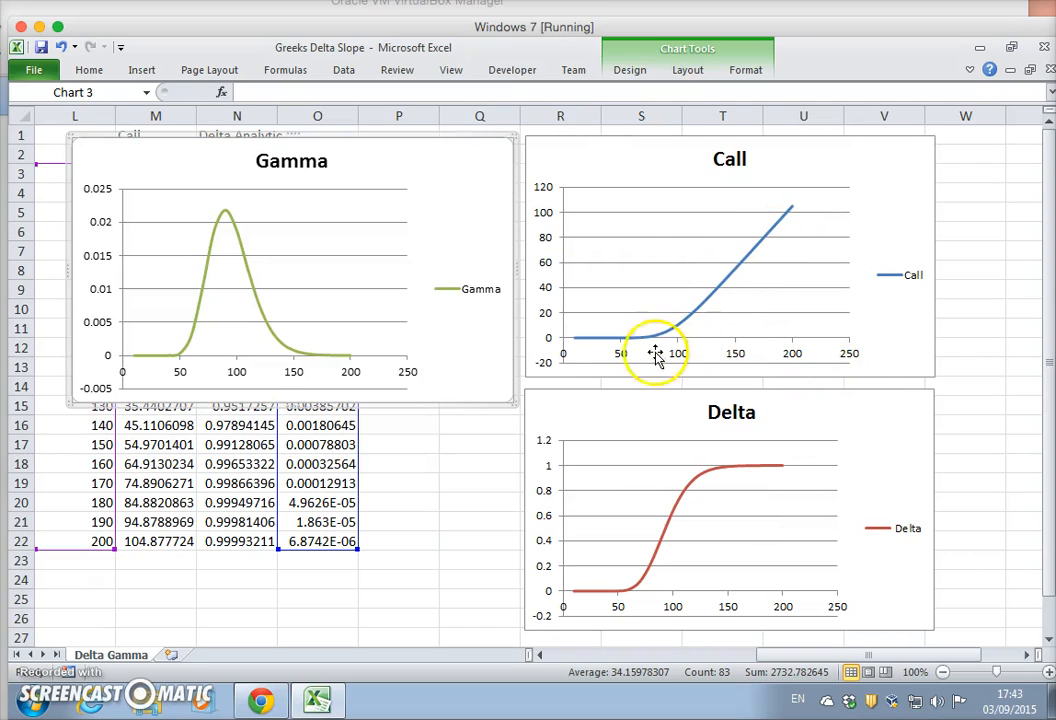
{"action": "mouse_move", "coordinate": [742, 262]}
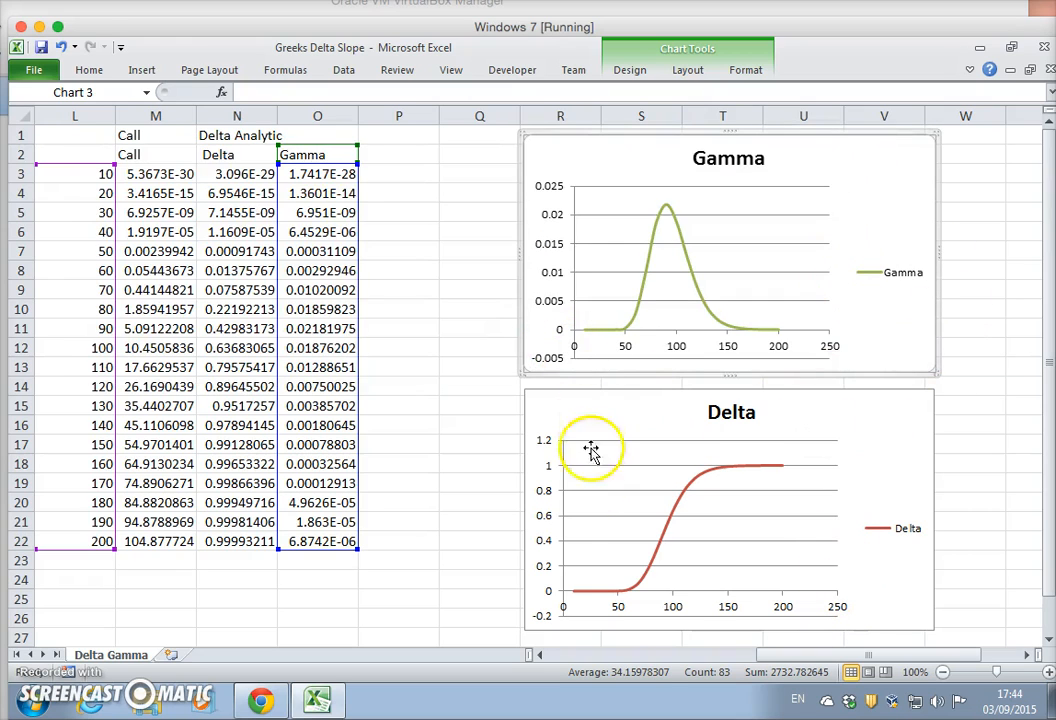
{"action": "mouse_move", "coordinate": [774, 312]}
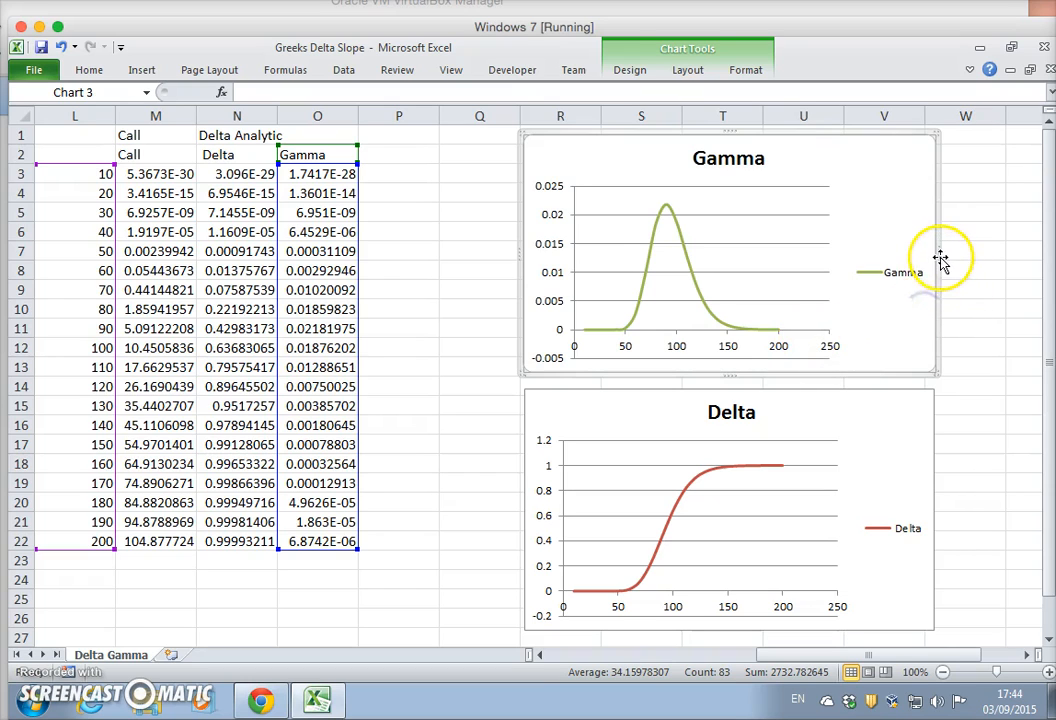
{"action": "mouse_move", "coordinate": [820, 488]}
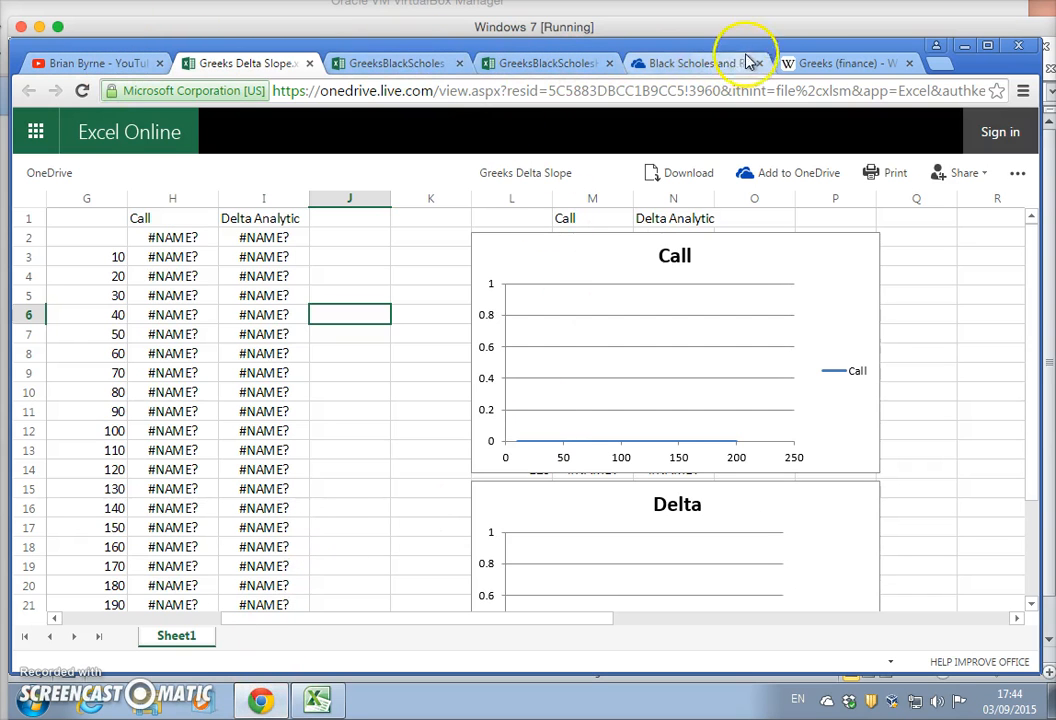
- Recheck Wikipedia's Gamma second-derivative formula and graph, then return to the Greeks workbook
{"action": "left_click", "coordinate": [856, 62]}
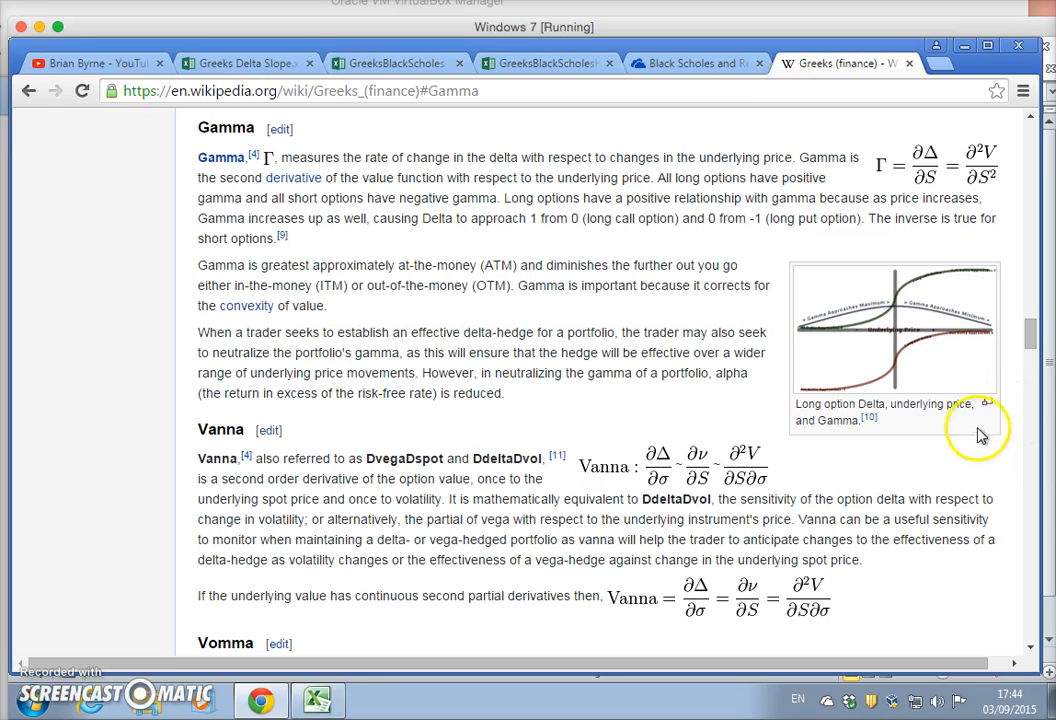
{"action": "mouse_move", "coordinate": [890, 168]}
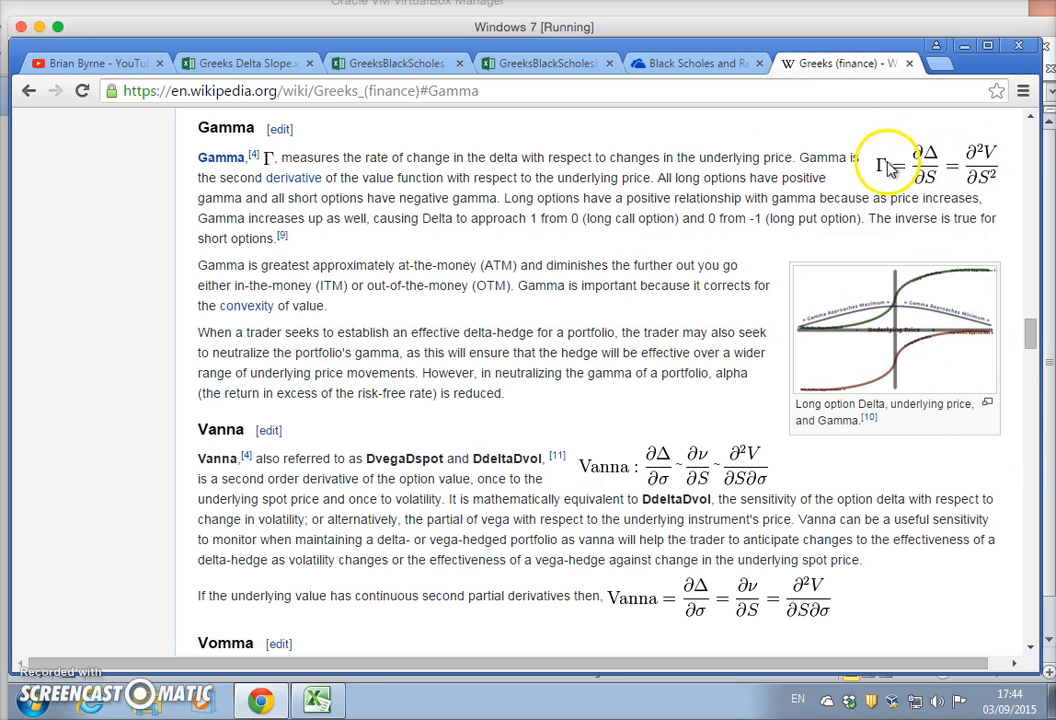
{"action": "mouse_move", "coordinate": [896, 172]}
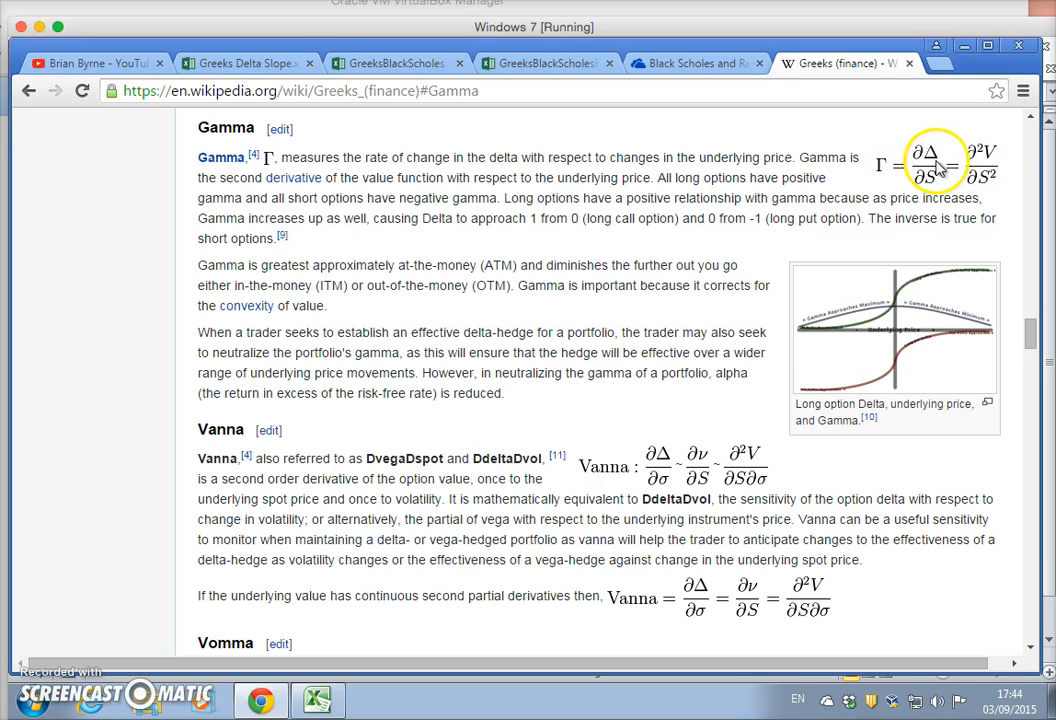
{"action": "mouse_move", "coordinate": [968, 172]}
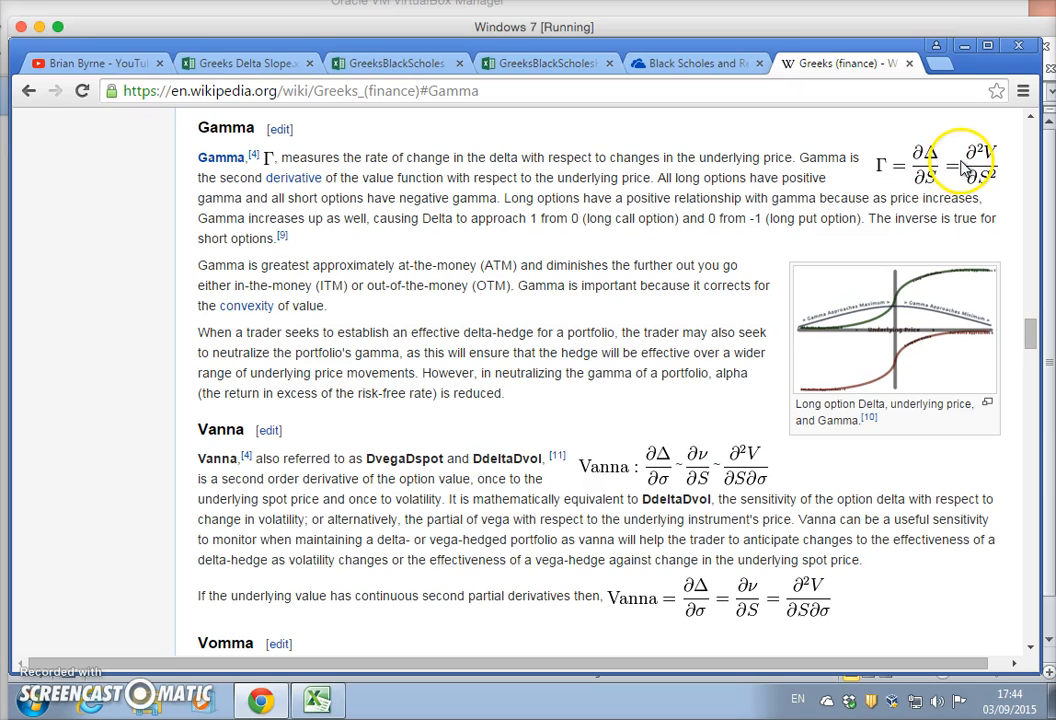
{"action": "mouse_move", "coordinate": [926, 188]}
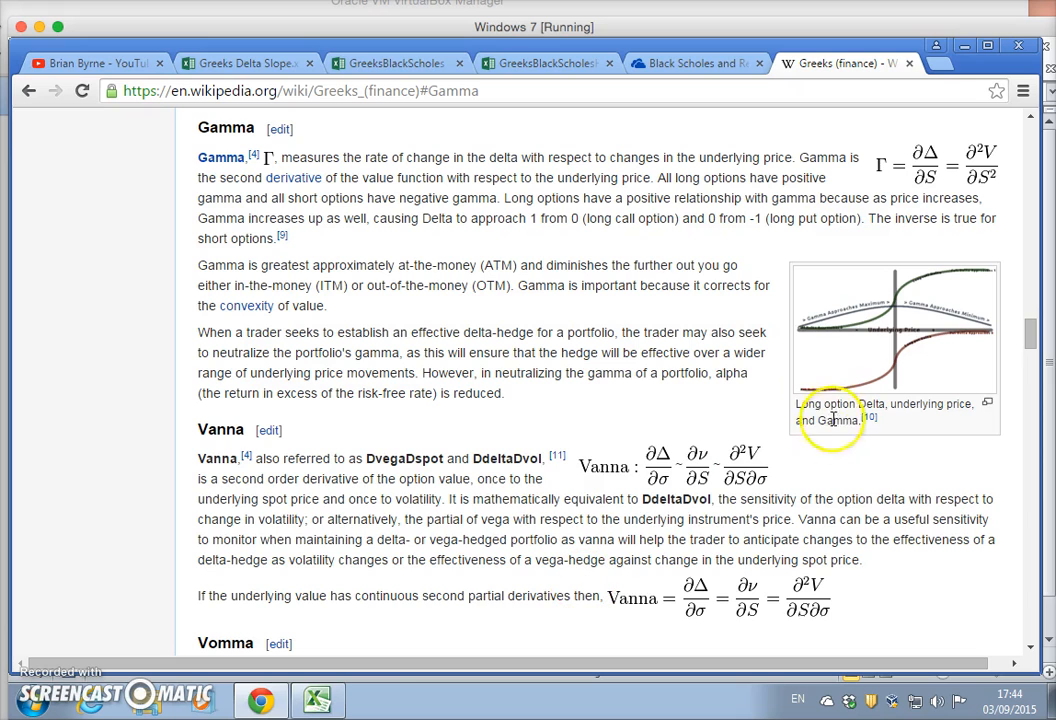
{"action": "left_click", "coordinate": [316, 700]}
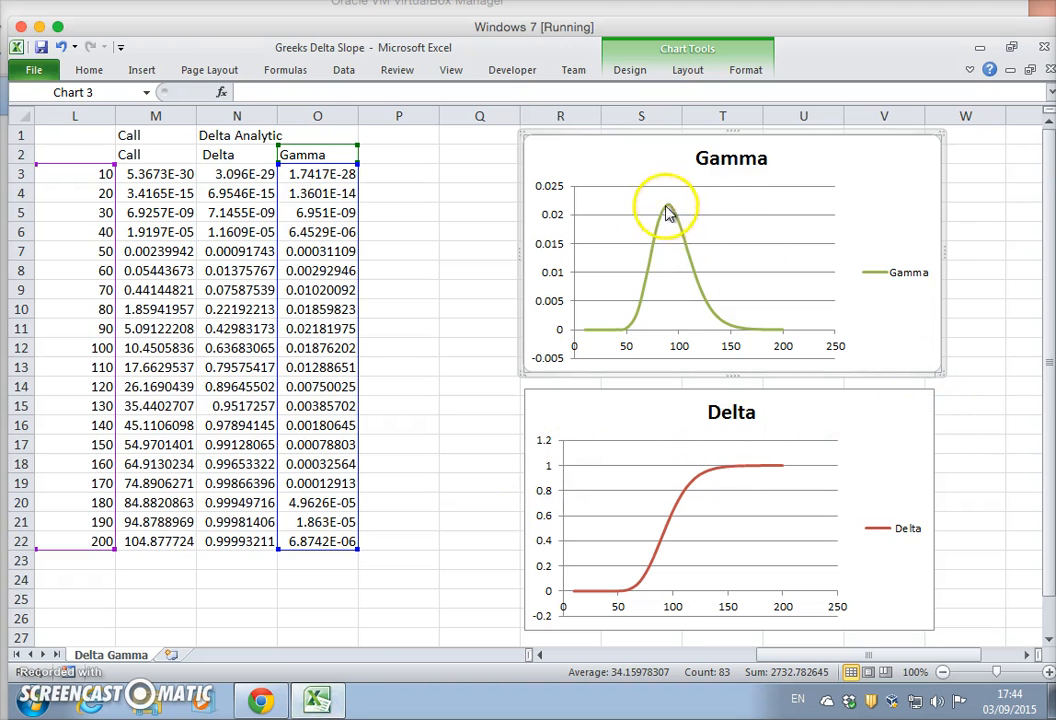
{"action": "mouse_move", "coordinate": [564, 594]}
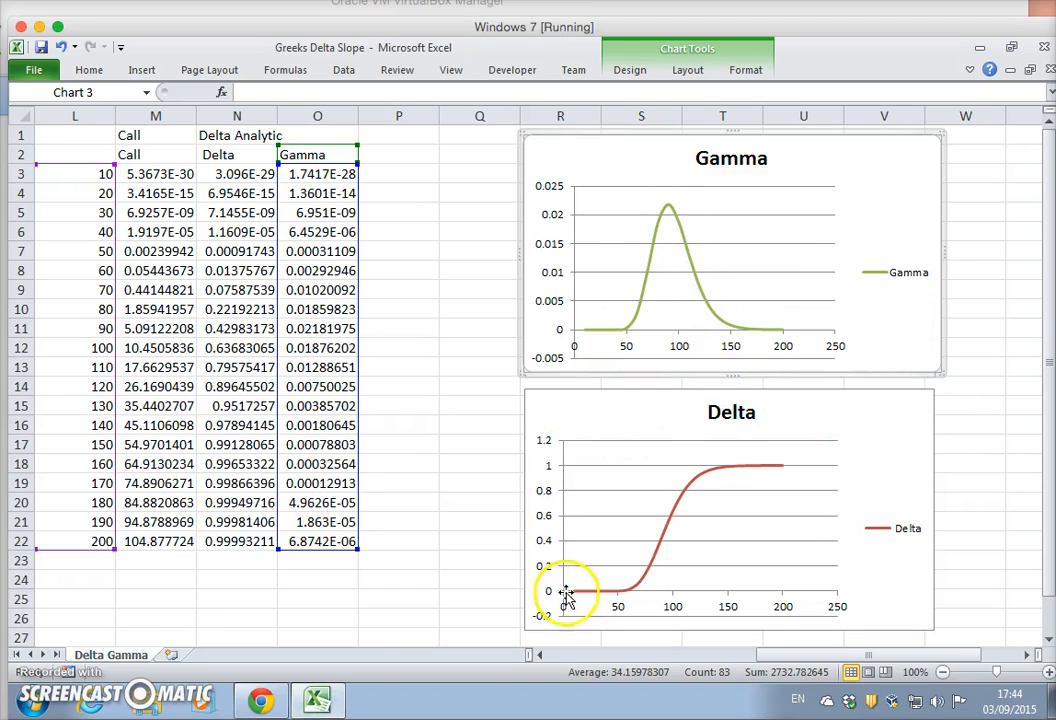
{"action": "mouse_move", "coordinate": [756, 476]}
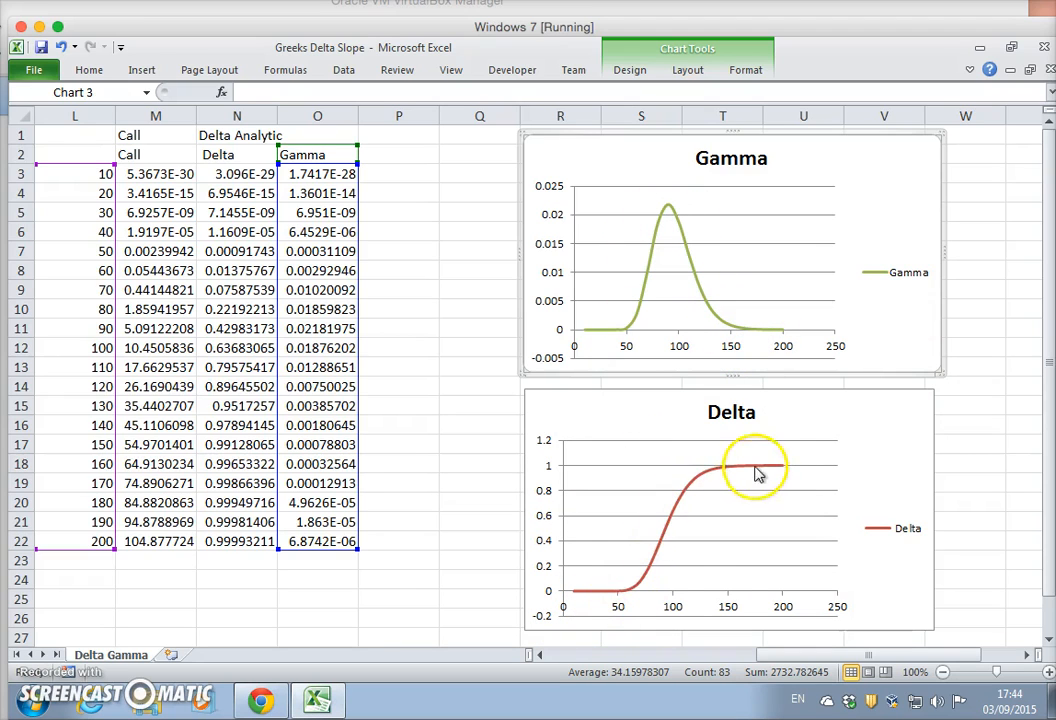
{"action": "mouse_move", "coordinate": [560, 596]}
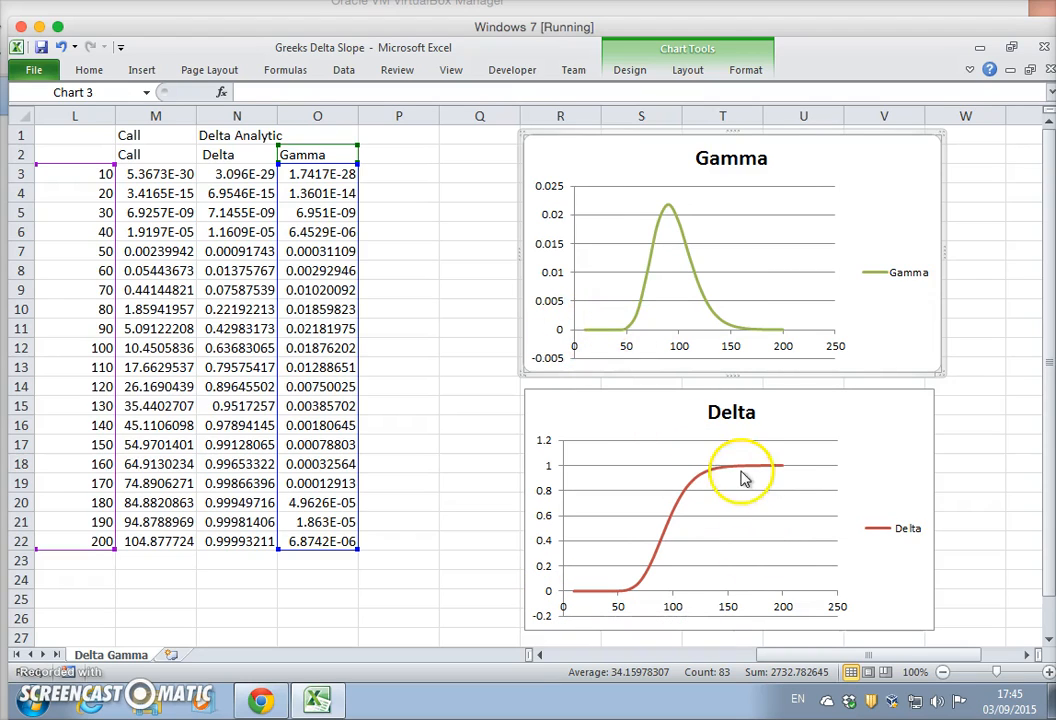
{"action": "mouse_move", "coordinate": [736, 344]}
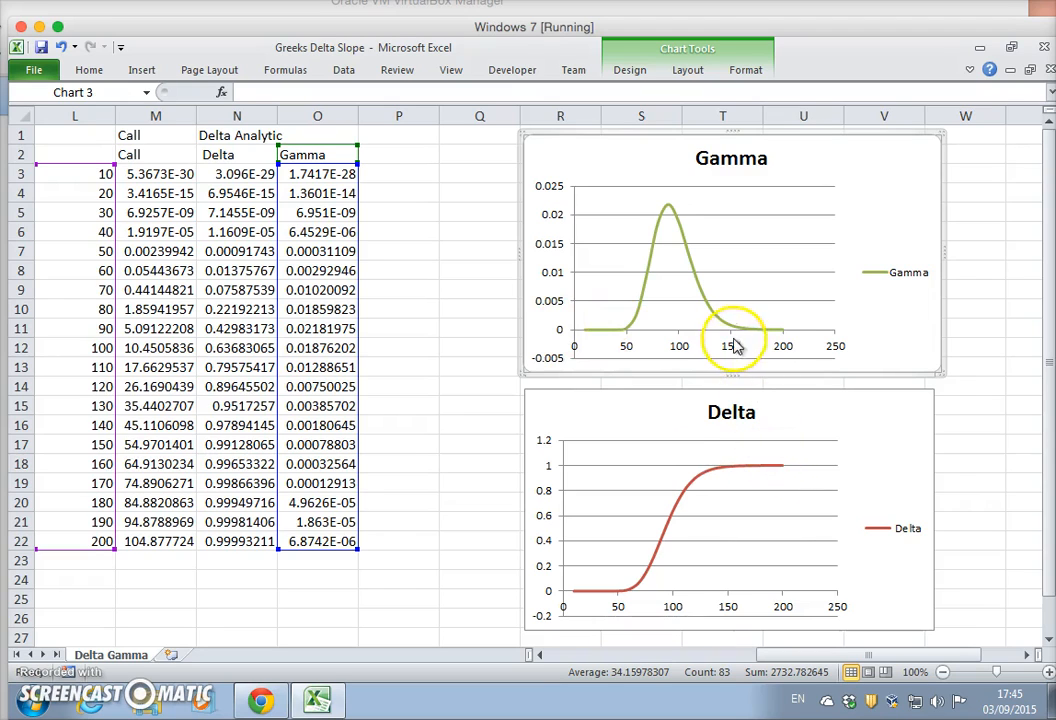
{"action": "mouse_move", "coordinate": [630, 602]}
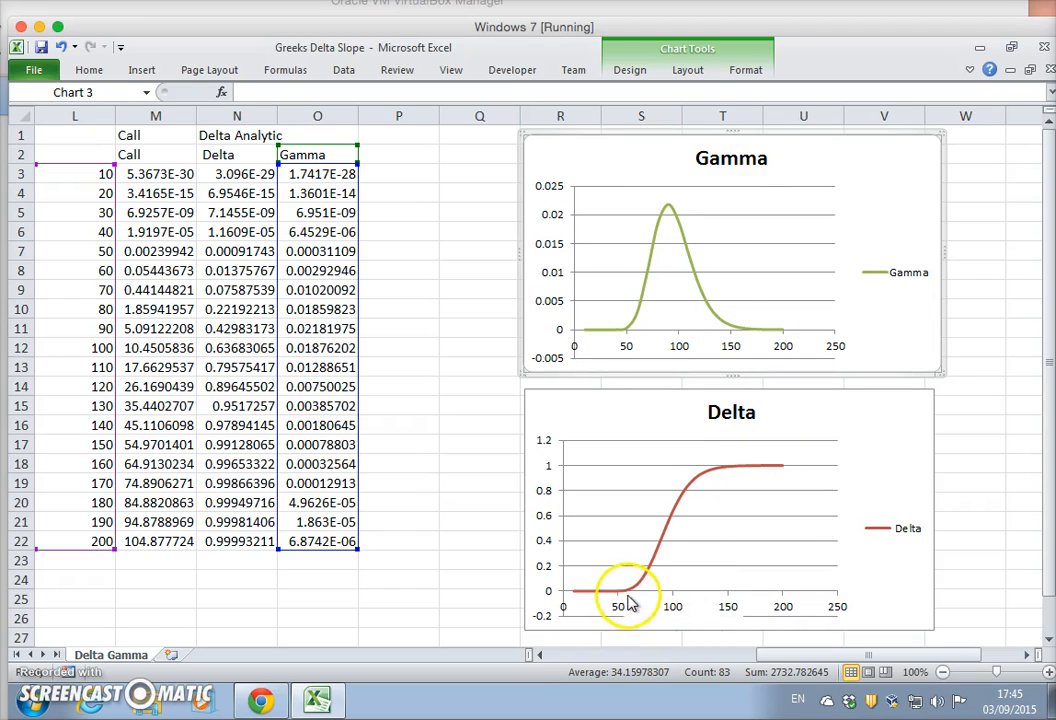
{"action": "mouse_move", "coordinate": [660, 564]}
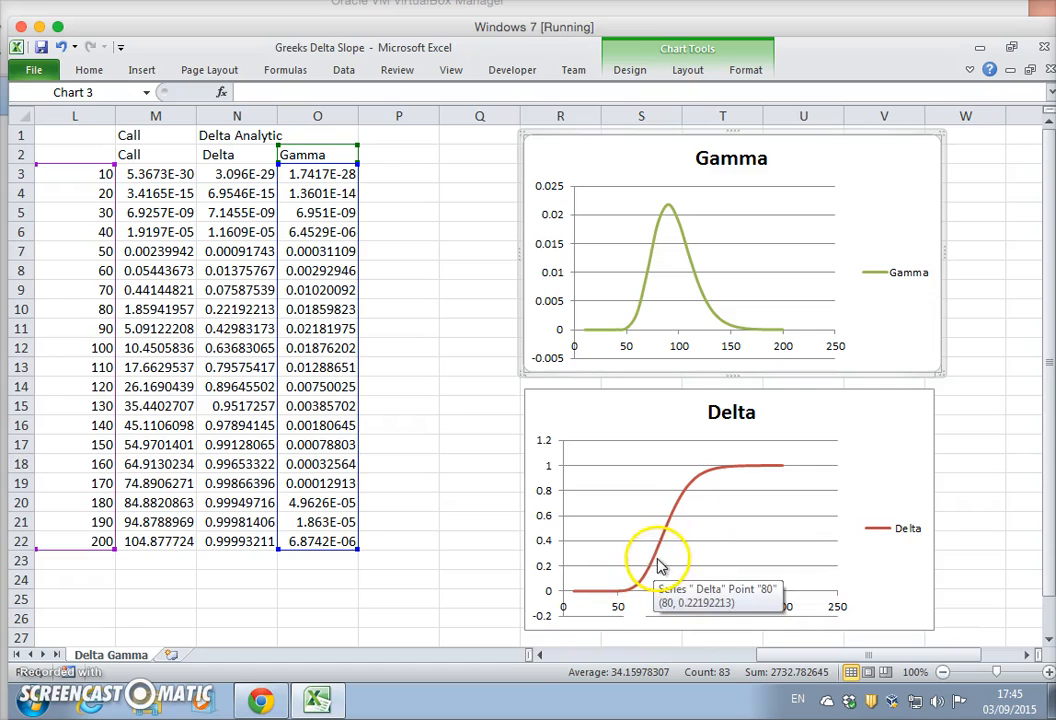
{"action": "mouse_move", "coordinate": [638, 332]}
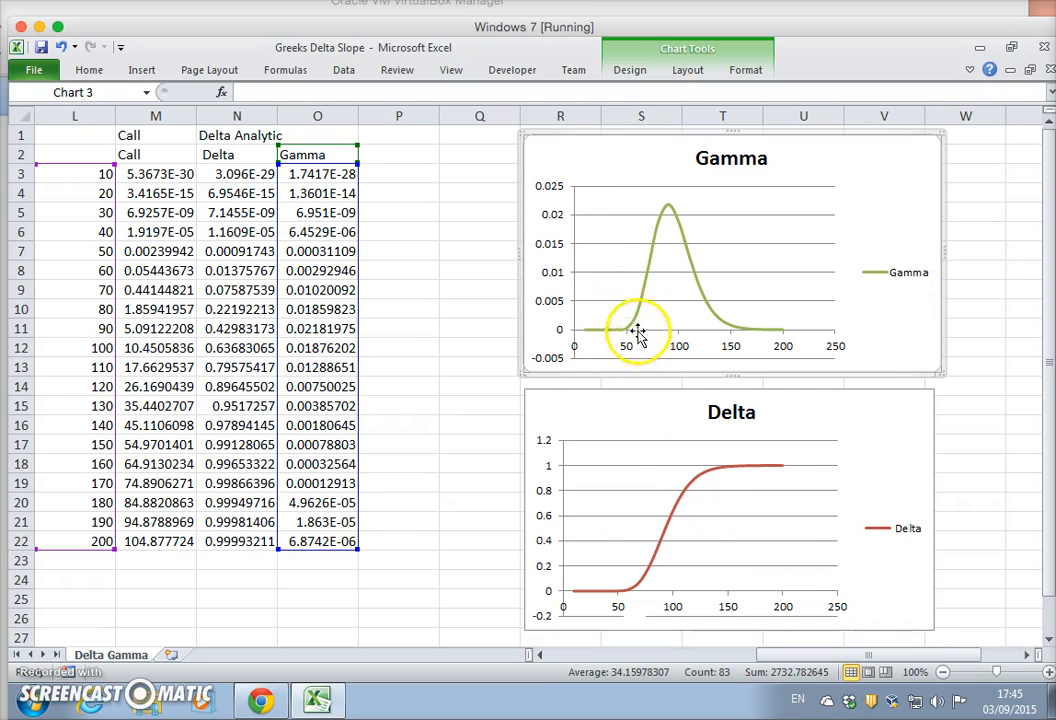
{"action": "mouse_move", "coordinate": [662, 588]}
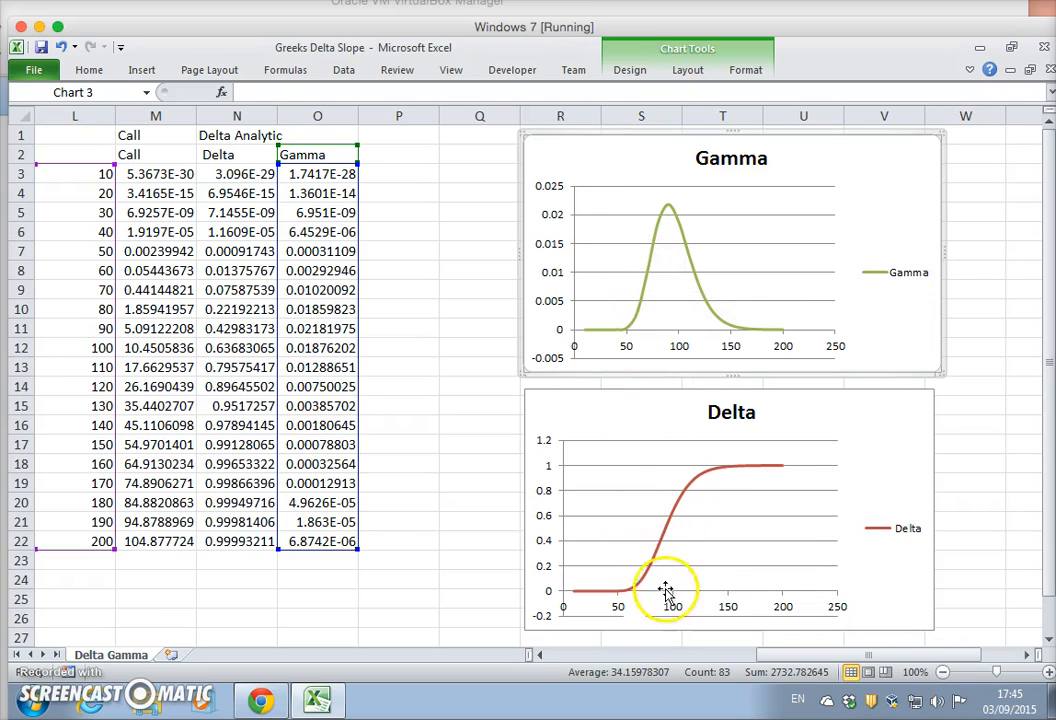
{"action": "mouse_move", "coordinate": [670, 220]}
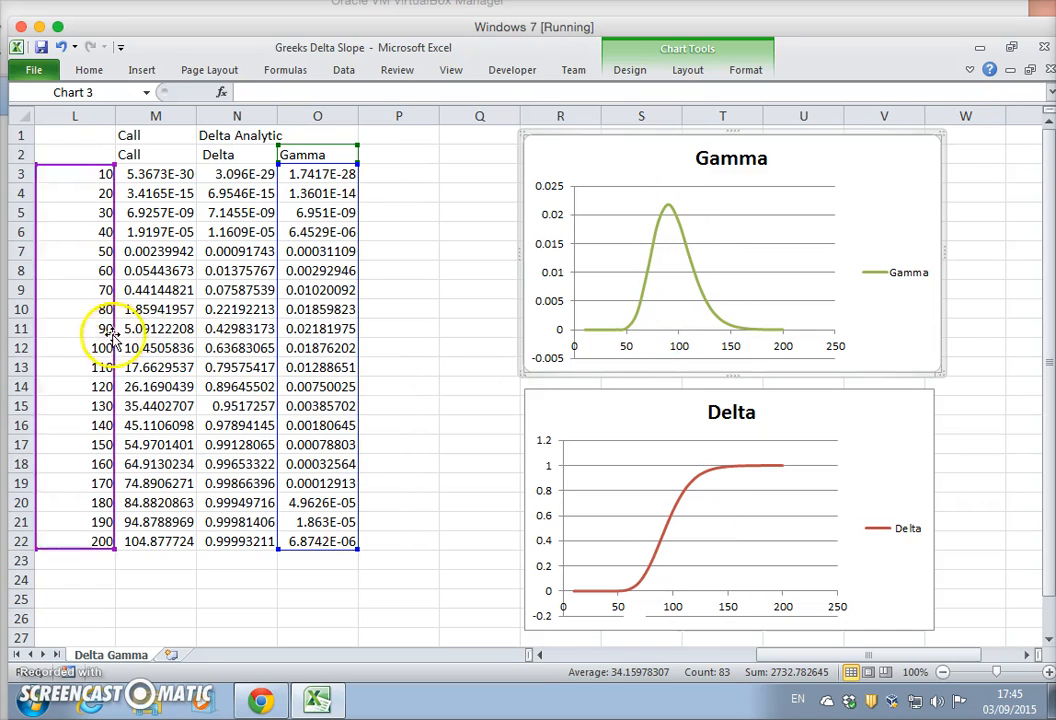
{"action": "left_click", "coordinate": [236, 328]}
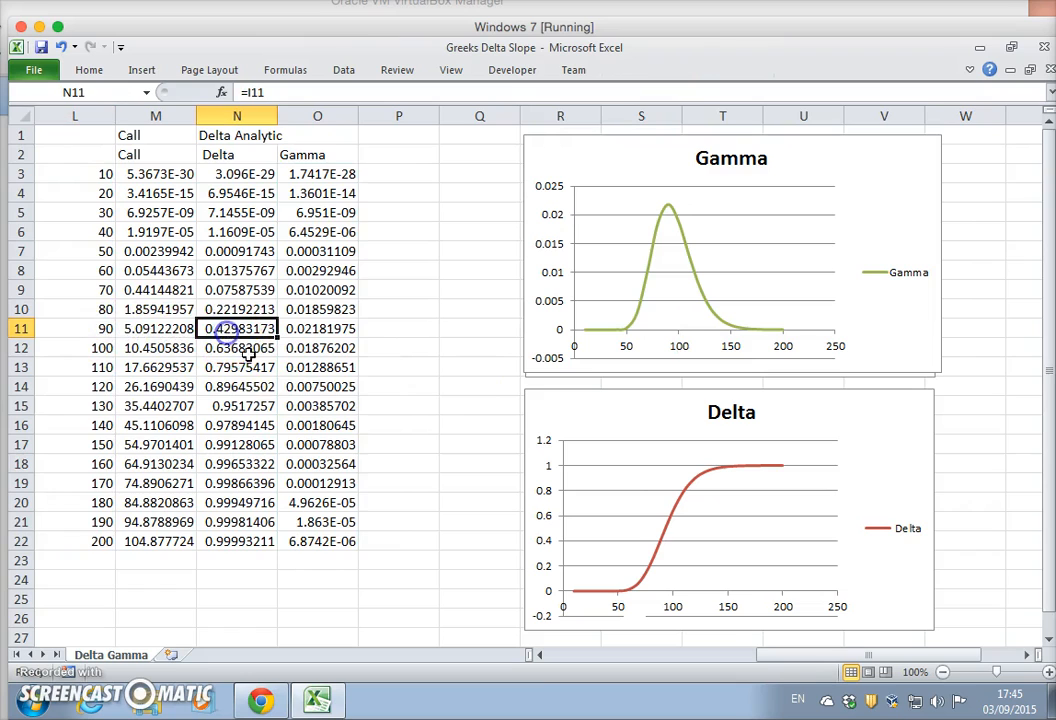
{"action": "left_click", "coordinate": [236, 348]}
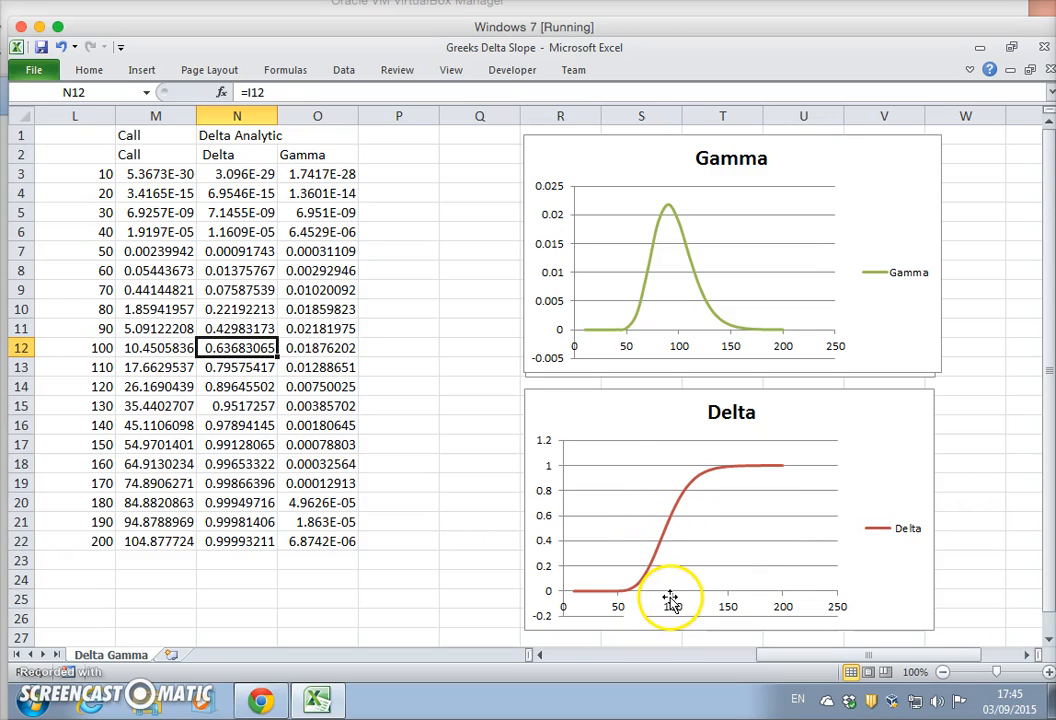
{"action": "mouse_move", "coordinate": [664, 584]}
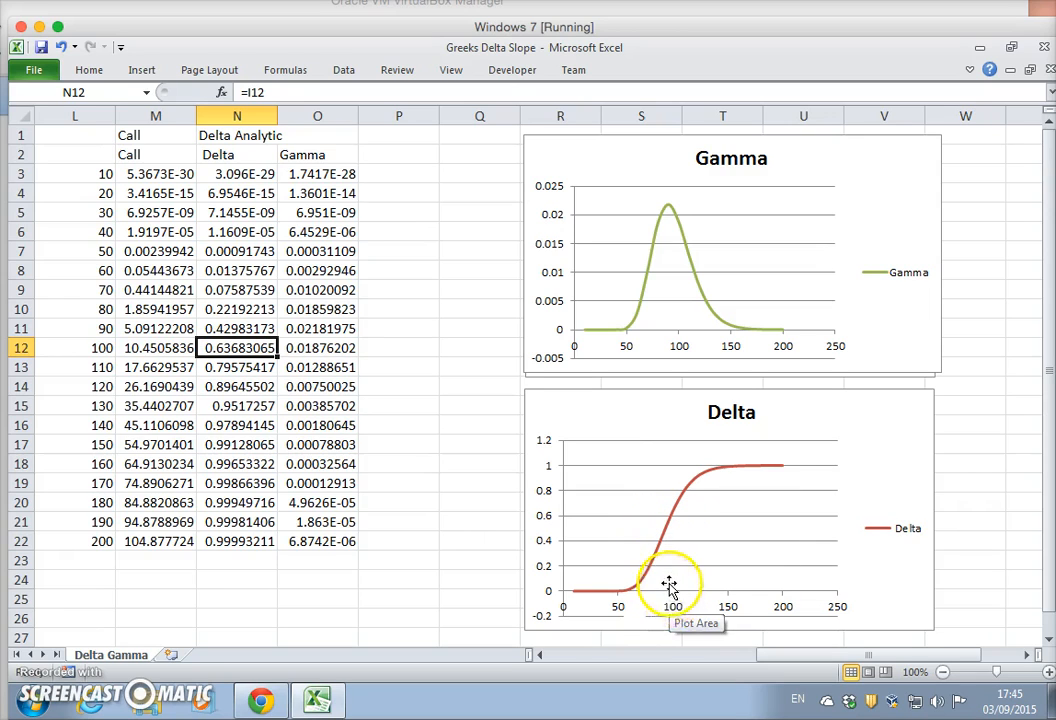
{"action": "mouse_move", "coordinate": [656, 578]}
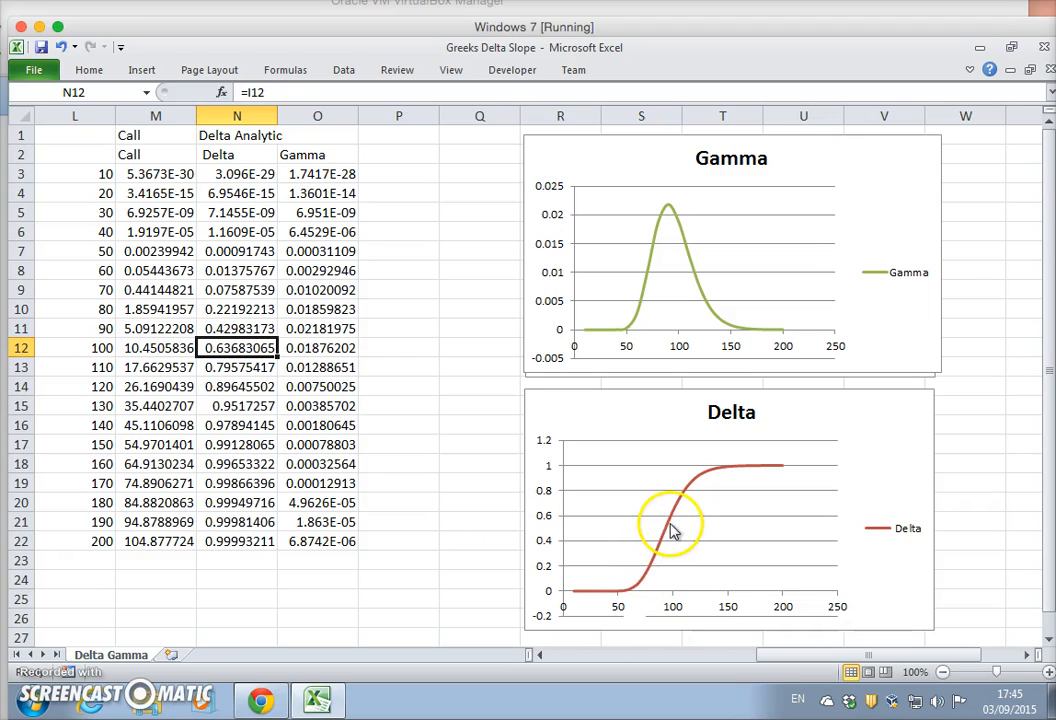
{"action": "mouse_move", "coordinate": [688, 504]}
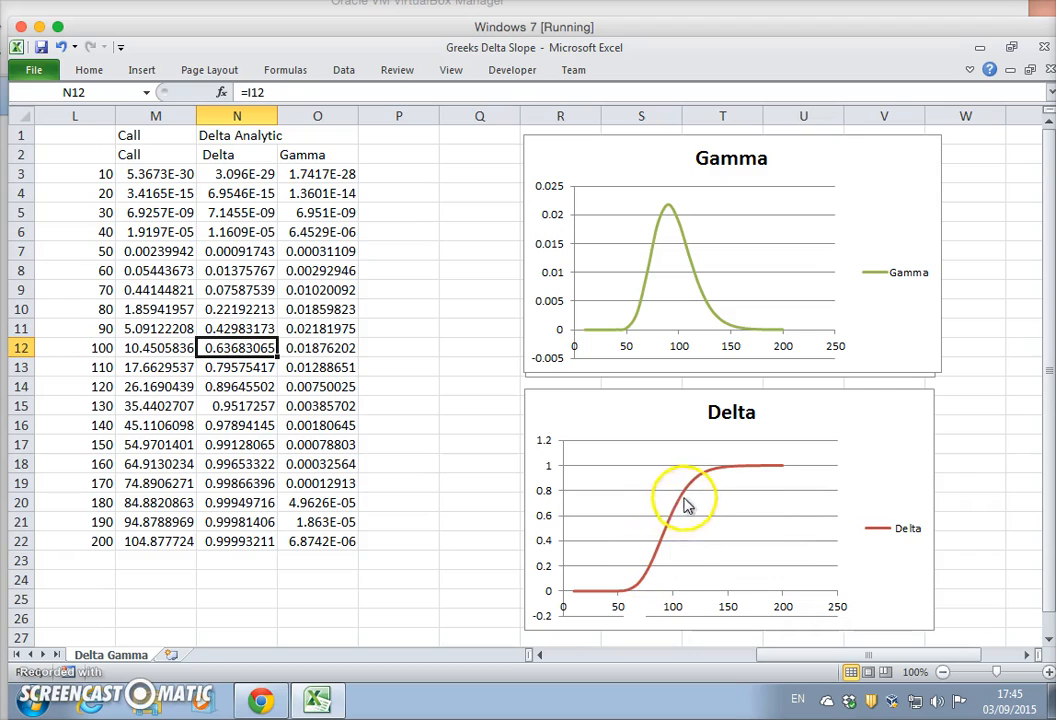
{"action": "mouse_move", "coordinate": [728, 478]}
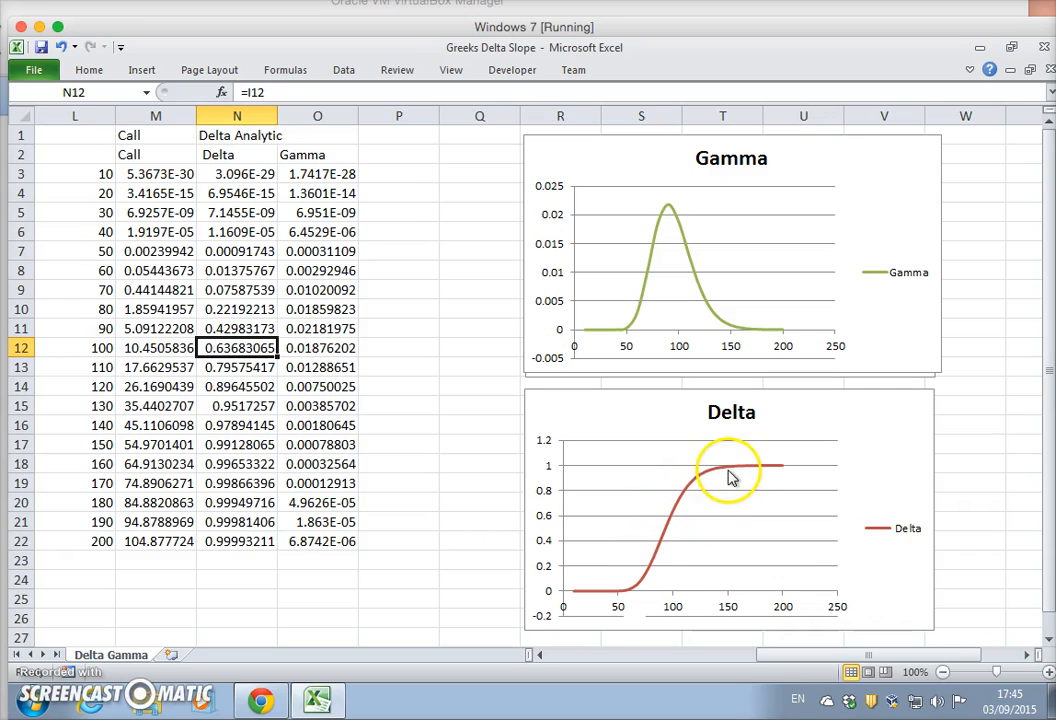
{"action": "mouse_move", "coordinate": [690, 228]}
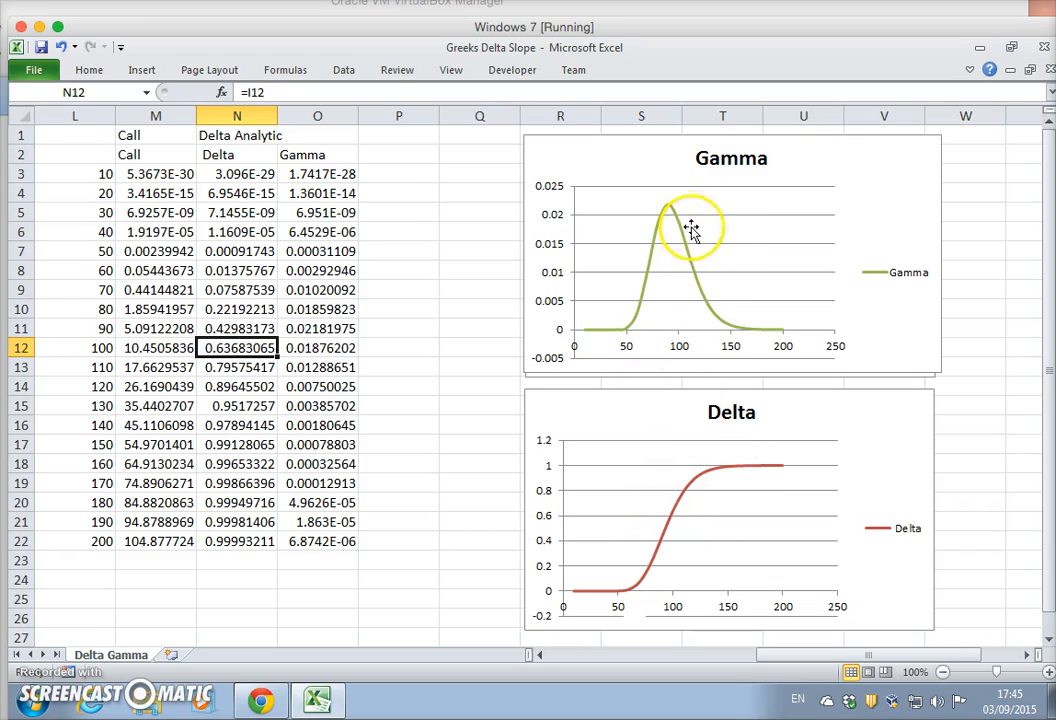
{"action": "mouse_move", "coordinate": [664, 556]}
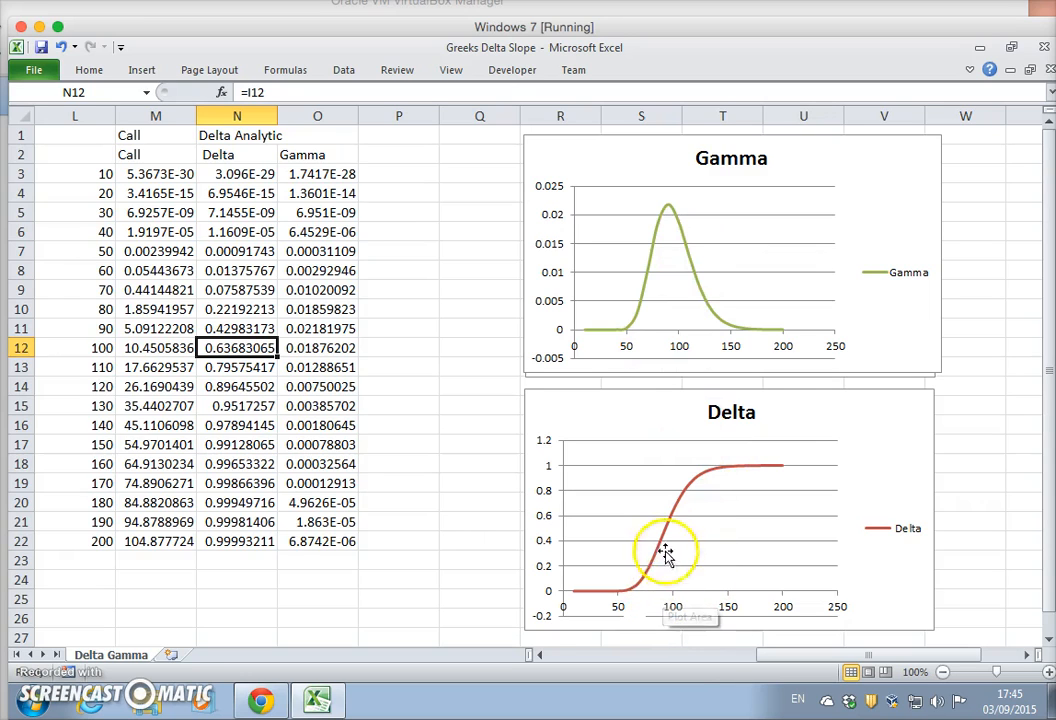
{"action": "mouse_move", "coordinate": [674, 300]}
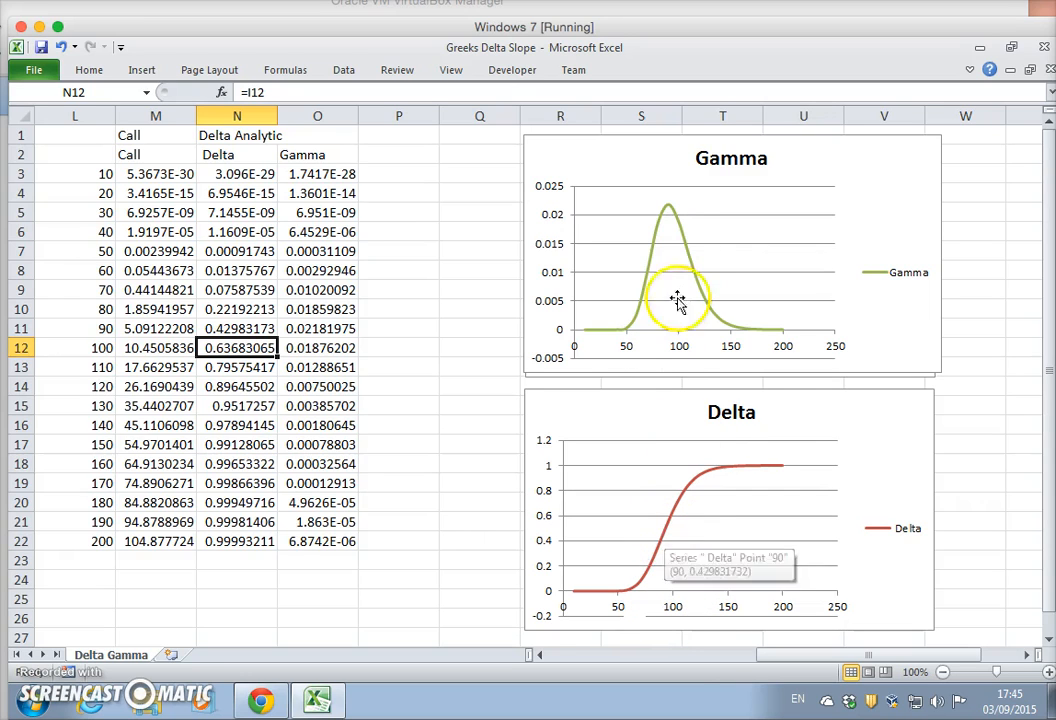
{"action": "mouse_move", "coordinate": [664, 536]}
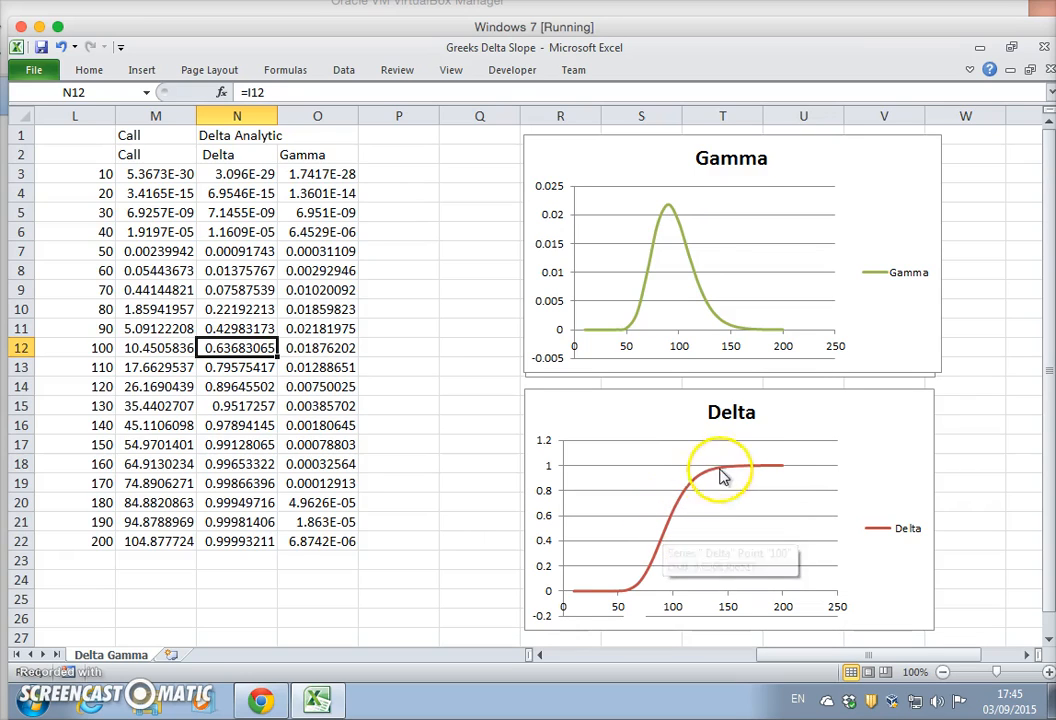
{"action": "mouse_move", "coordinate": [648, 588]}
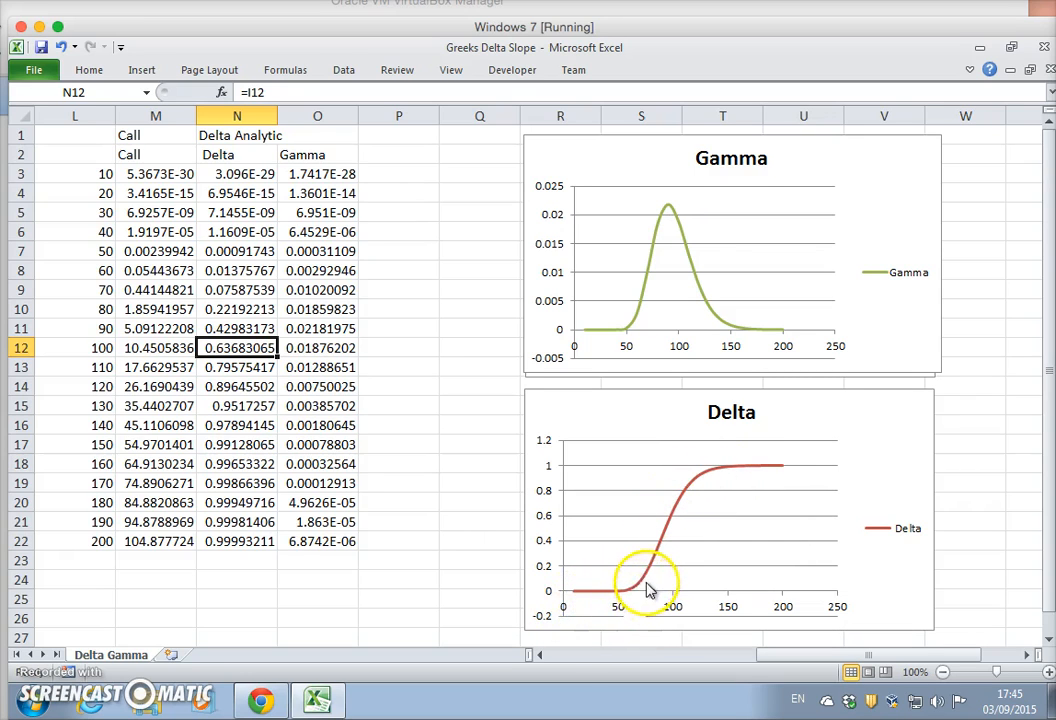
{"action": "mouse_move", "coordinate": [668, 540]}
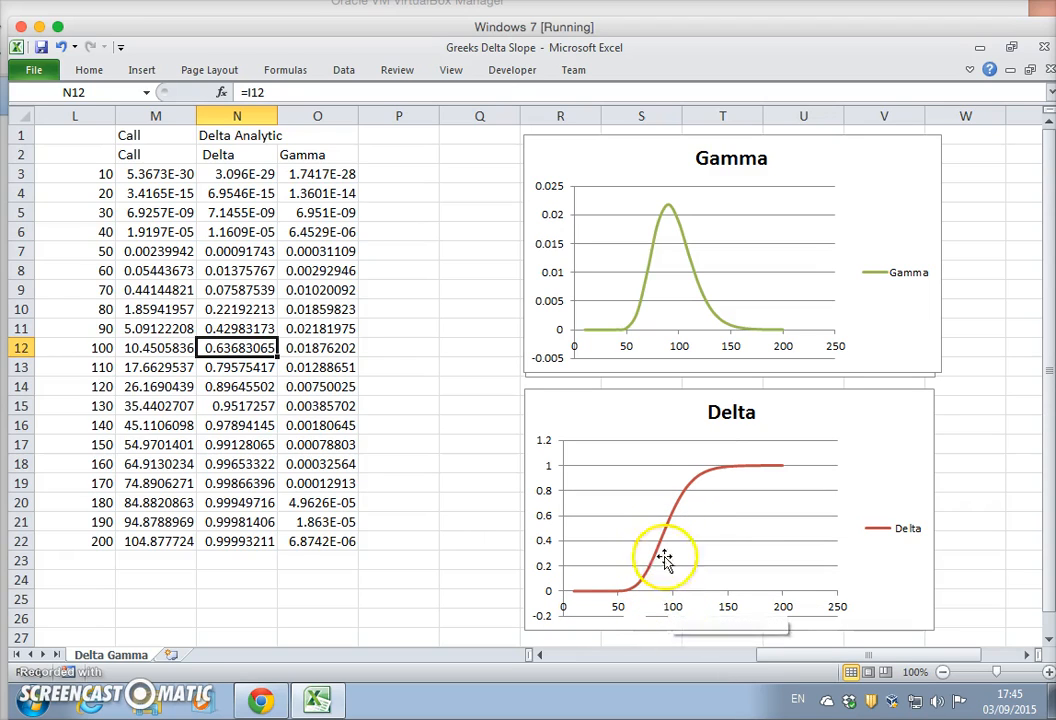
{"action": "mouse_move", "coordinate": [672, 516]}
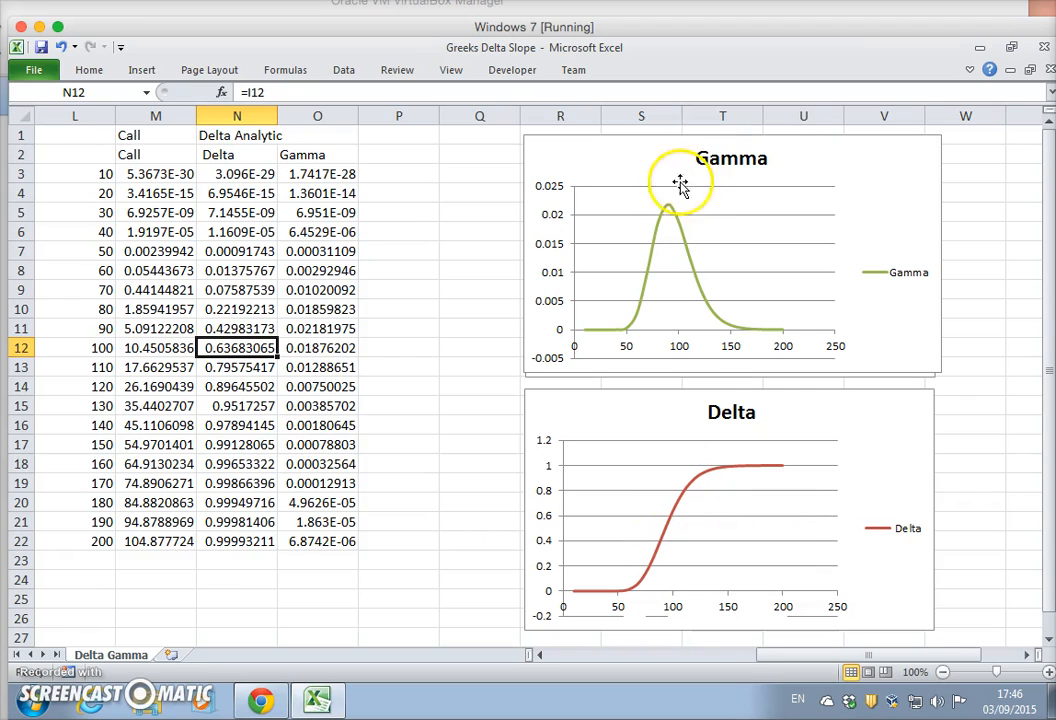
{"action": "mouse_move", "coordinate": [636, 324]}
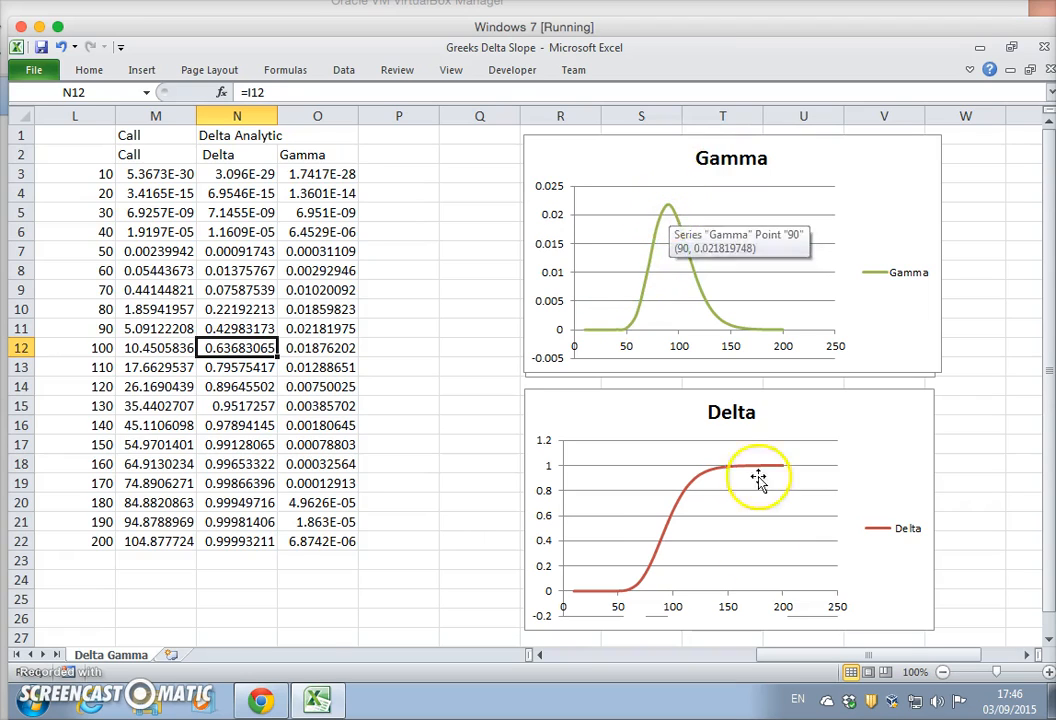
{"action": "mouse_move", "coordinate": [696, 492]}
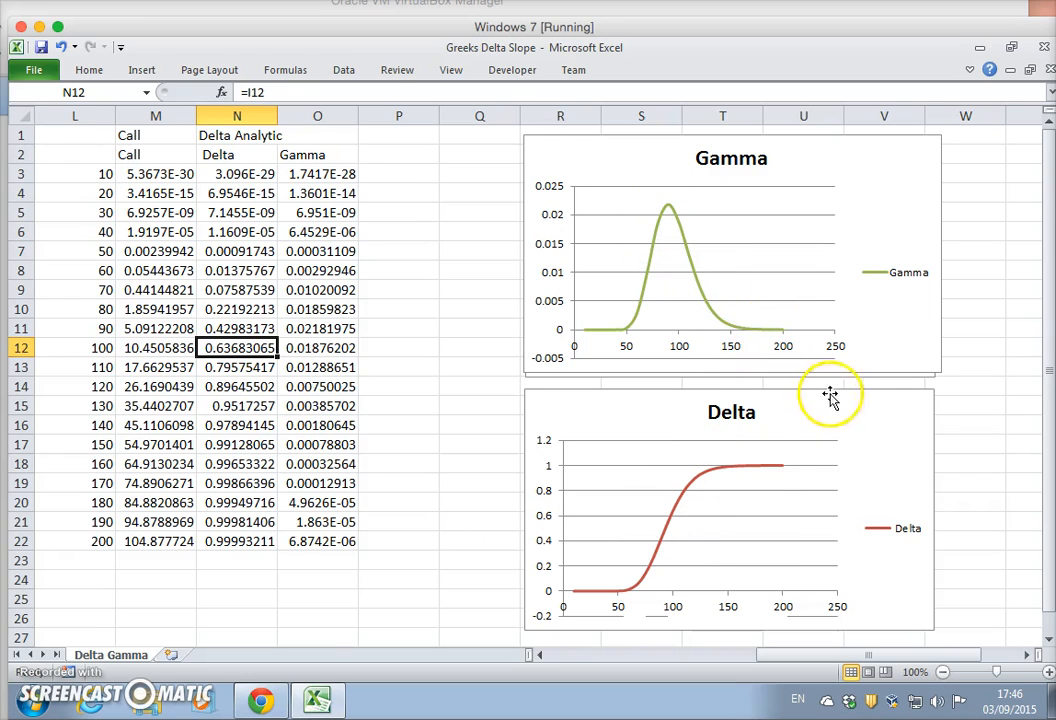
{"action": "mouse_move", "coordinate": [504, 448]}
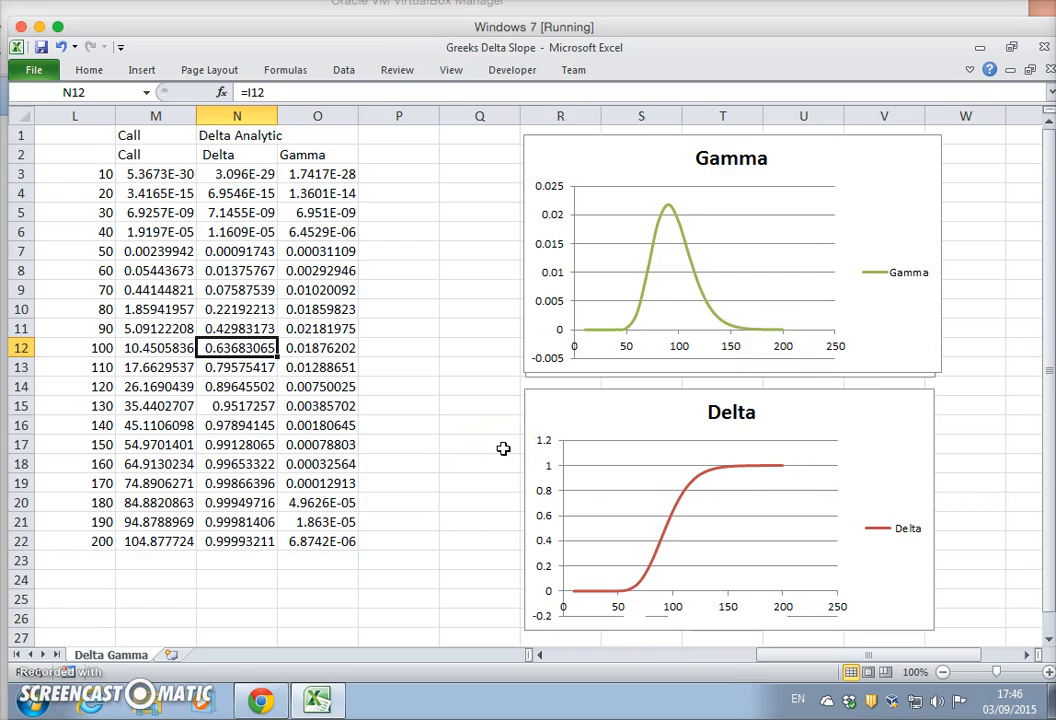